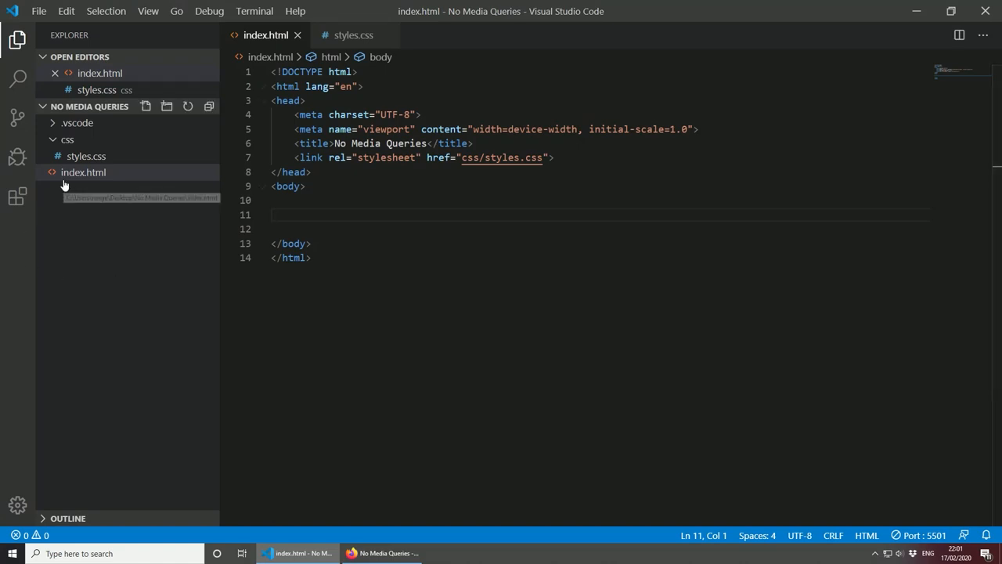
{"action": "mouse_move", "coordinate": [39, 147]}
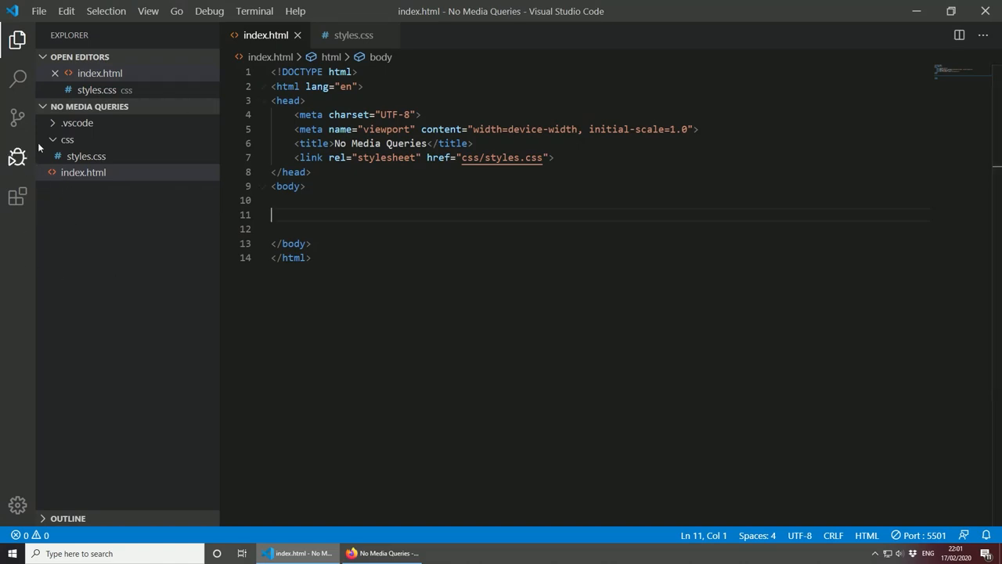
{"action": "mouse_move", "coordinate": [86, 160]}
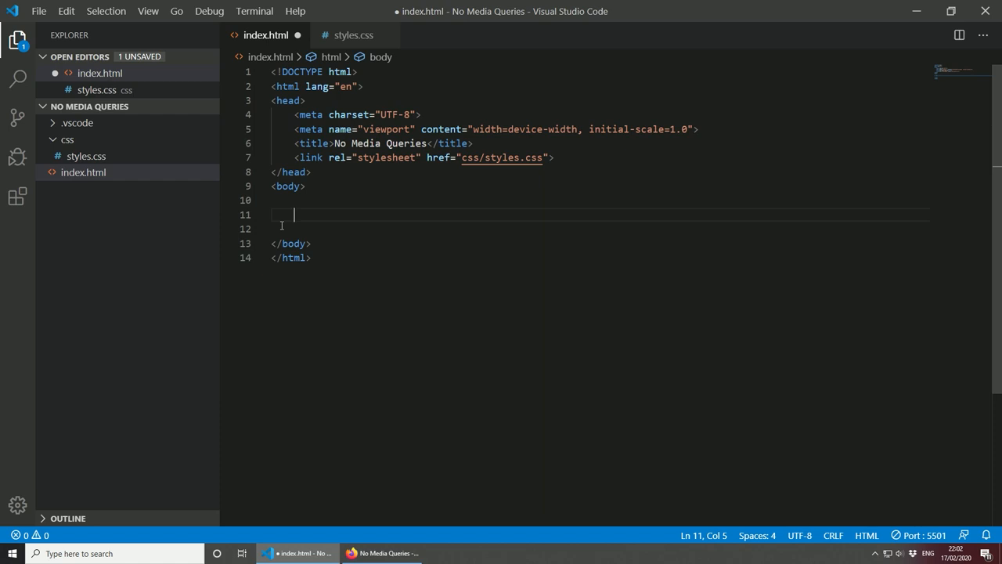
Add an empty div with class wrapper inside the body using the .wrapper Emmet abbreviation
{"action": "type", "text": ".wrapper\">"}
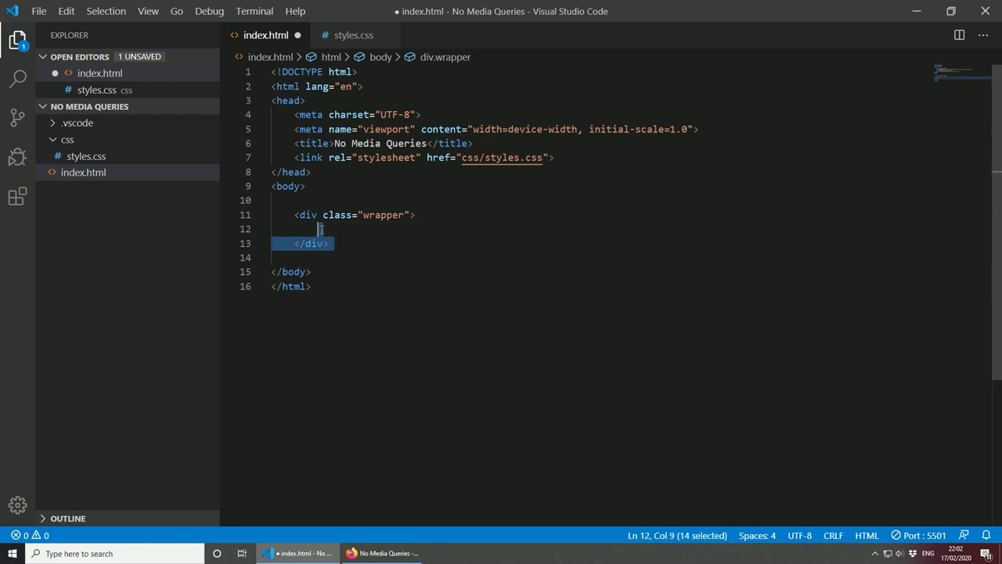
{"action": "left_click", "coordinate": [359, 229]}
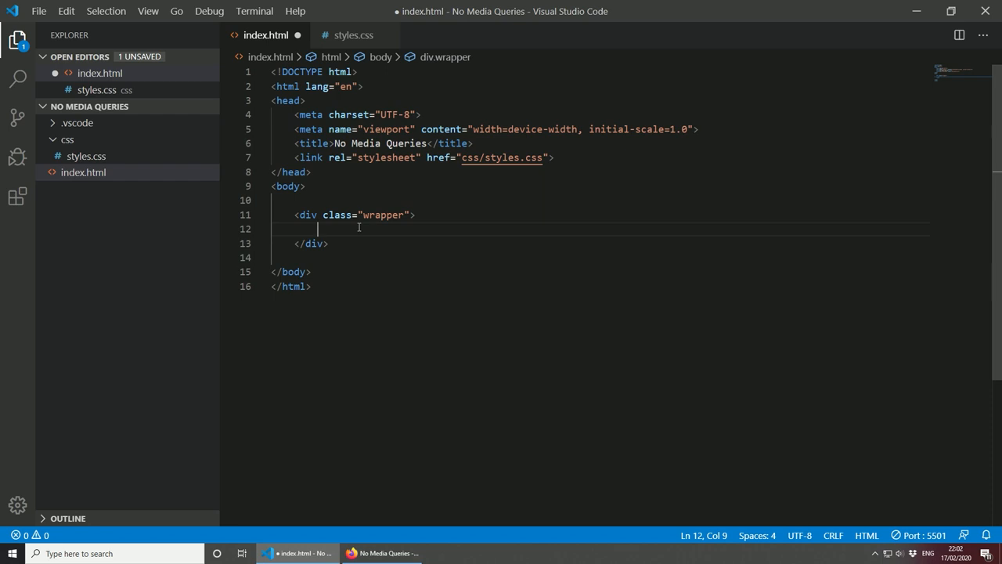
Add a ul with a first list item reading Card 1 inside the wrapper
{"action": "type", "text": "ul>"}
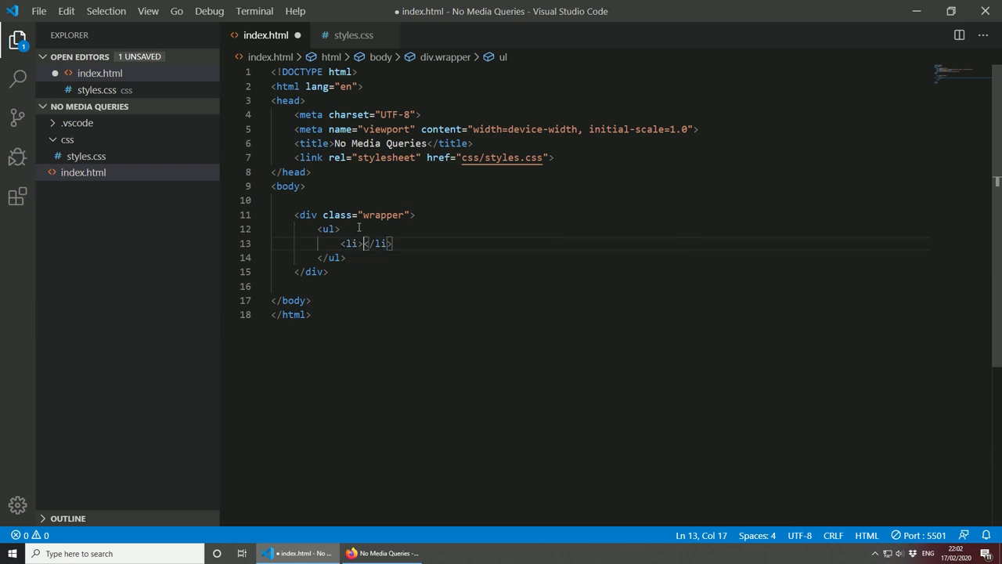
{"action": "left_click", "coordinate": [364, 243]}
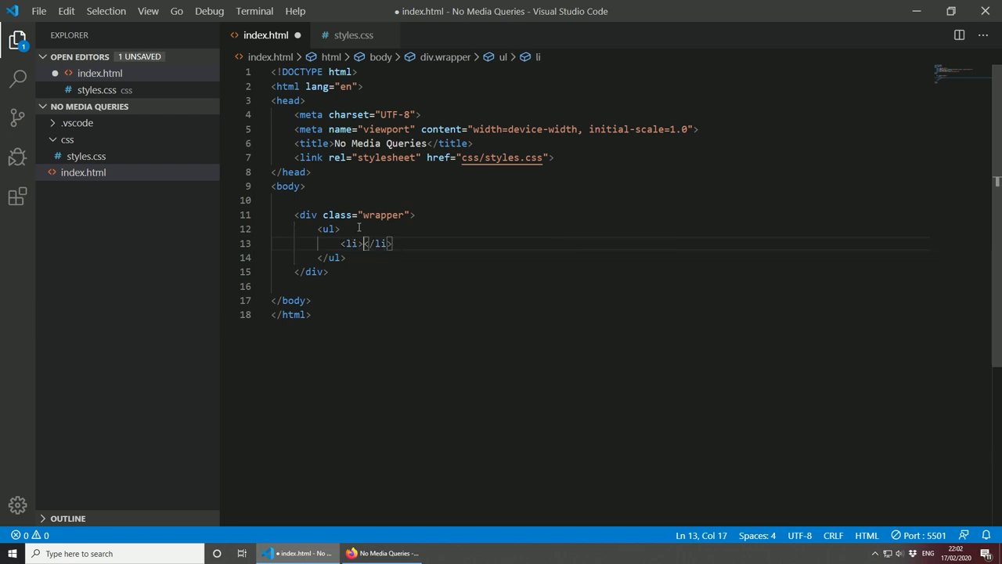
{"action": "type", "text": "Car"}
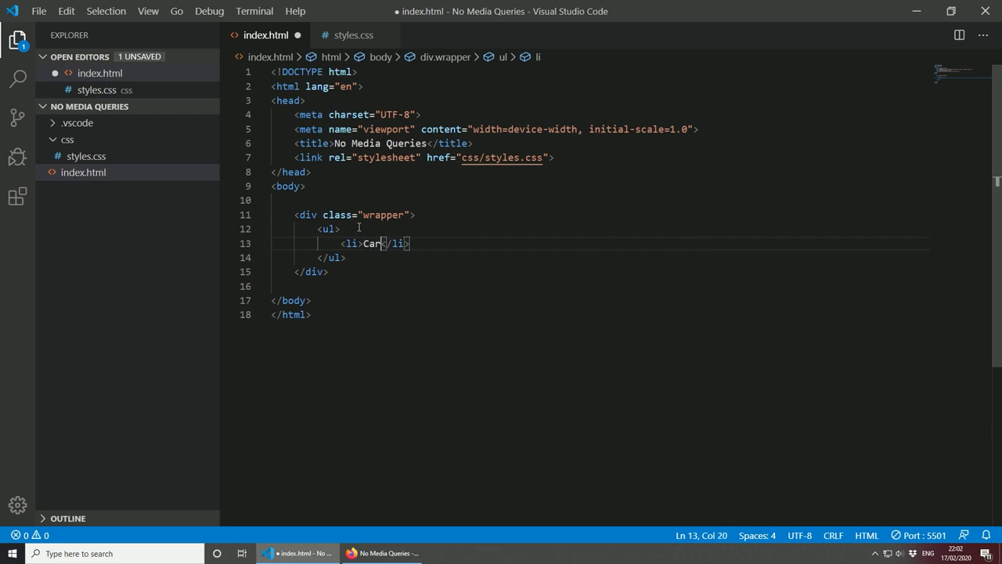
{"action": "key", "text": "Backspace"}
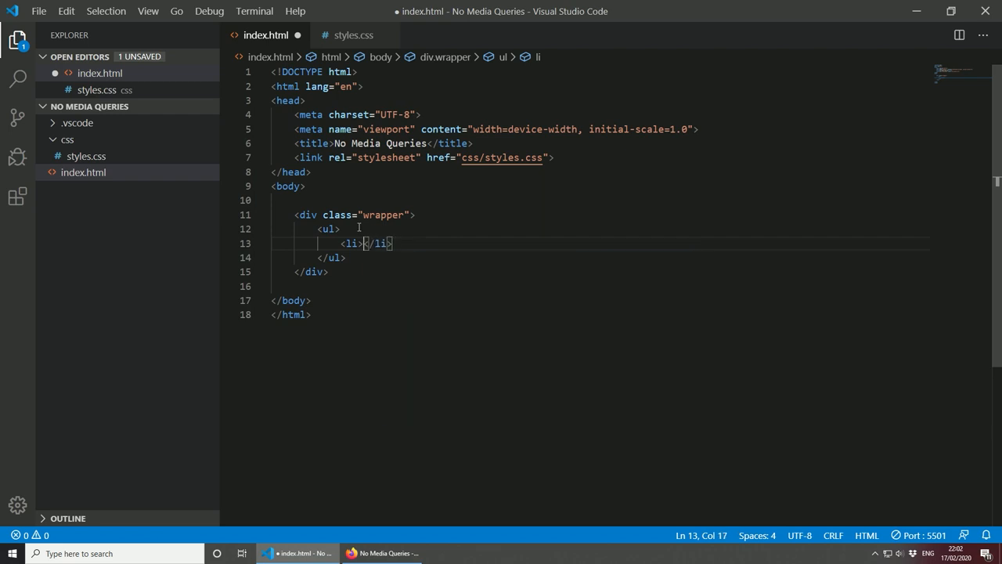
{"action": "type", "text": "Card 1"}
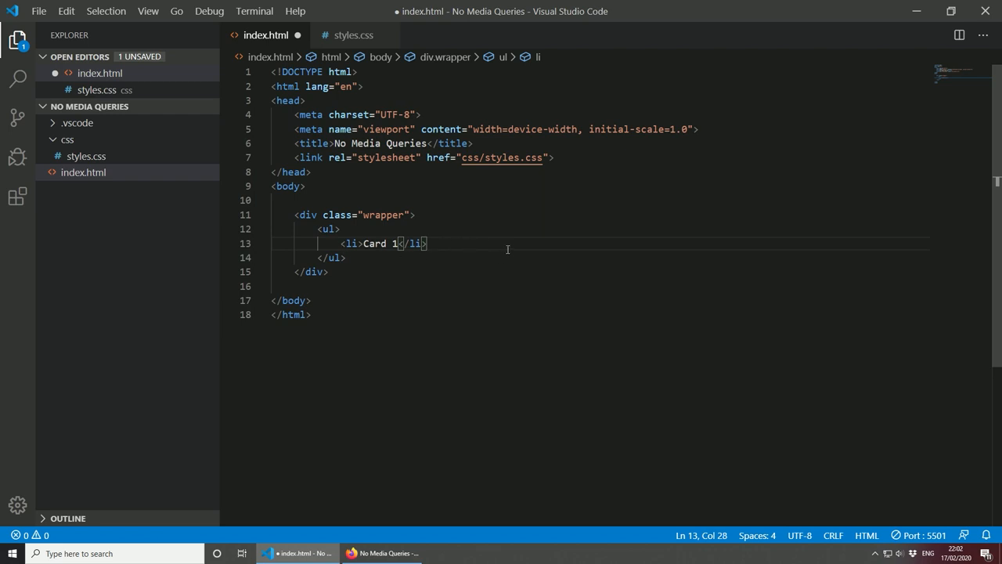
{"action": "mouse_move", "coordinate": [481, 248]}
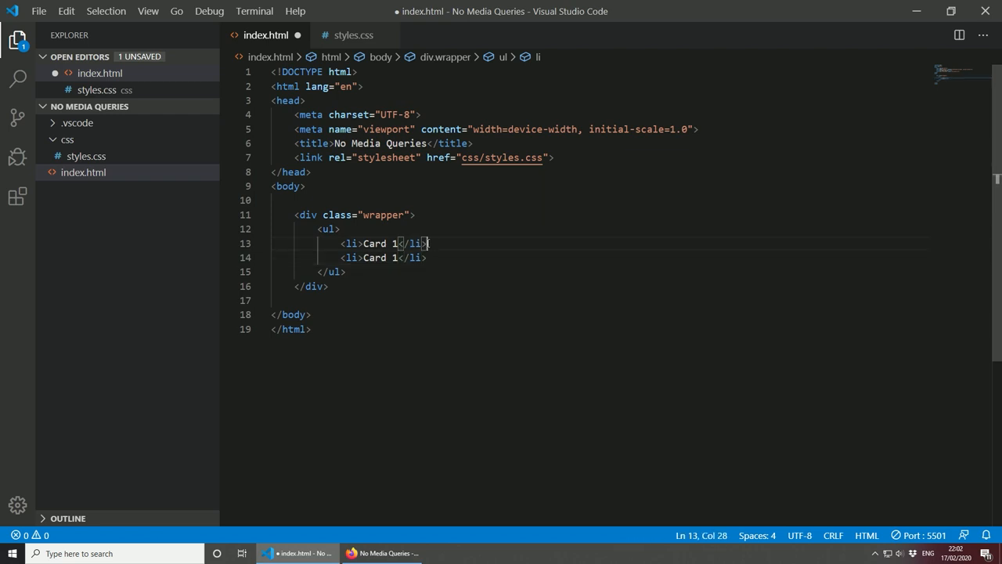
Duplicate and renumber the items up to Card 10, then save index.html
{"action": "left_click", "coordinate": [436, 257]}
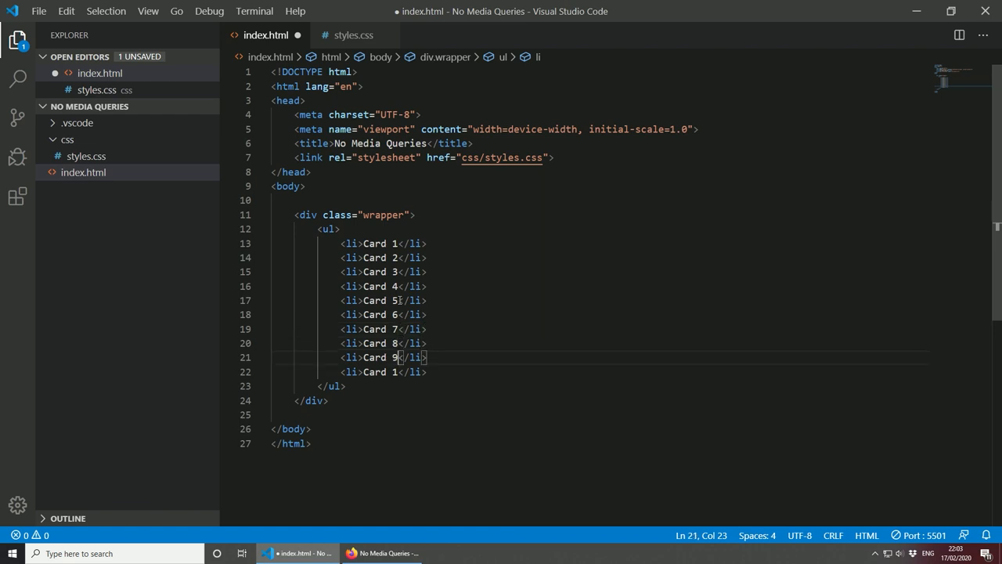
{"action": "type", "text": "0"}
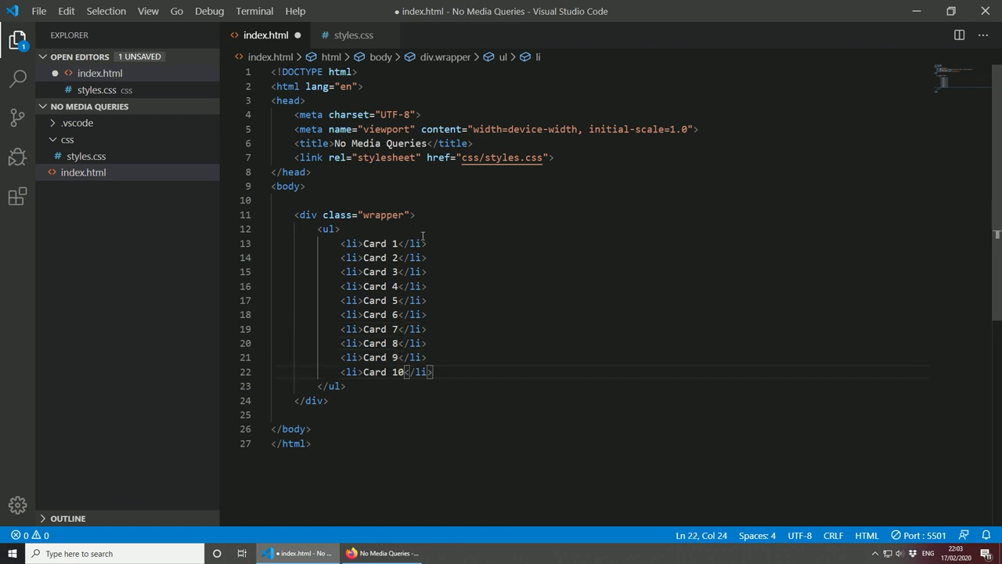
{"action": "key", "text": "ctrl+s"}
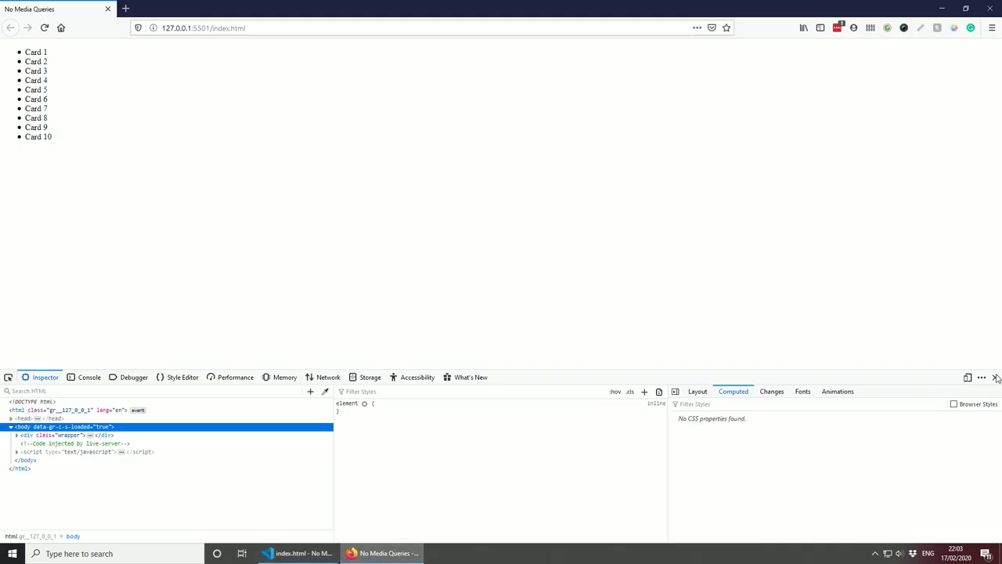
Close Firefox's developer tools to view the plain bulleted list, then return to the editor
{"action": "left_click", "coordinate": [996, 376]}
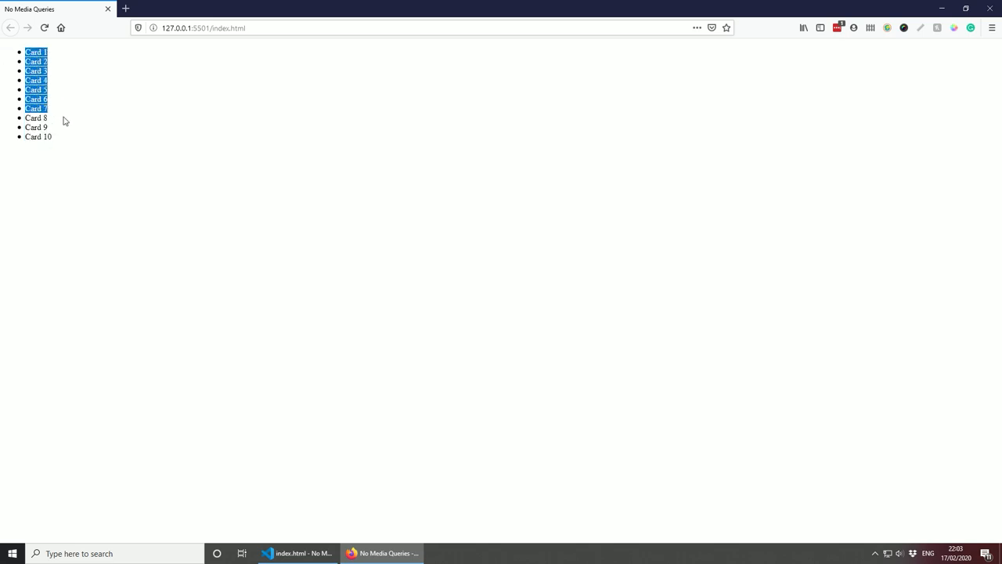
{"action": "left_click", "coordinate": [230, 103]}
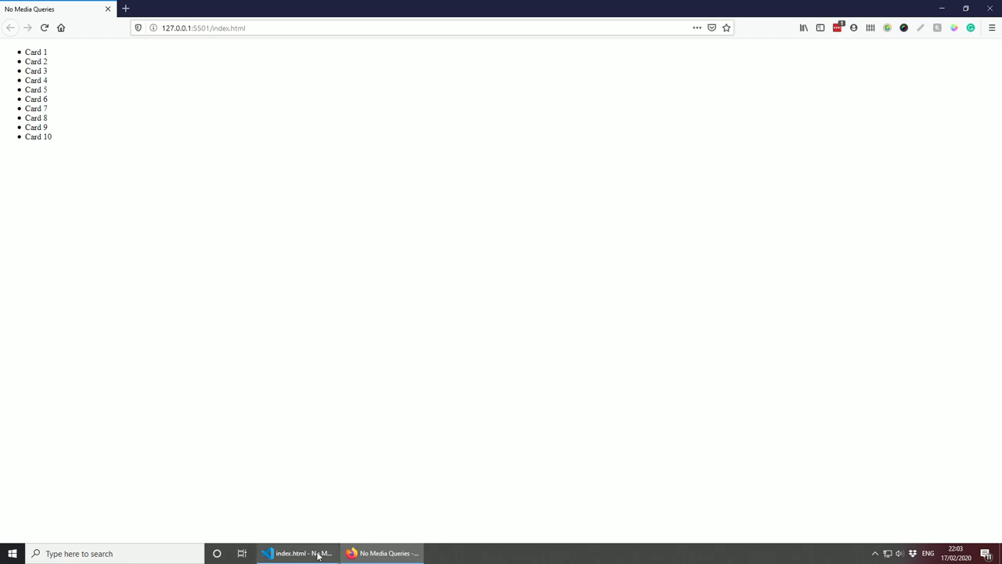
{"action": "left_click", "coordinate": [297, 553]}
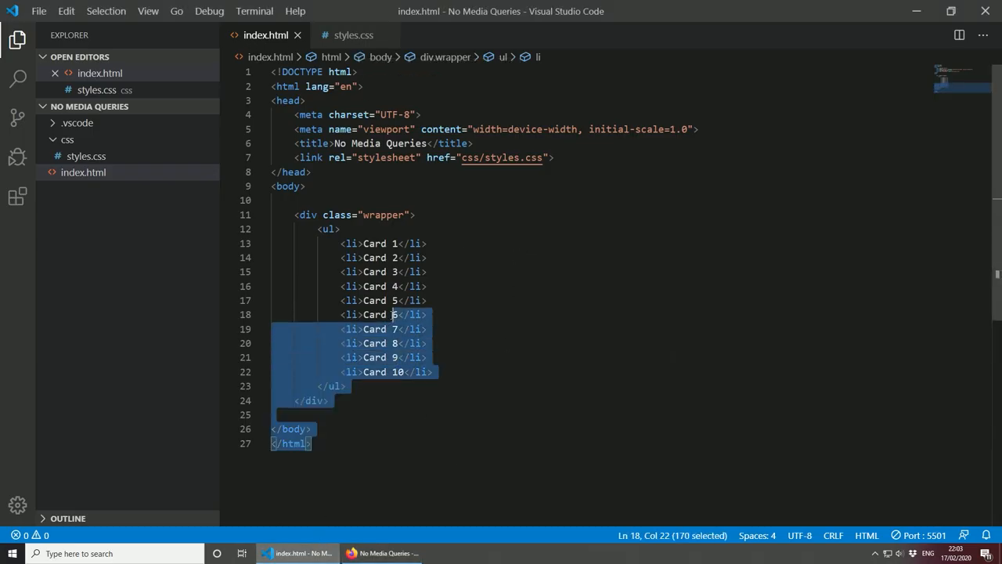
{"action": "left_click", "coordinate": [427, 272]}
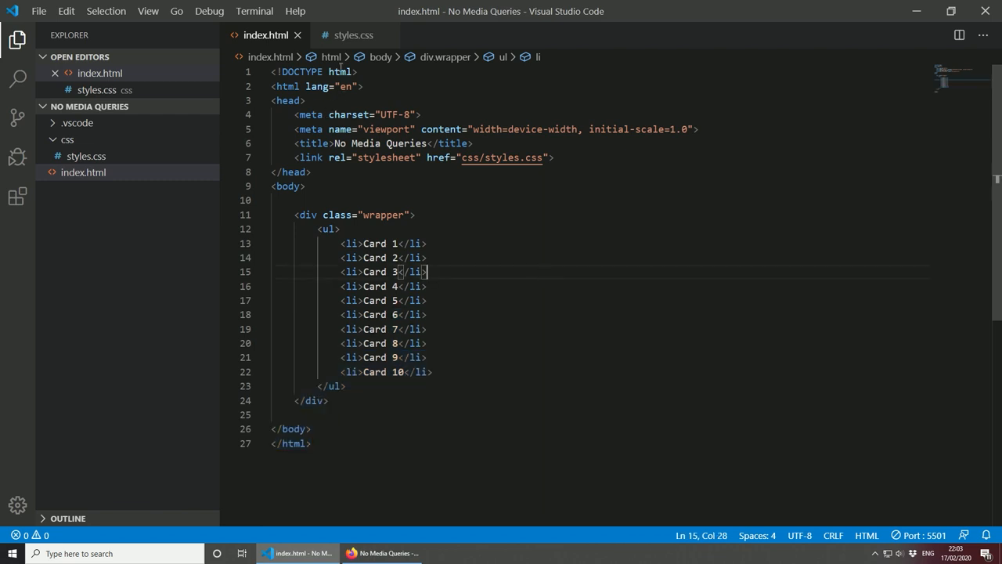
{"action": "left_click", "coordinate": [354, 34]}
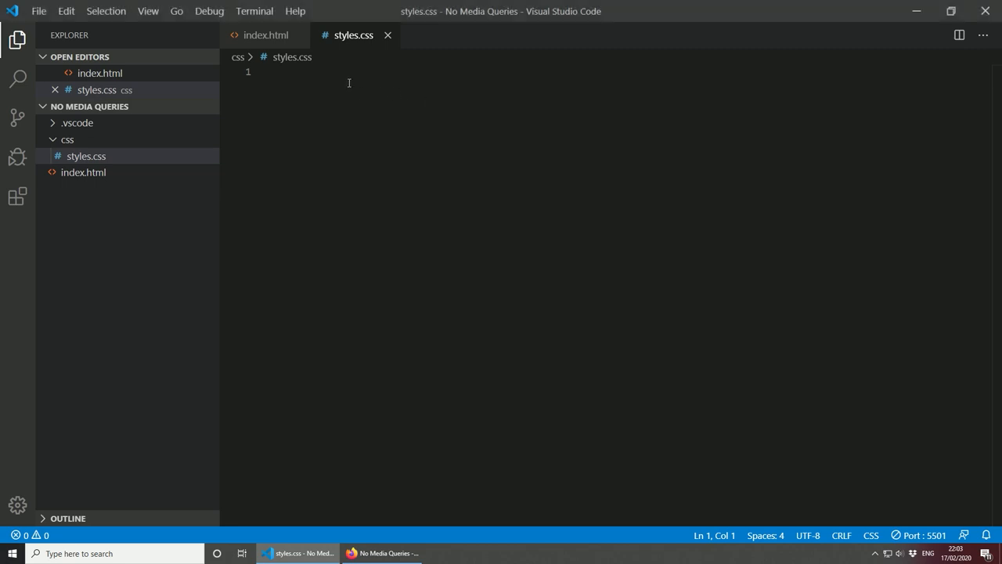
{"action": "type", "text": "@import url('https://fonts.googleapis.com/css?family=Roboto:400,700&display=swap');"}
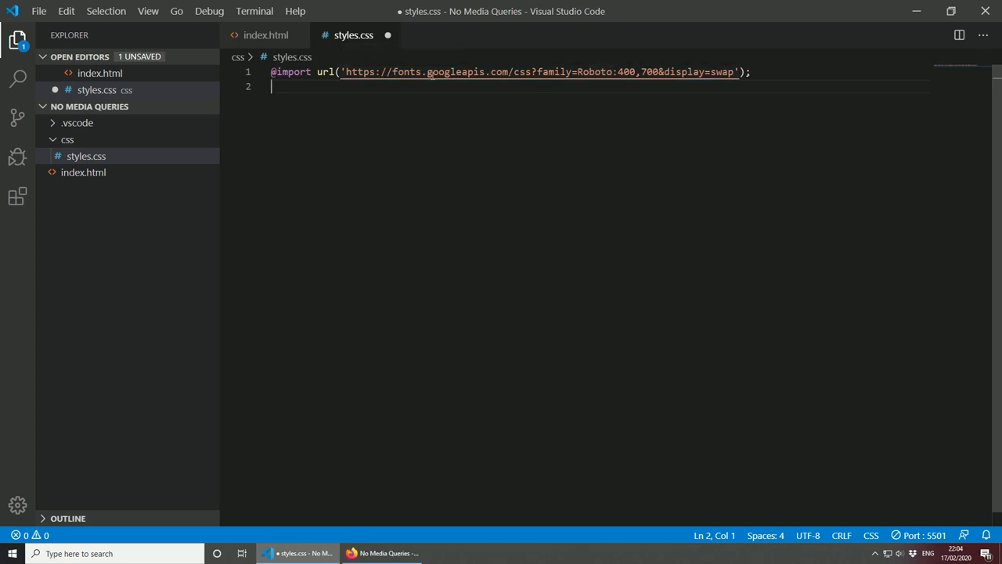
{"action": "mouse_move", "coordinate": [410, 104]}
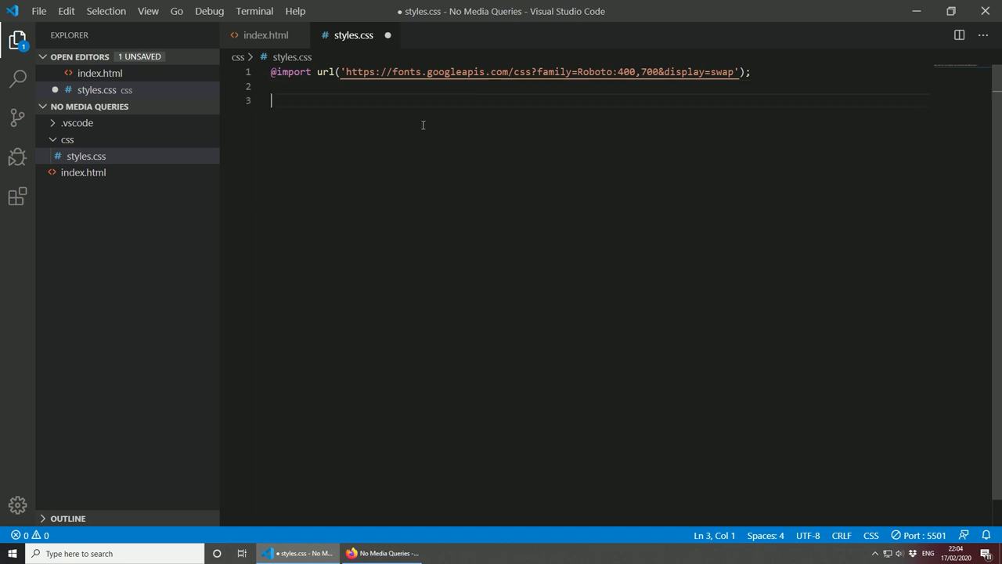
Add a body rule with background-color #e2e1e0 and font-family 'Roboto', sans-serif, save and check in Firefox
{"action": "type", "text": "body {"}
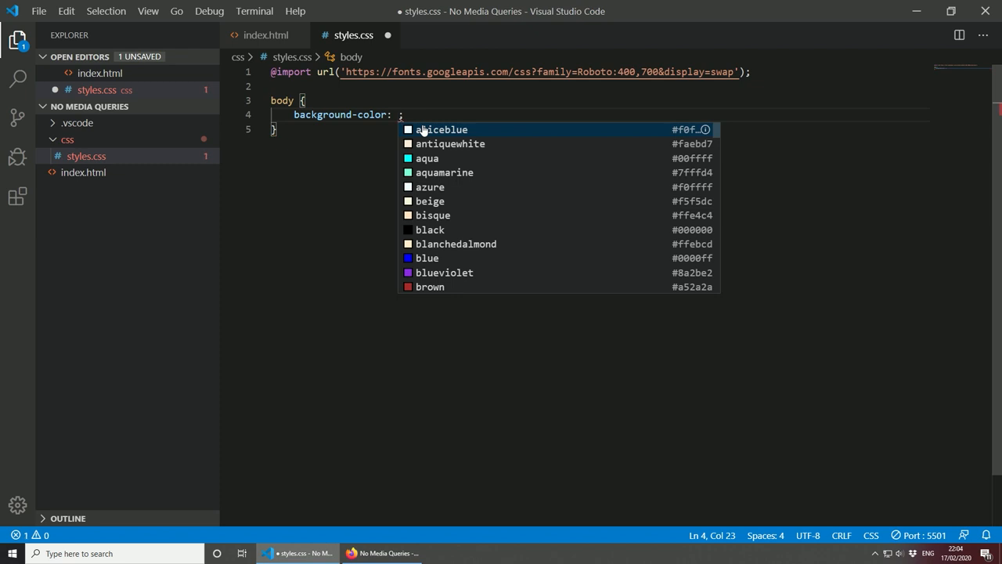
{"action": "type", "text": "#e2"}
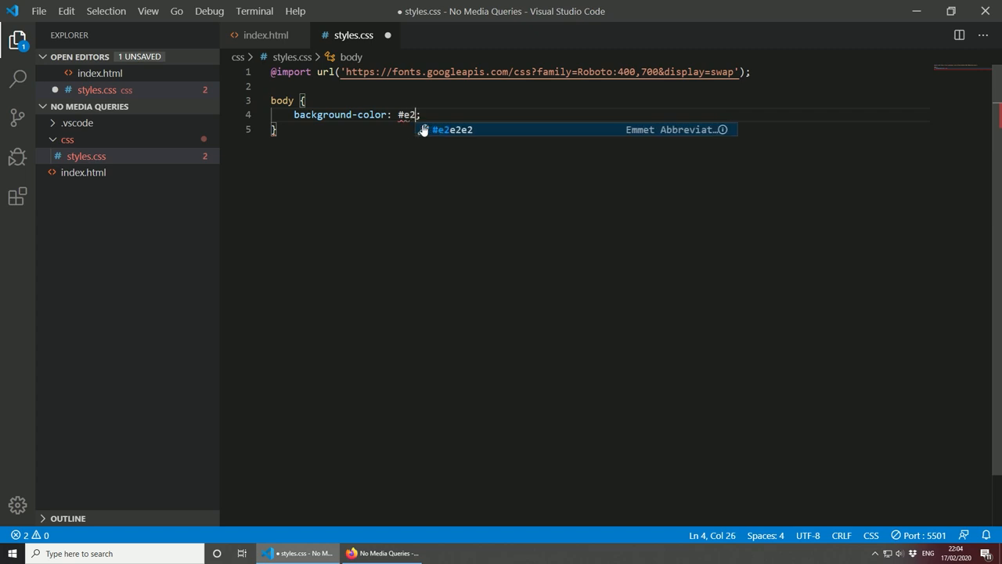
{"action": "type", "text": "e1e0"}
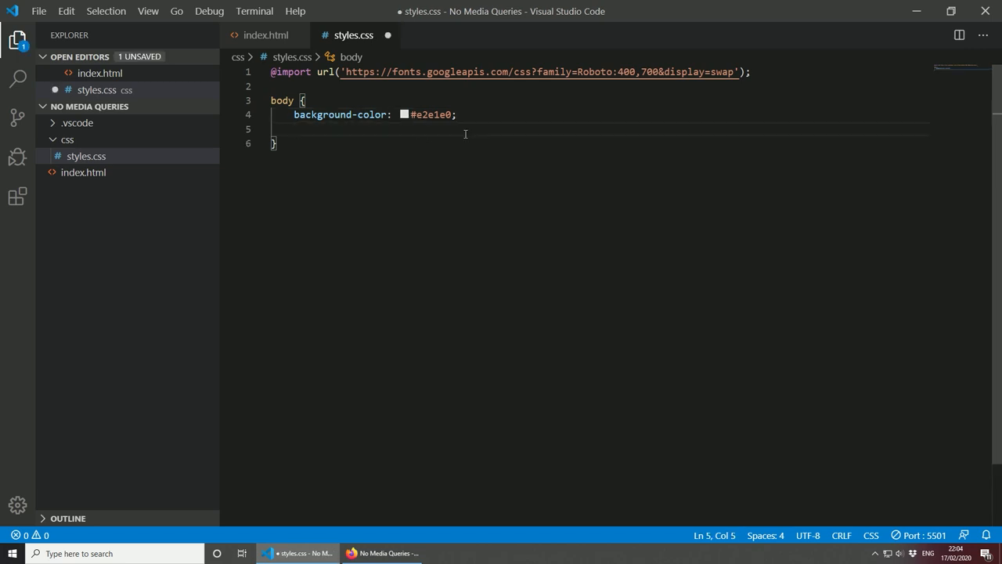
{"action": "type", "text": "font-family: ;"}
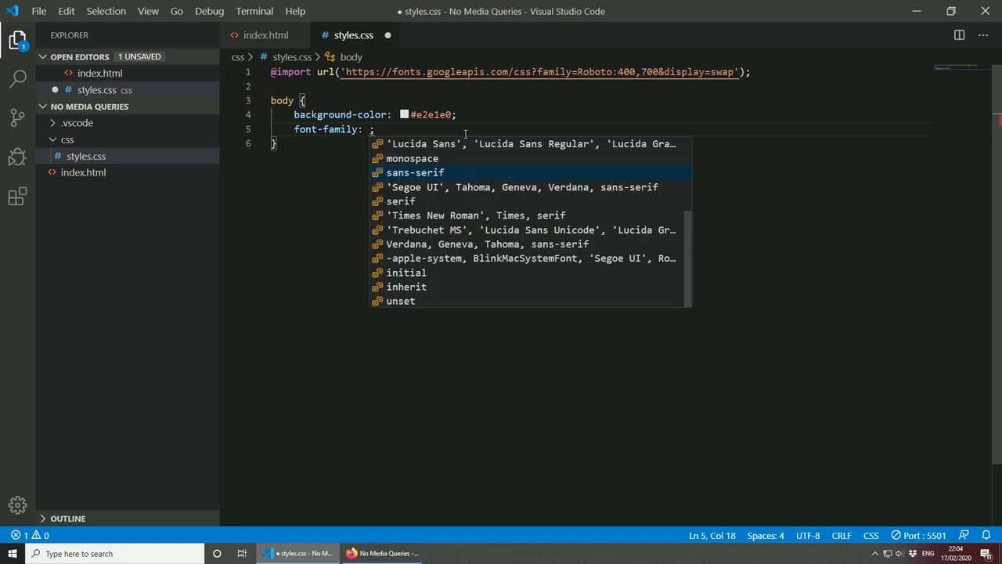
{"action": "type", "text": "'Roboto',"}
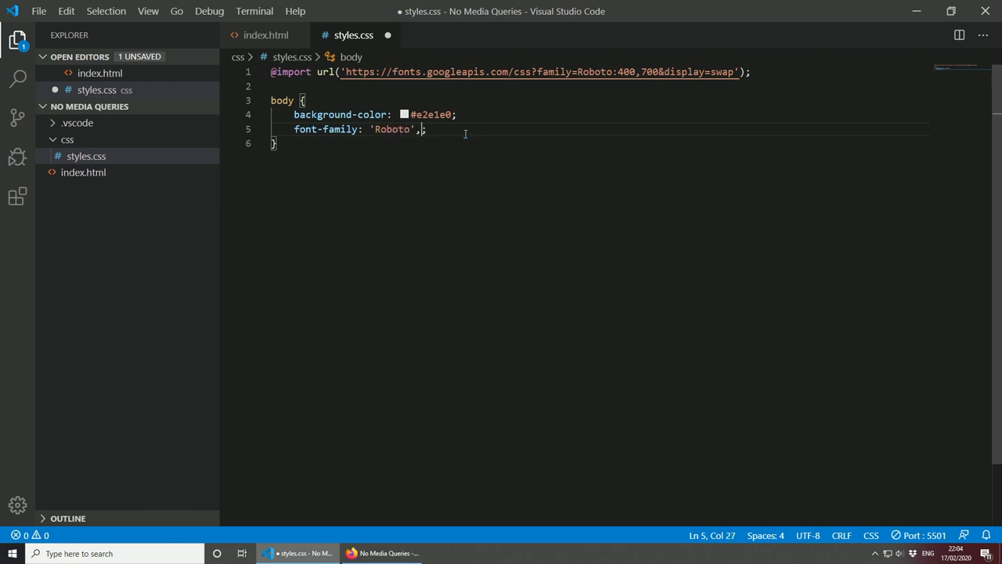
{"action": "type", "text": "sans-serif"}
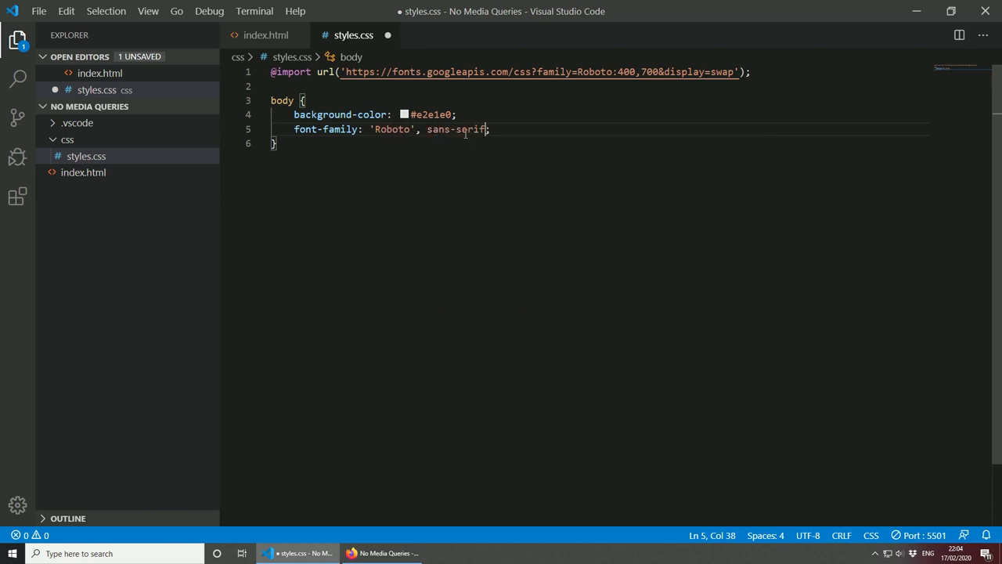
{"action": "key", "text": "ctrl+s"}
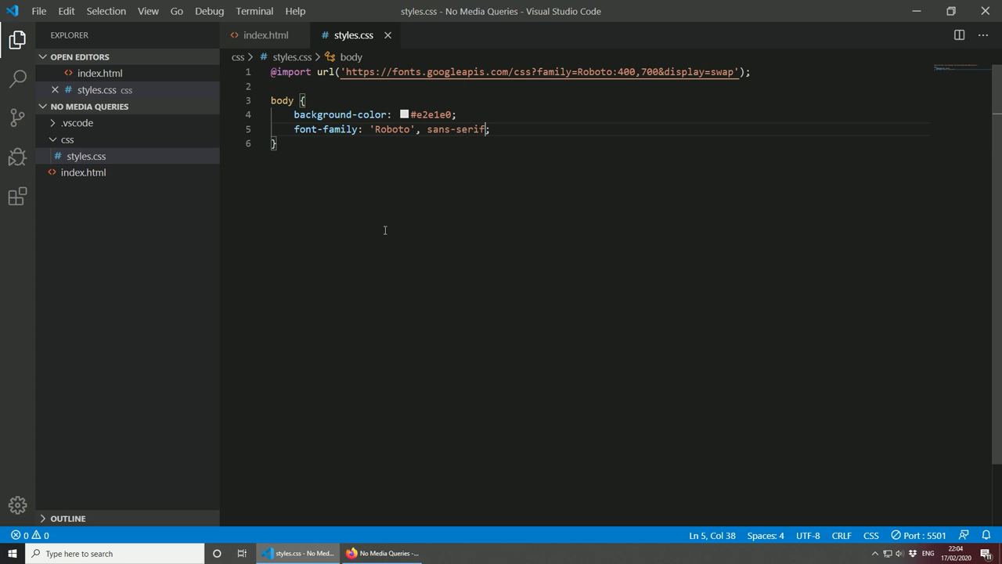
{"action": "left_click", "coordinate": [382, 553]}
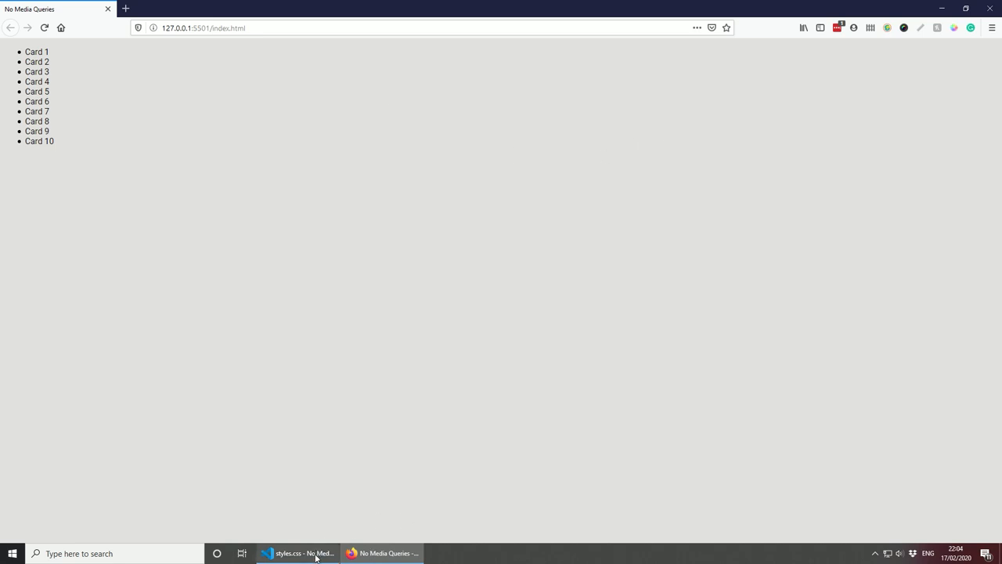
{"action": "left_click", "coordinate": [298, 553]}
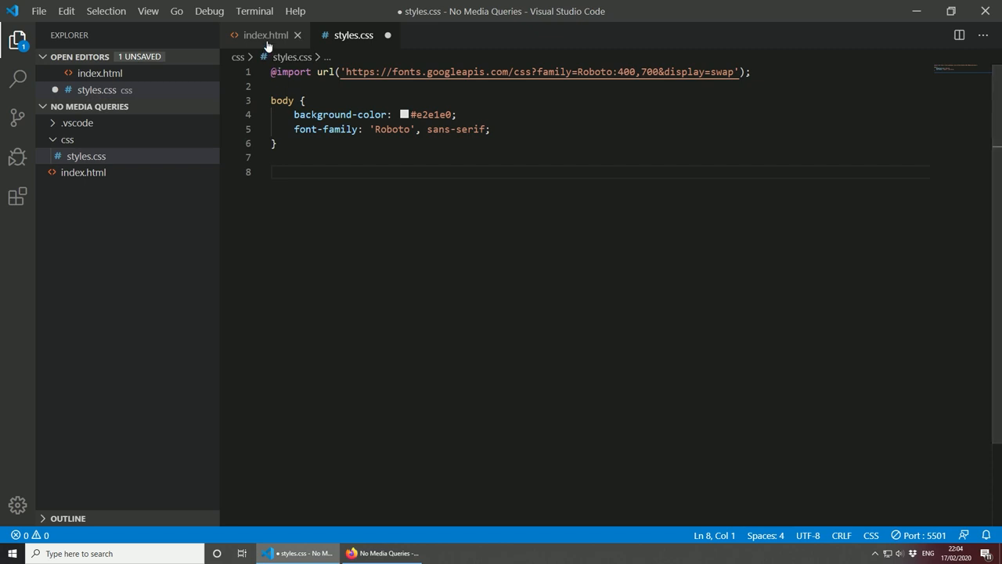
Add a ul rule setting padding to 0
{"action": "type", "text": "ul {"}
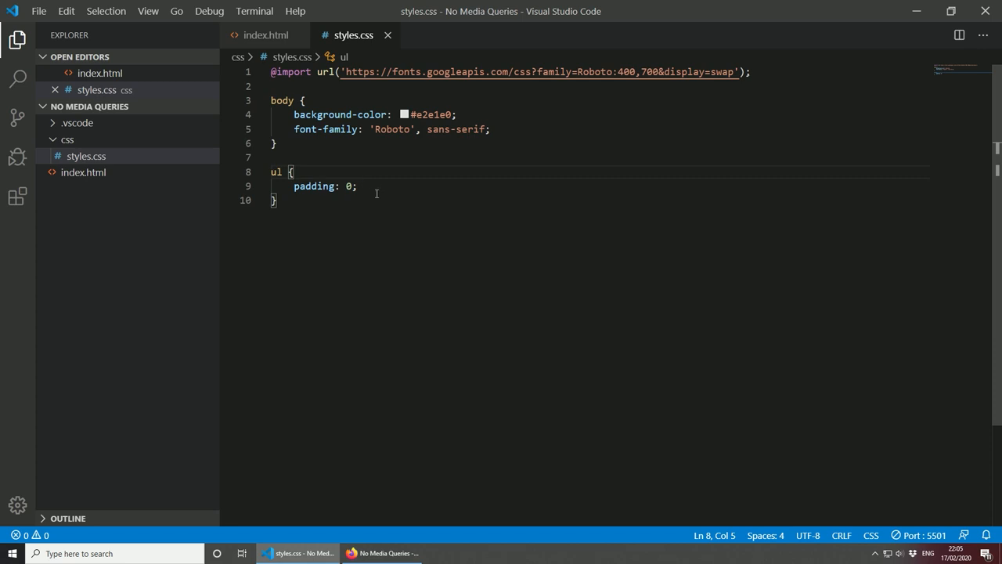
{"action": "mouse_move", "coordinate": [376, 194]}
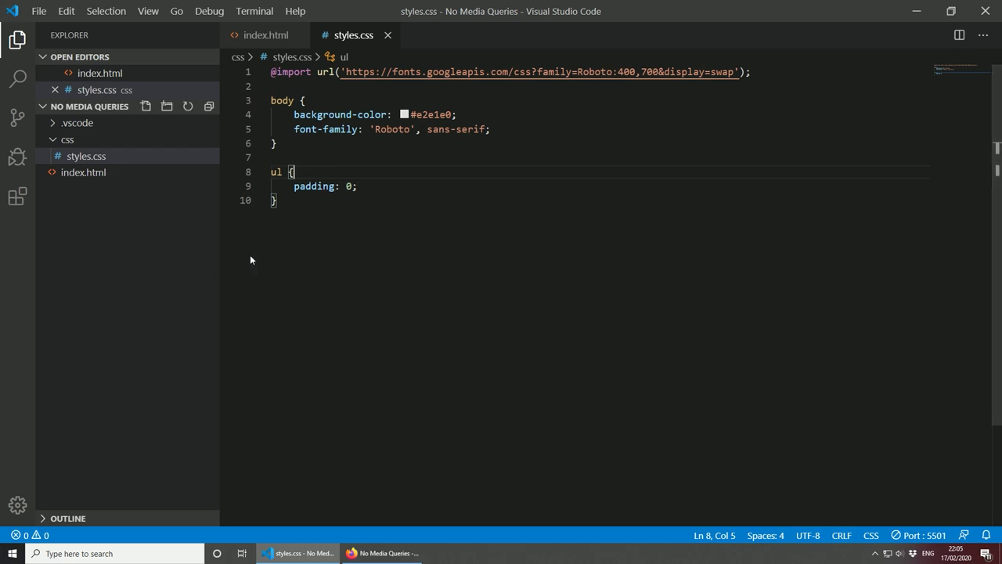
Add a .wrapper rule with max-width 85em and a /*1366px*/ note, and save
{"action": "type", "text": "."}
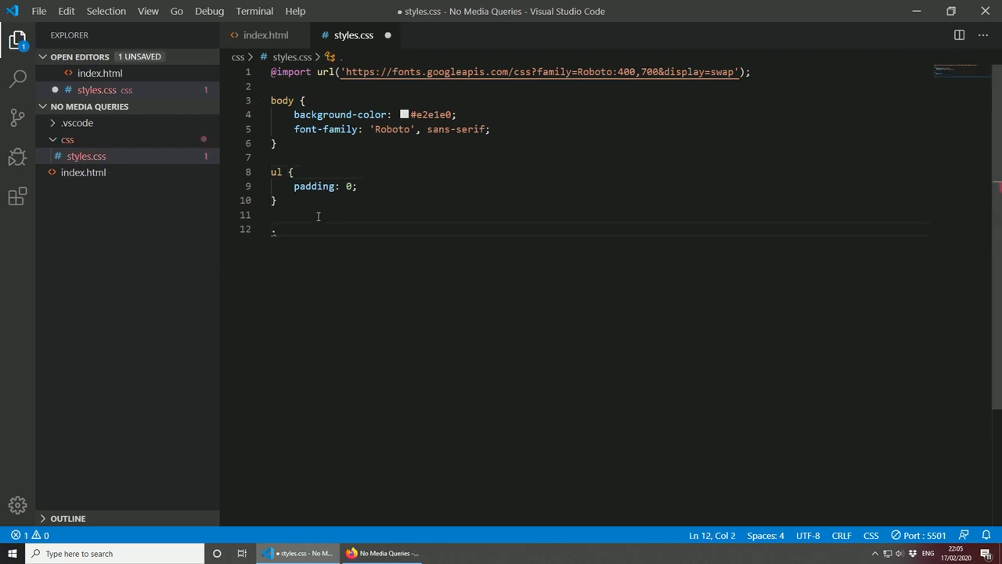
{"action": "type", "text": ".wrapper"}
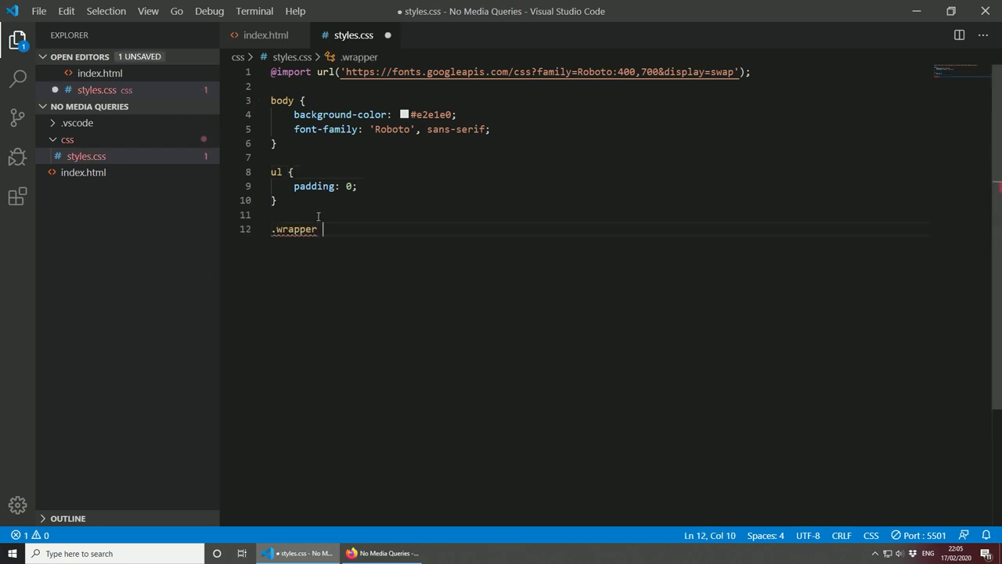
{"action": "type", "text": "{"}
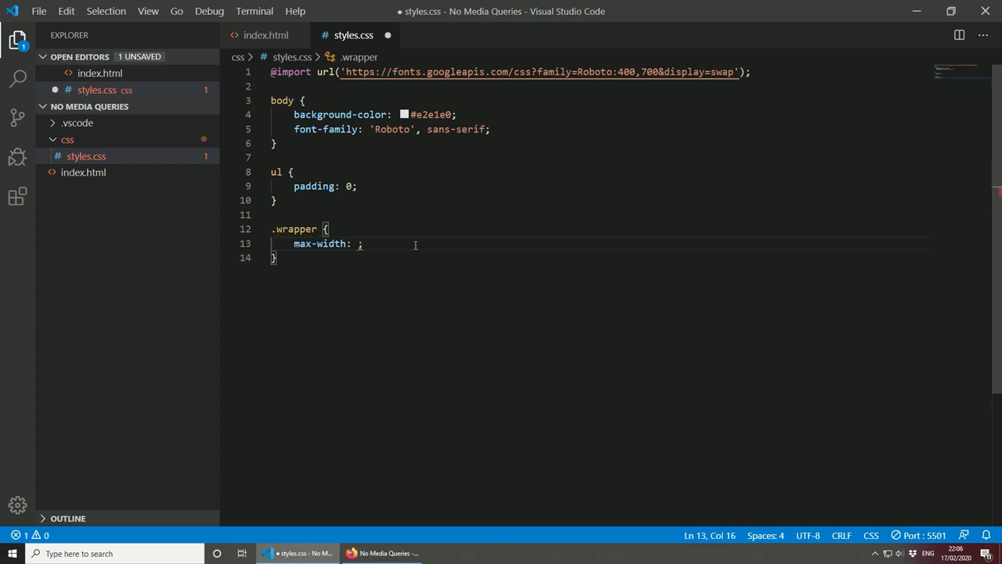
{"action": "type", "text": "1366px"}
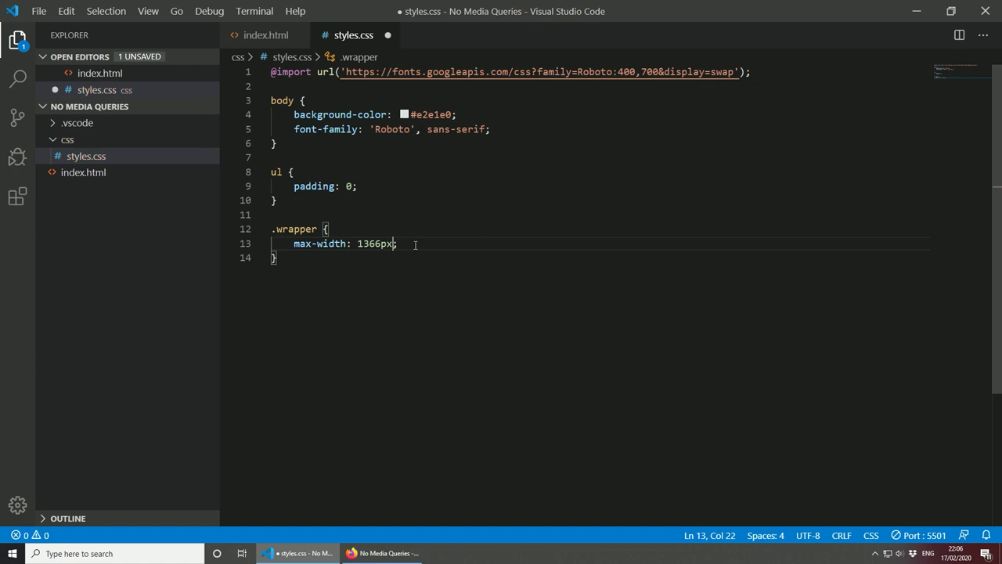
{"action": "double_click", "coordinate": [374, 244]}
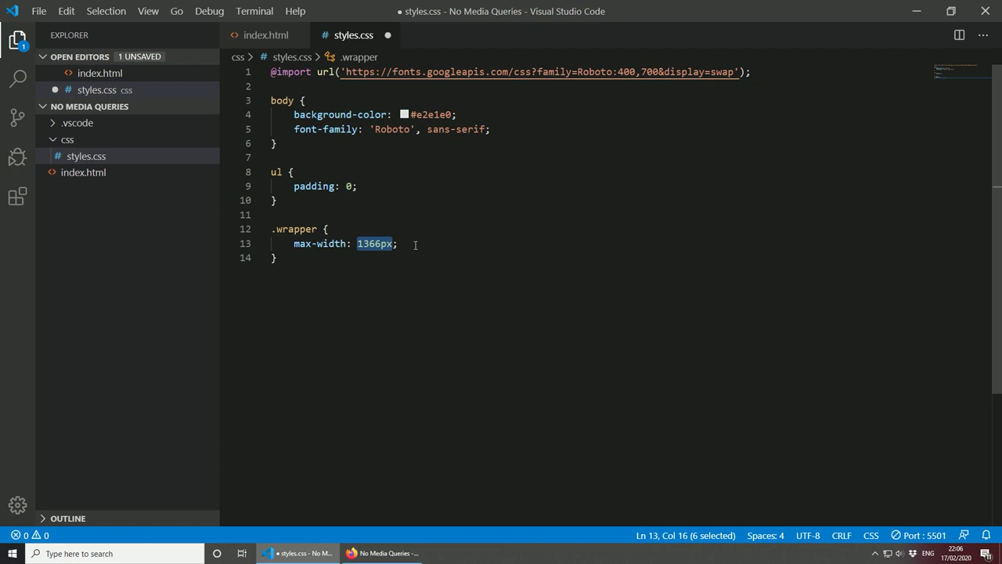
{"action": "type", "text": "8"}
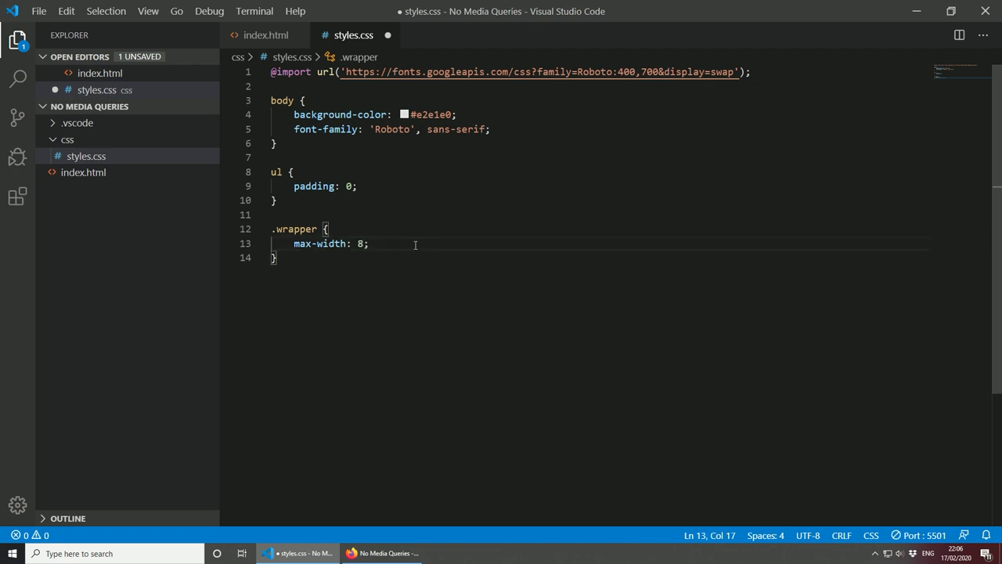
{"action": "type", "text": "5em"}
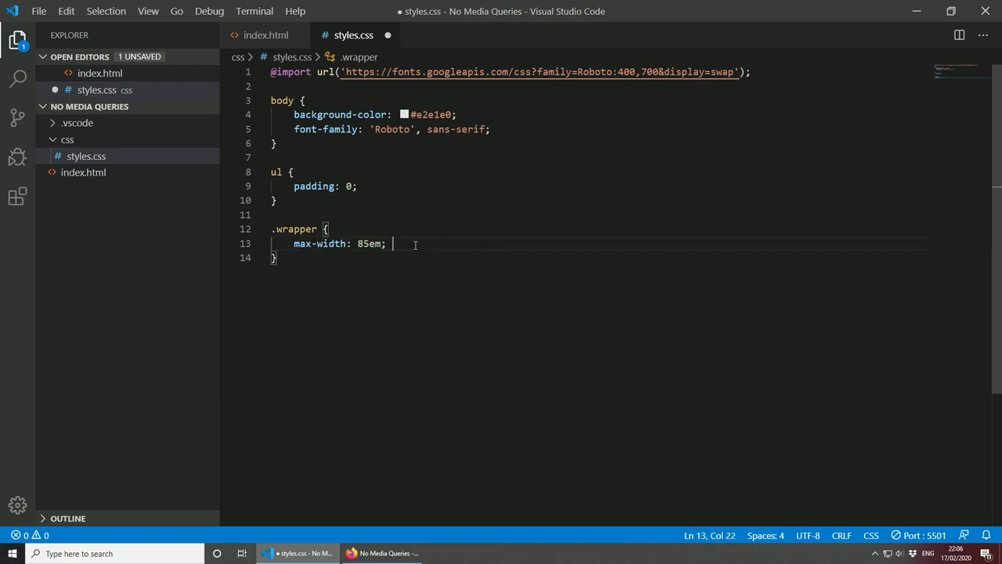
{"action": "type", "text": "/*1366px"}
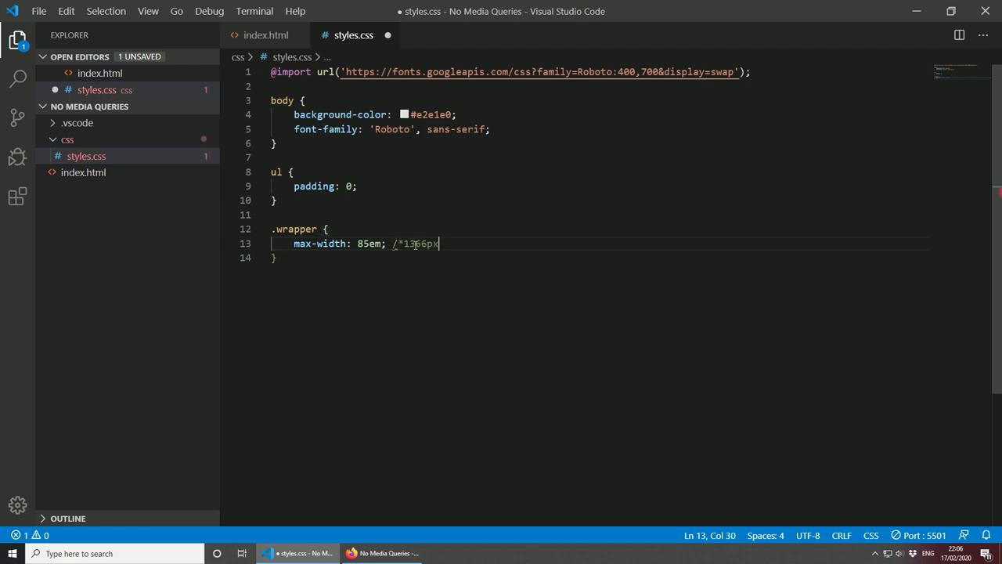
{"action": "type", "text": "*/"}
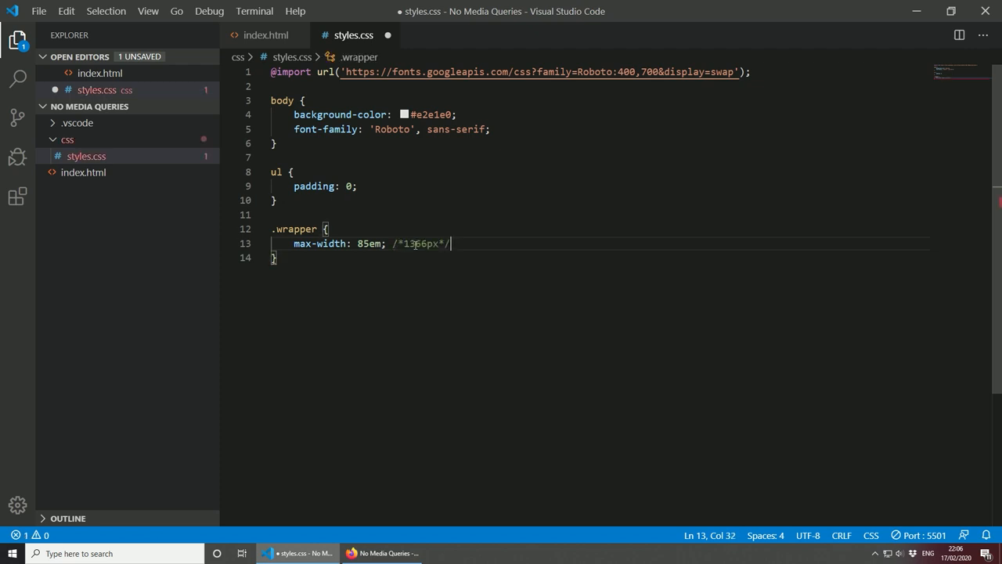
{"action": "key", "text": "ctrl+s"}
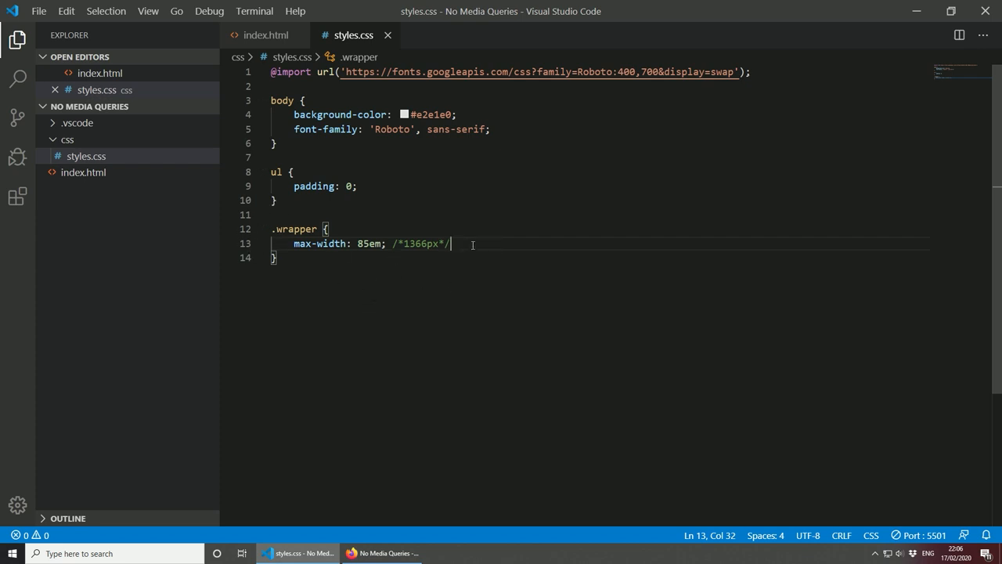
Begin the auto left and right margin declarations in the .wrapper rule
{"action": "key", "text": "Enter"}
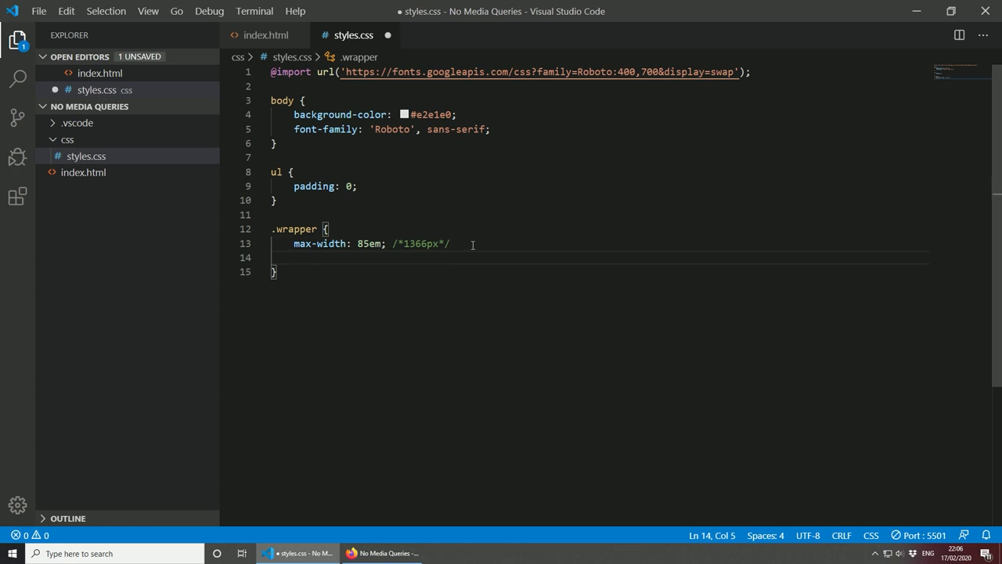
{"action": "type", "text": "margin-left: auto;"}
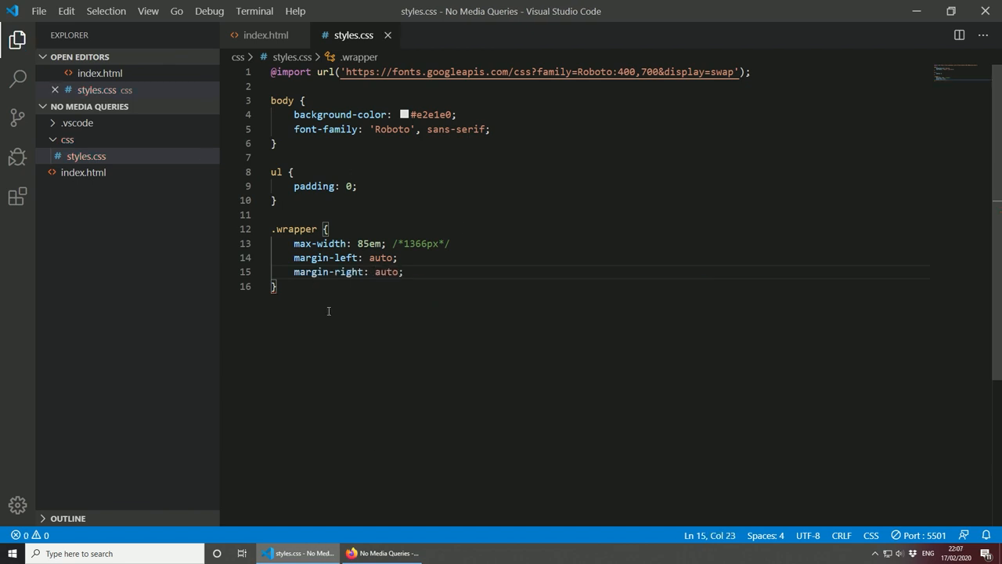
Inspect div.wrapper in Firefox to confirm its 85em max-width and auto margins, then return to the editor
{"action": "right_click", "coordinate": [536, 177]}
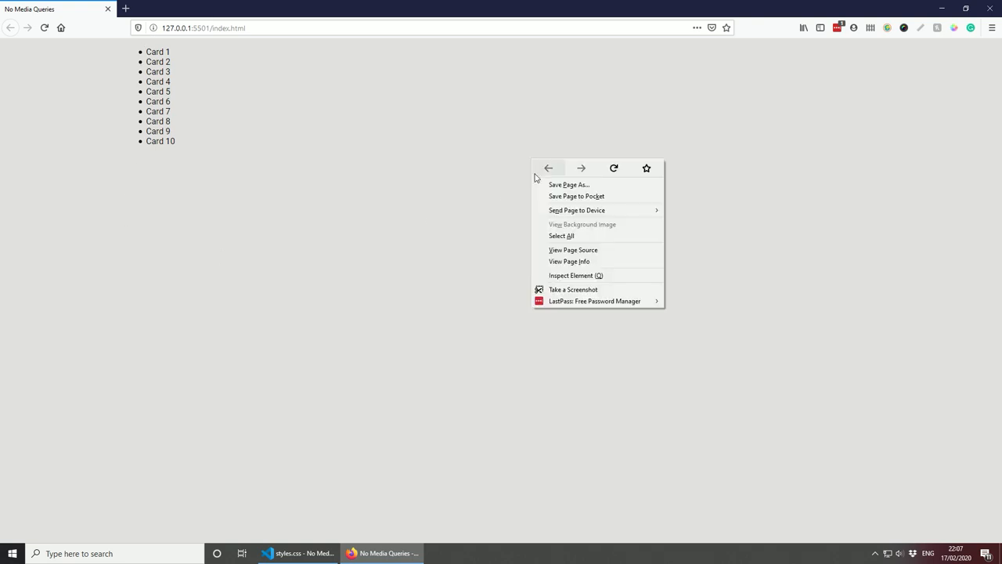
{"action": "left_click", "coordinate": [577, 275]}
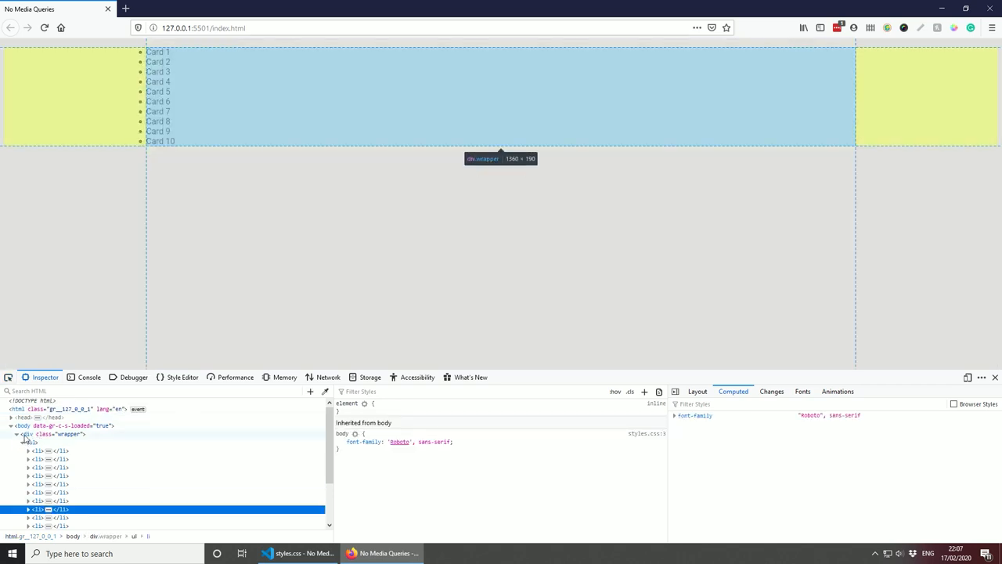
{"action": "left_click", "coordinate": [68, 434]}
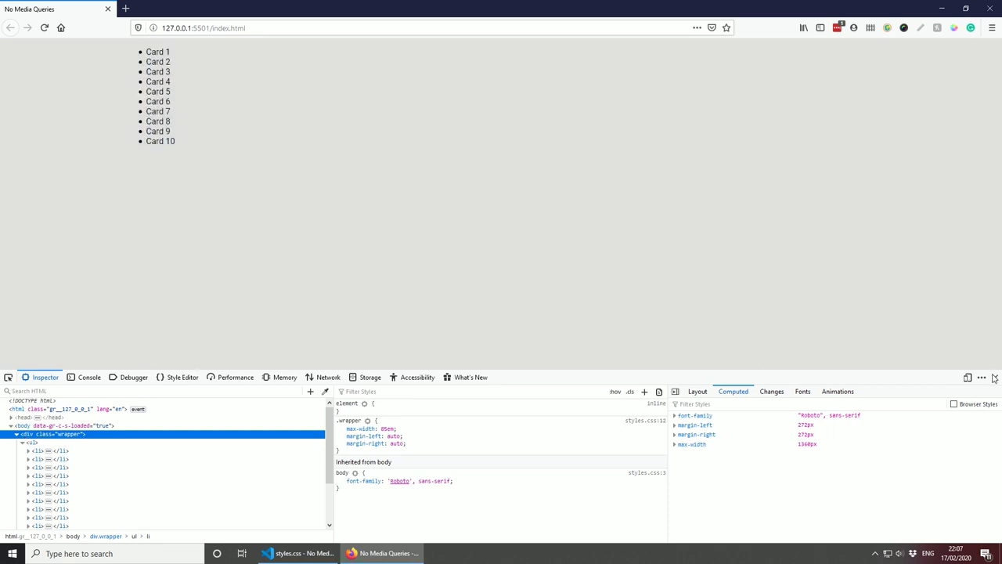
{"action": "left_click", "coordinate": [301, 553]}
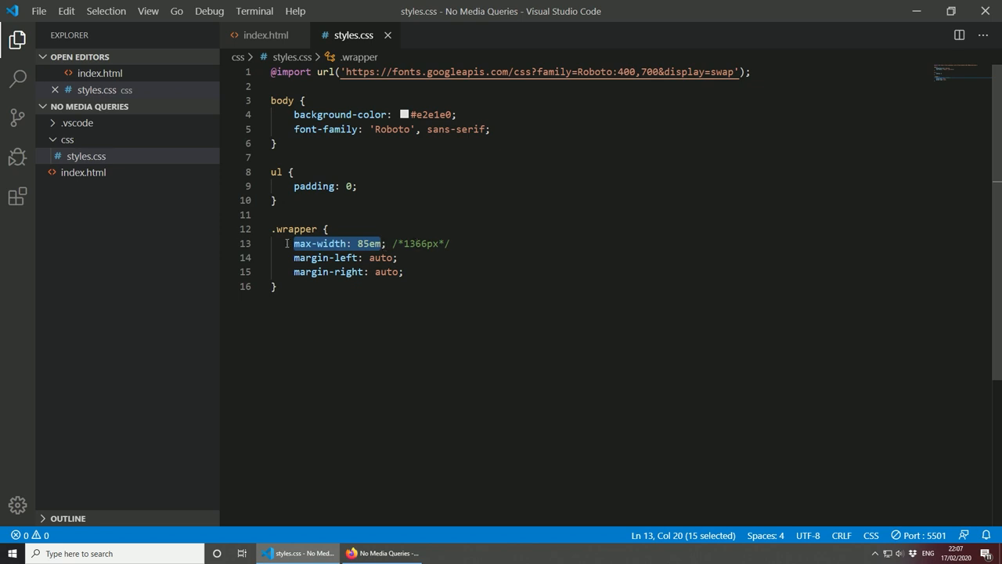
Select the 1366px comment value, then narrow the Firefox window to see the list at small width
{"action": "left_click", "coordinate": [294, 245]}
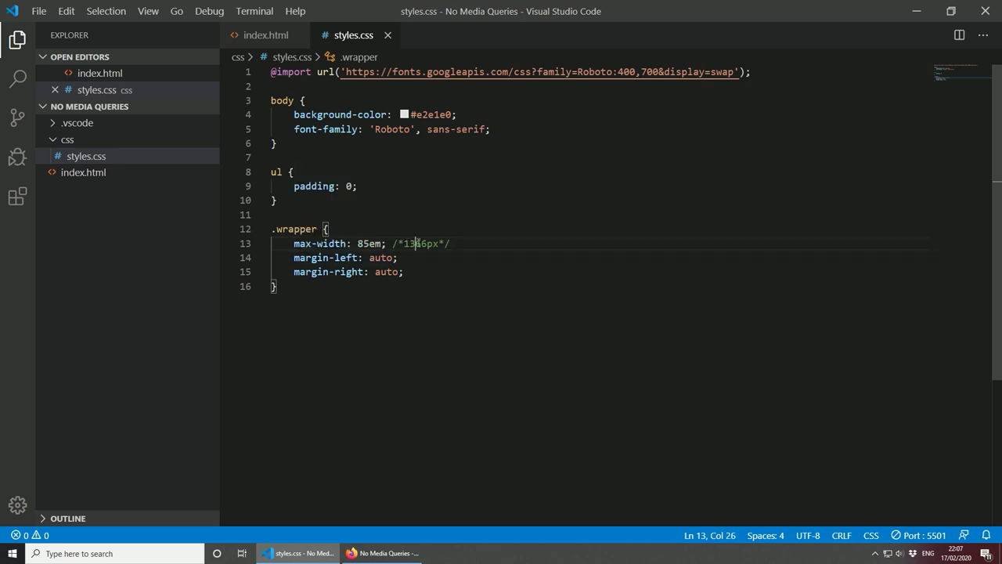
{"action": "double_click", "coordinate": [420, 244]}
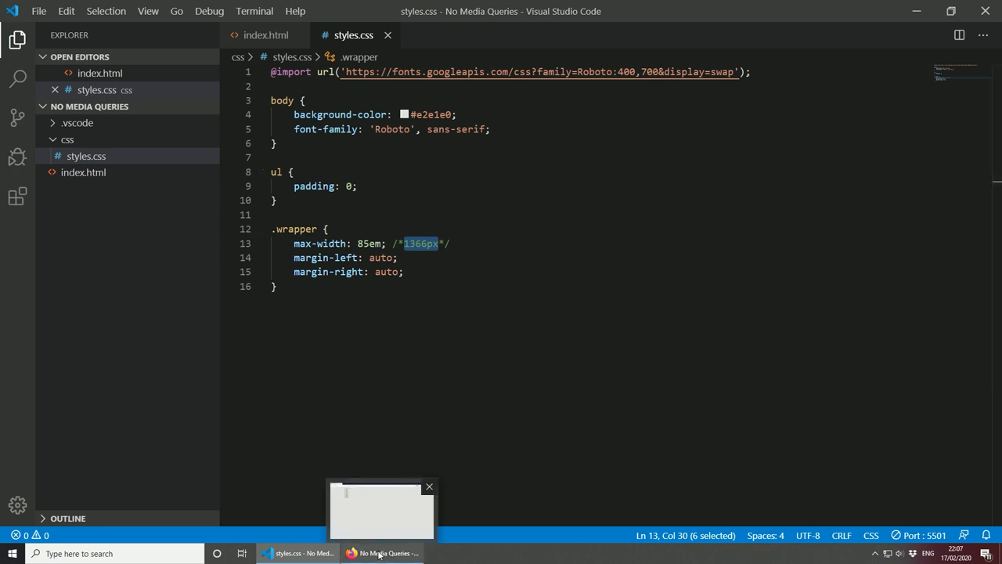
{"action": "left_click", "coordinate": [382, 553]}
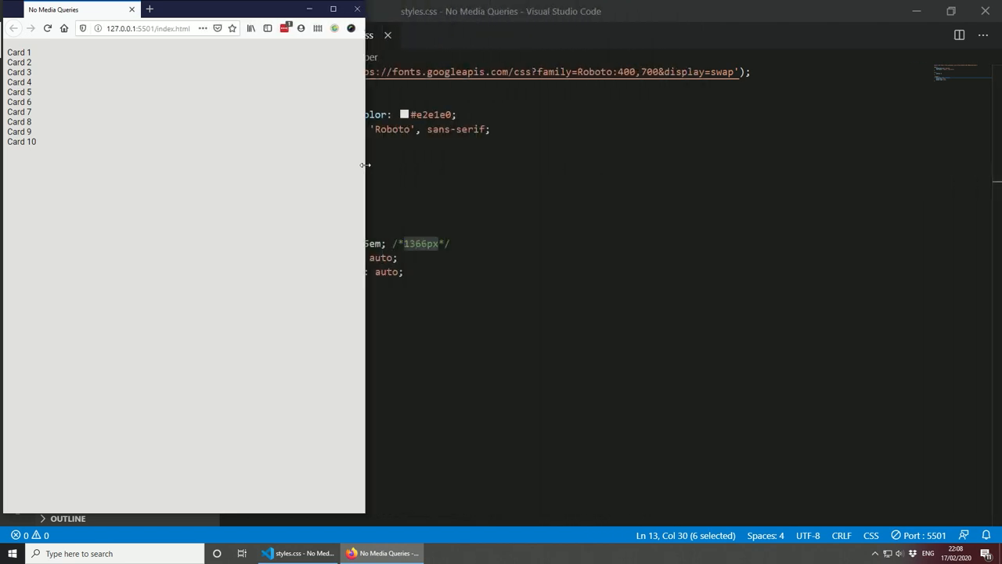
{"action": "left_click_drag", "start_coordinate": [365, 166], "coordinate": [416, 166]}
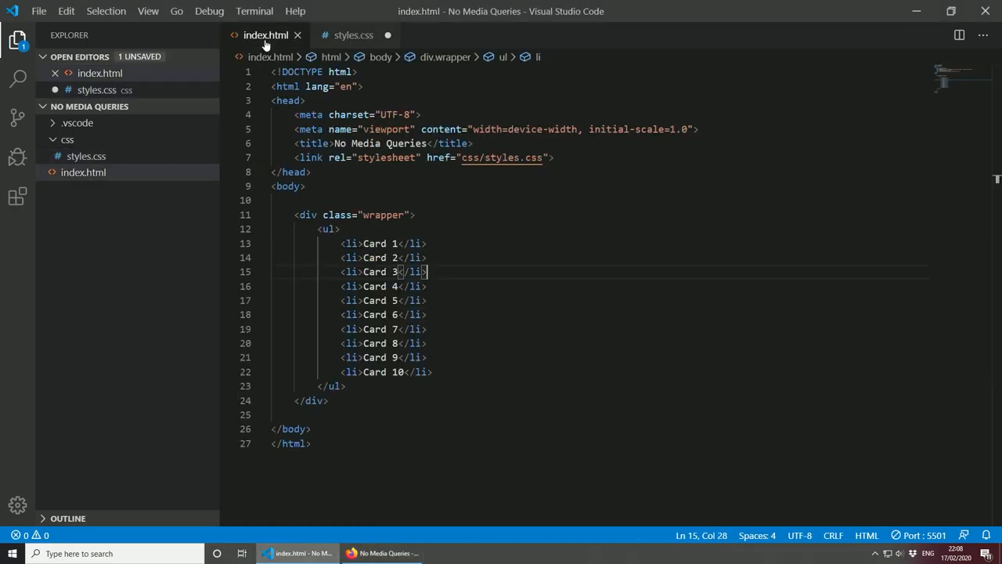
Give the ul in index.html the class responsive-gird
{"action": "left_click", "coordinate": [354, 34]}
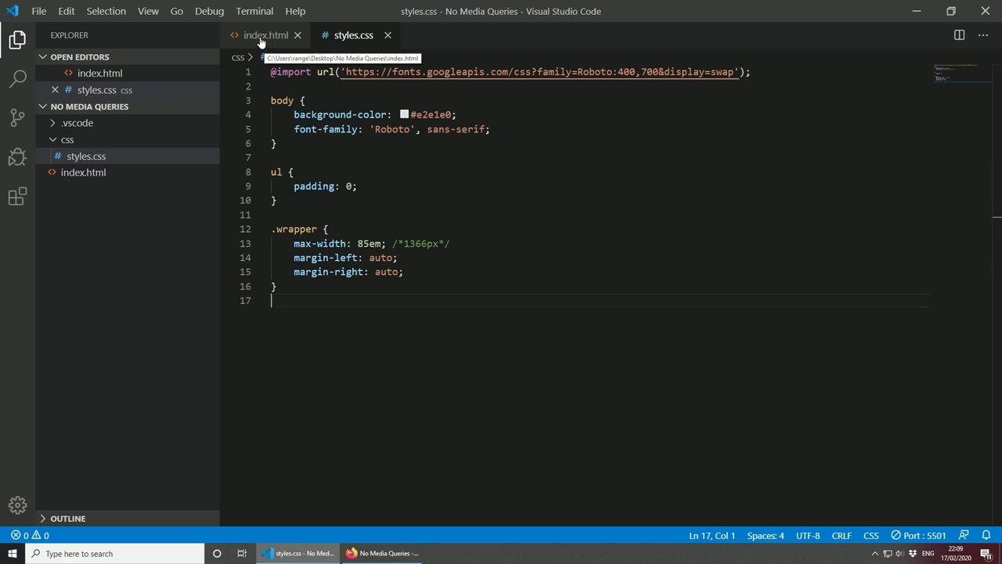
{"action": "left_click", "coordinate": [265, 34]}
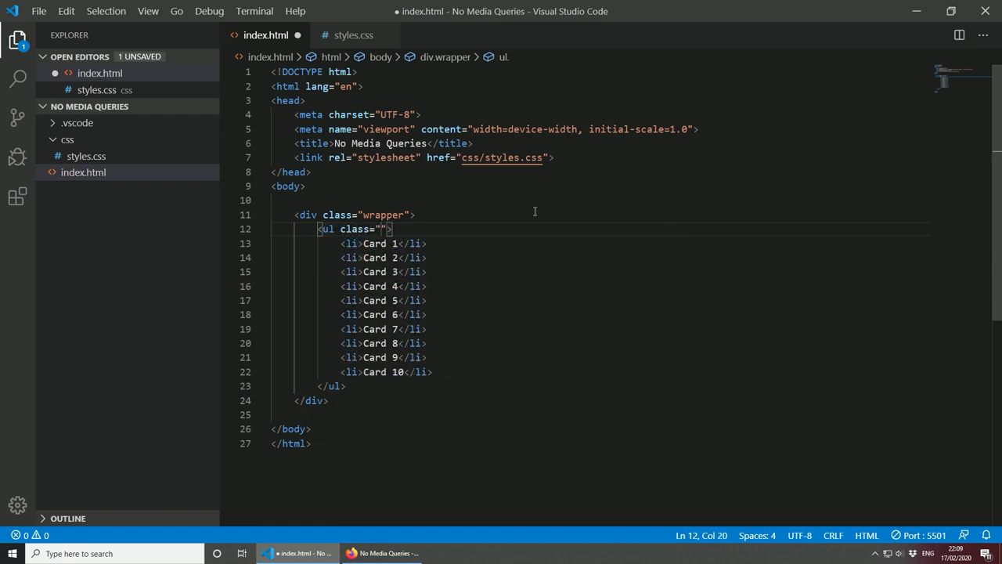
{"action": "type", "text": "w"}
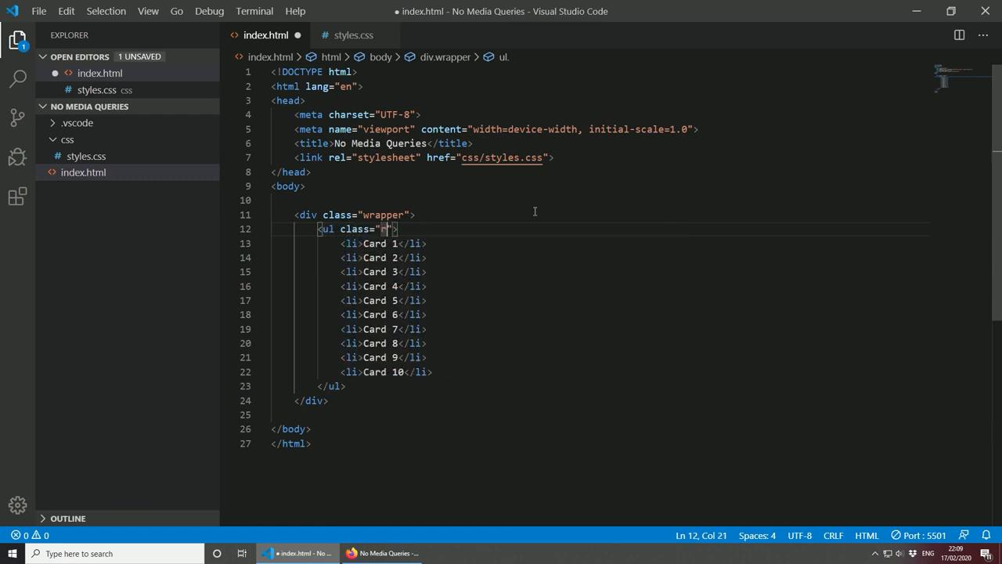
{"action": "type", "text": "responsive-"}
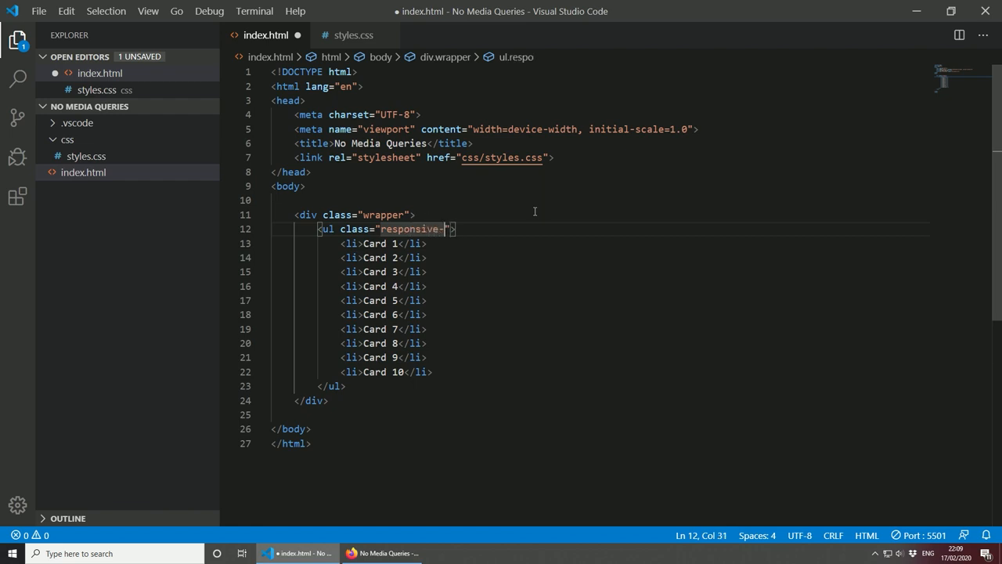
{"action": "type", "text": "gird"}
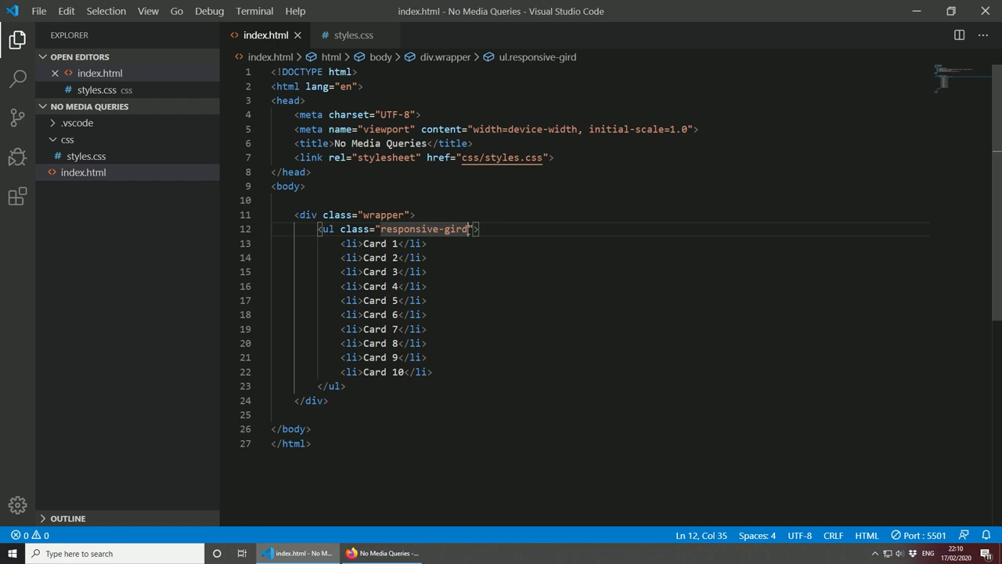
{"action": "left_click", "coordinate": [400, 257]}
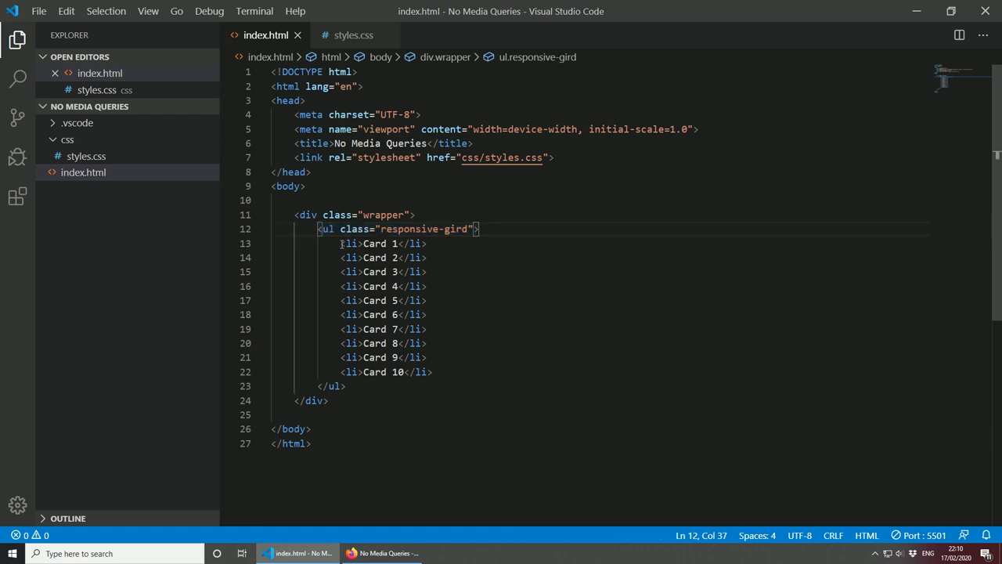
Select the ten Card list items and switch to styles.css
{"action": "left_click_drag", "start_coordinate": [342, 243], "coordinate": [432, 373]}
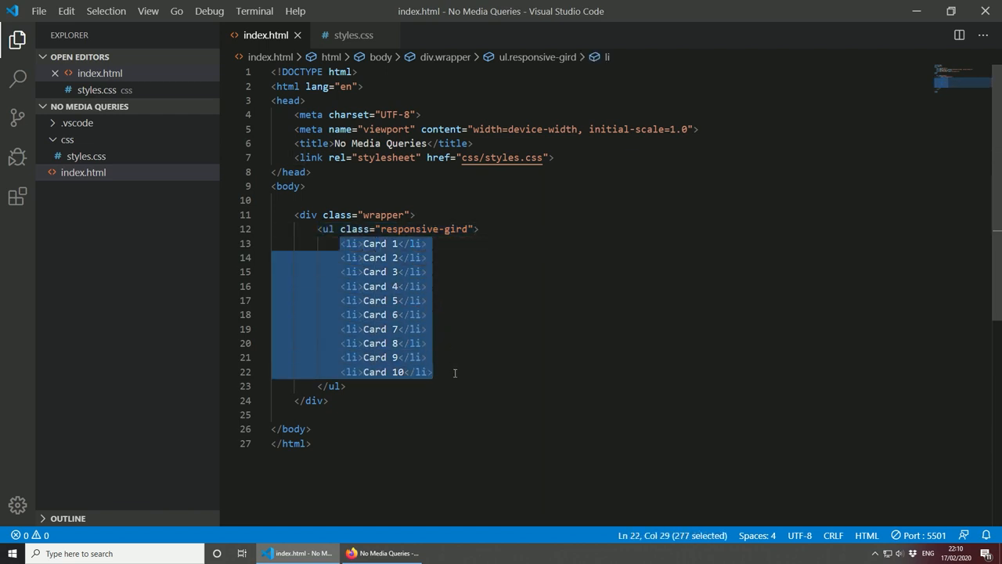
{"action": "left_click", "coordinate": [354, 34]}
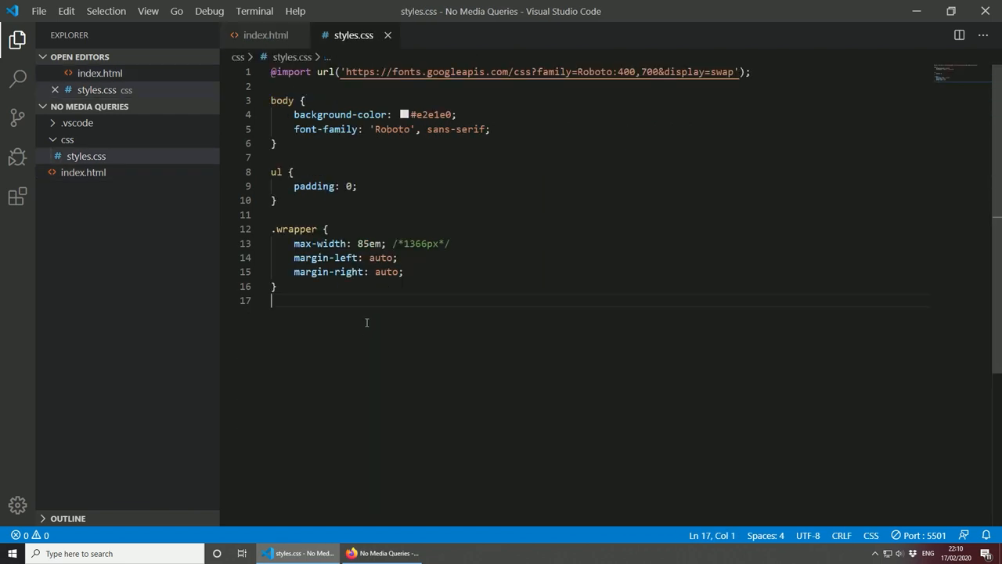
{"action": "type", "text": ".responsive-gird"}
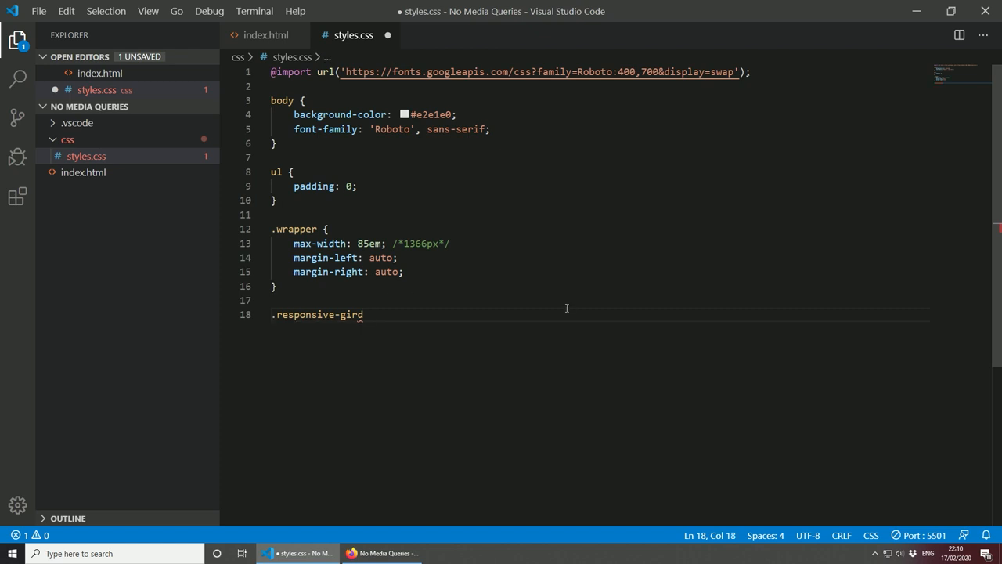
{"action": "type", "text": "{"}
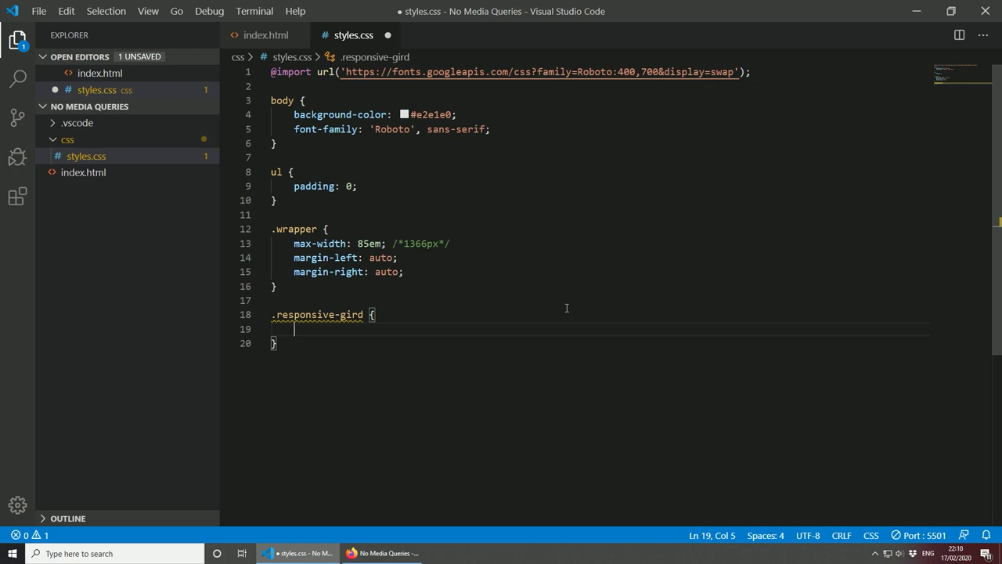
{"action": "type", "text": "display: grid;"}
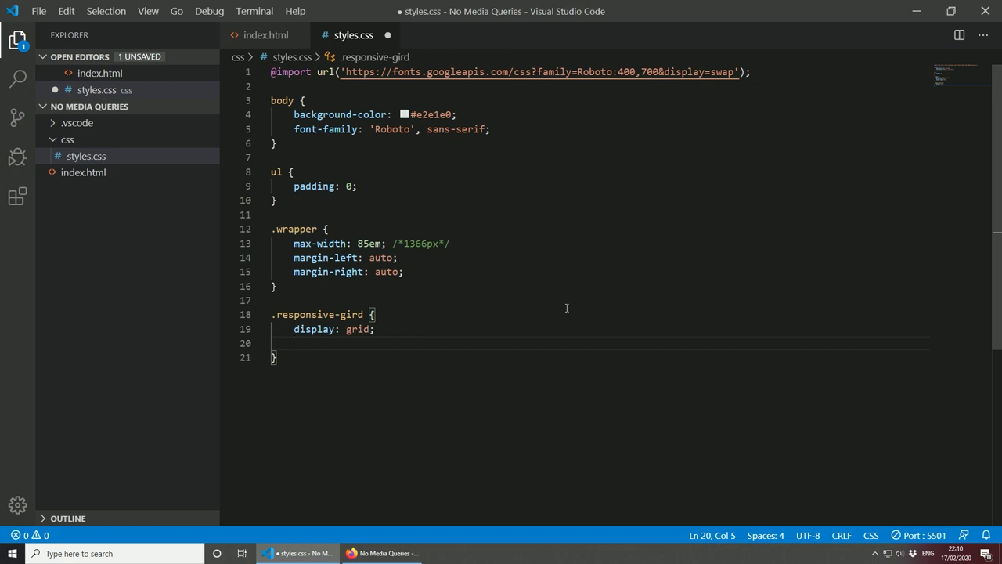
{"action": "left_click", "coordinate": [382, 553]}
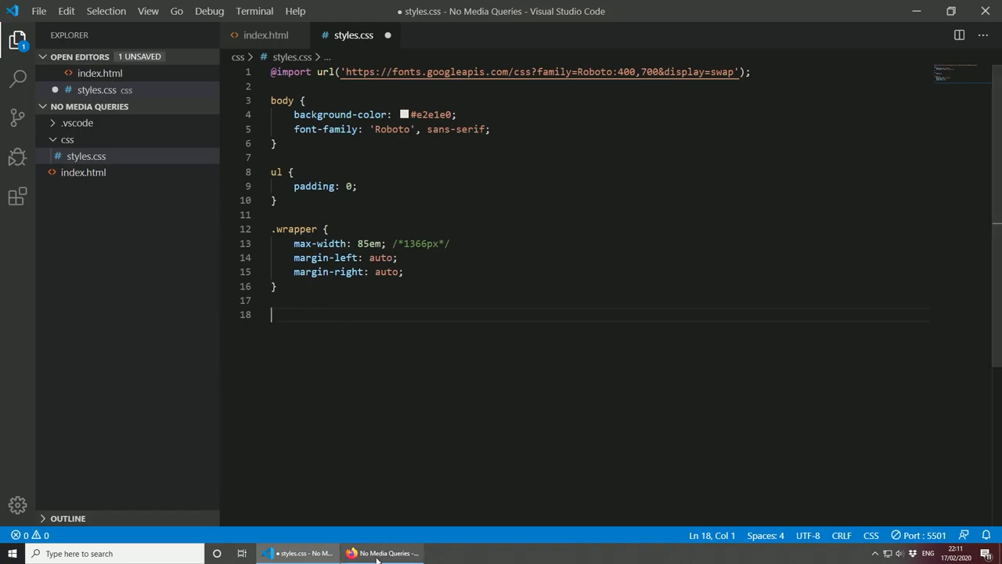
Add class="responsive-grid" to the card list's ul in index.html and save the page
{"action": "left_click", "coordinate": [382, 553]}
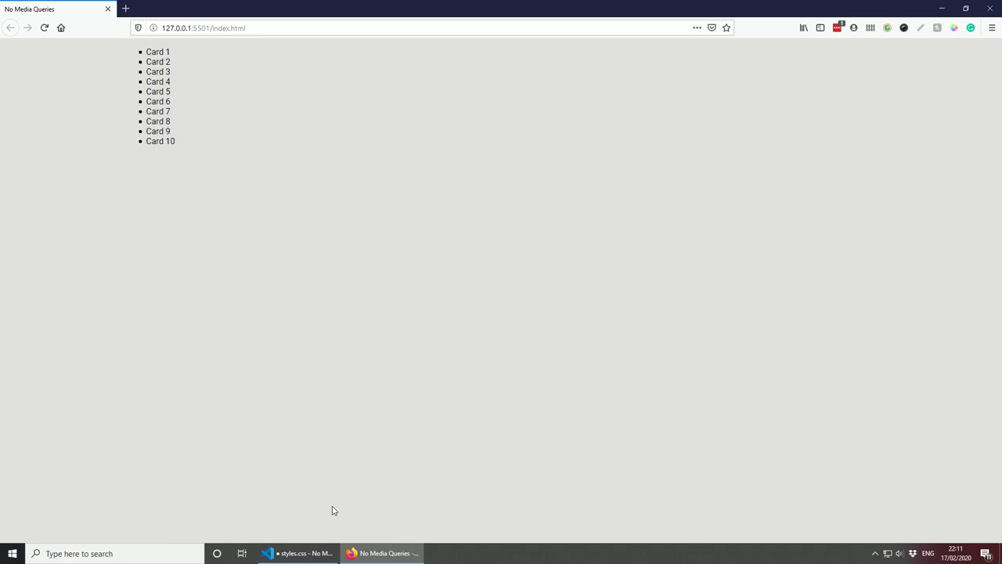
{"action": "left_click", "coordinate": [297, 553]}
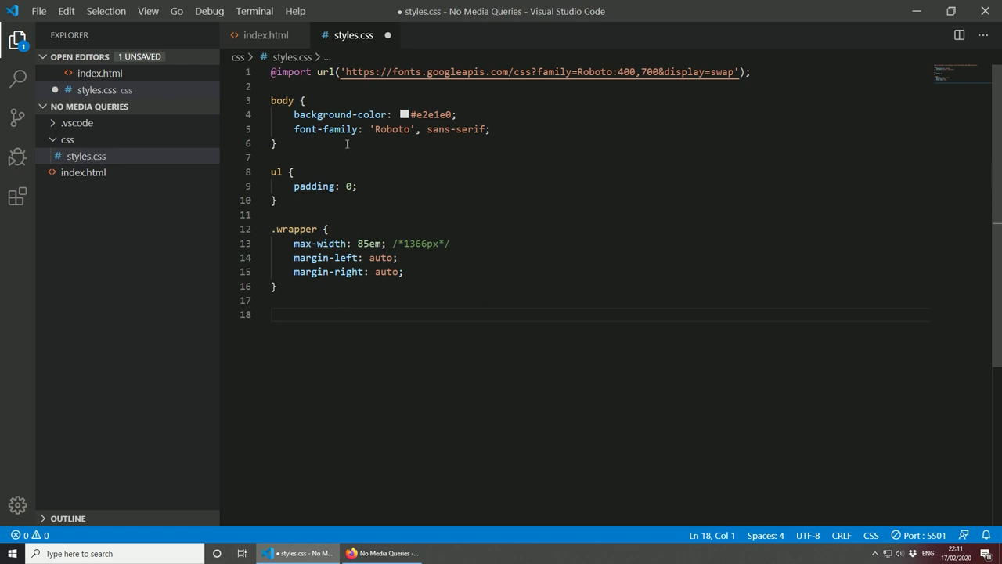
{"action": "left_click", "coordinate": [263, 34]}
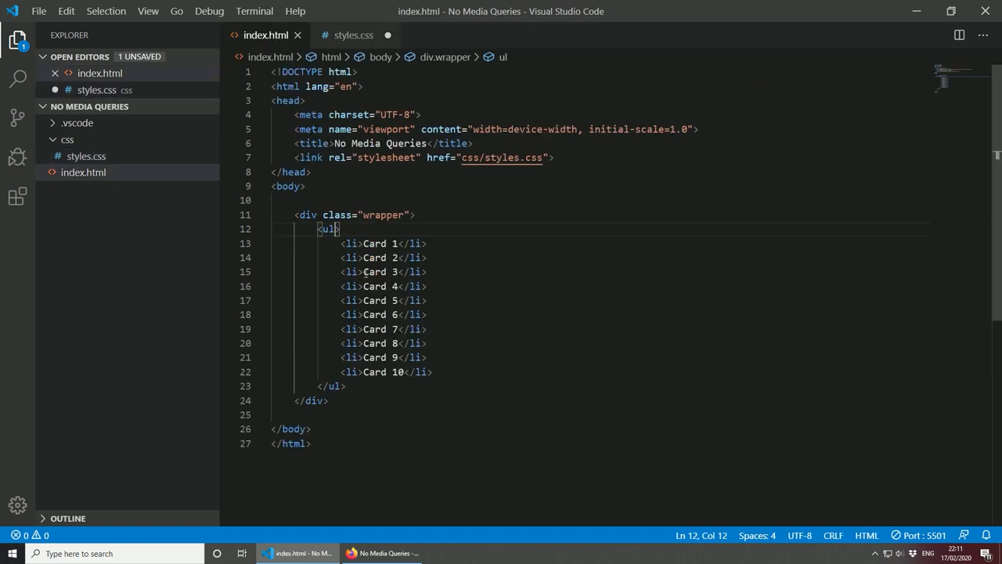
{"action": "type", "text": "class=\"\""}
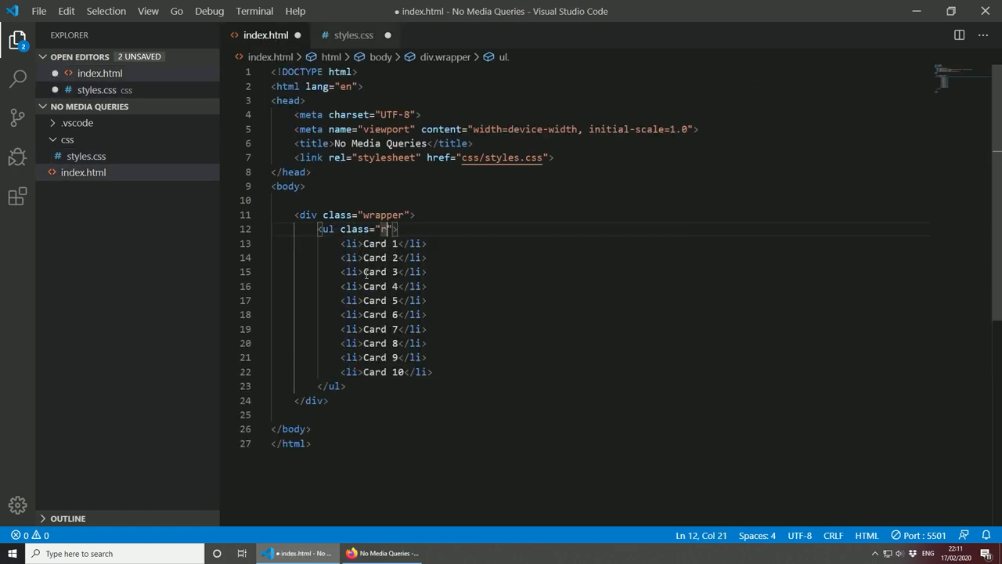
{"action": "type", "text": "respo"}
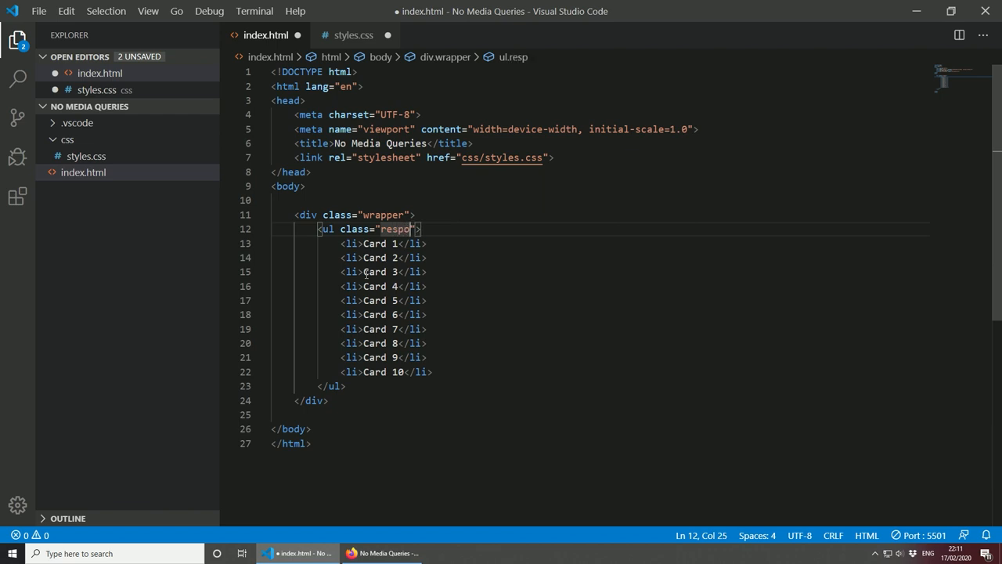
{"action": "type", "text": "nsive-grid"}
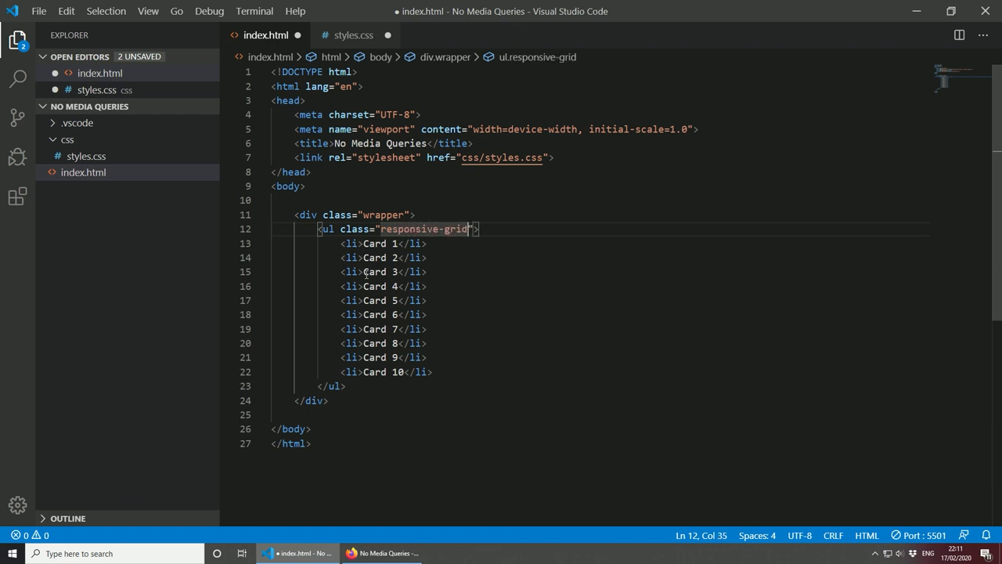
{"action": "key", "text": "ctrl+s"}
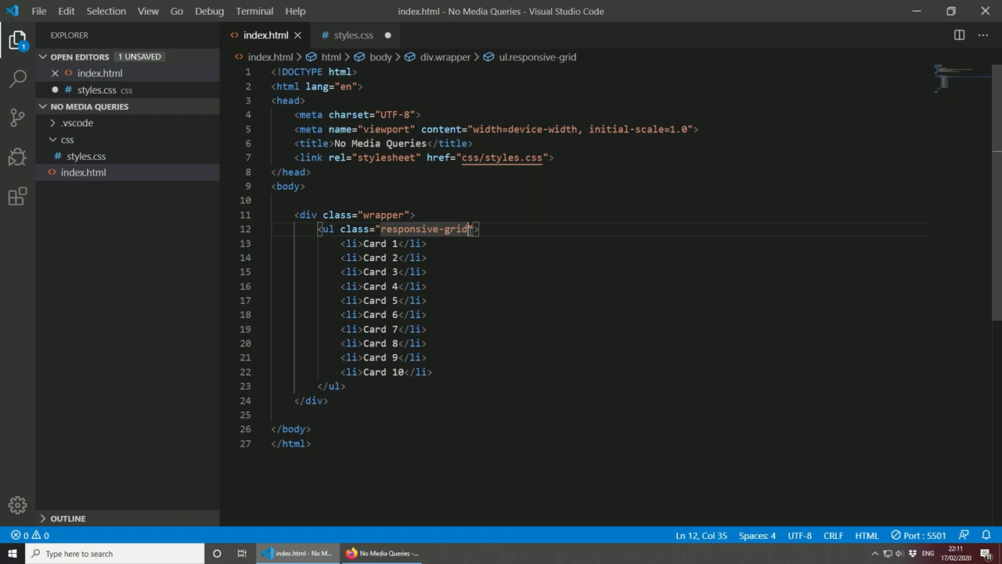
Copy the responsive-grid class name and bring up styles.css for a matching selector
{"action": "double_click", "coordinate": [423, 228]}
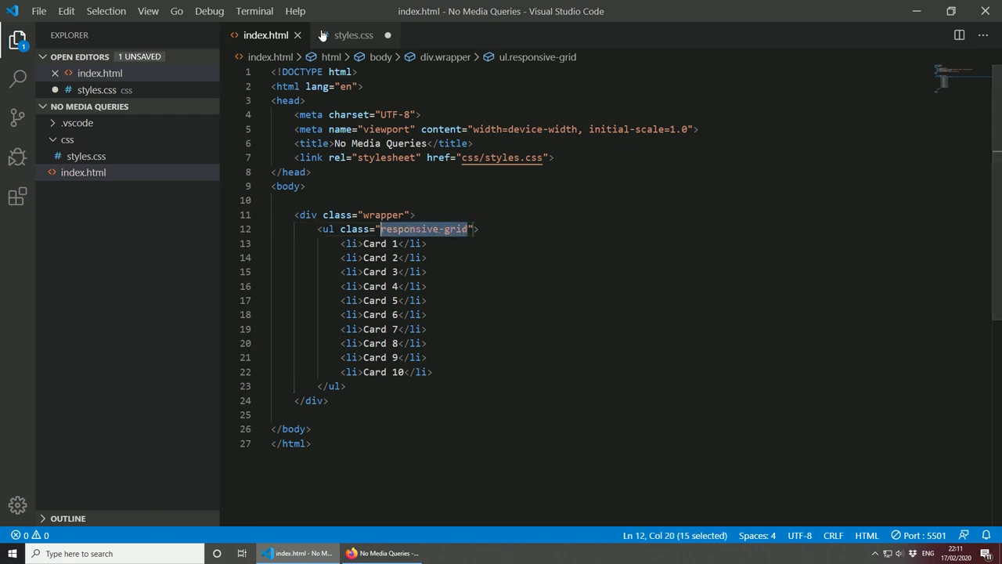
{"action": "left_click", "coordinate": [354, 35]}
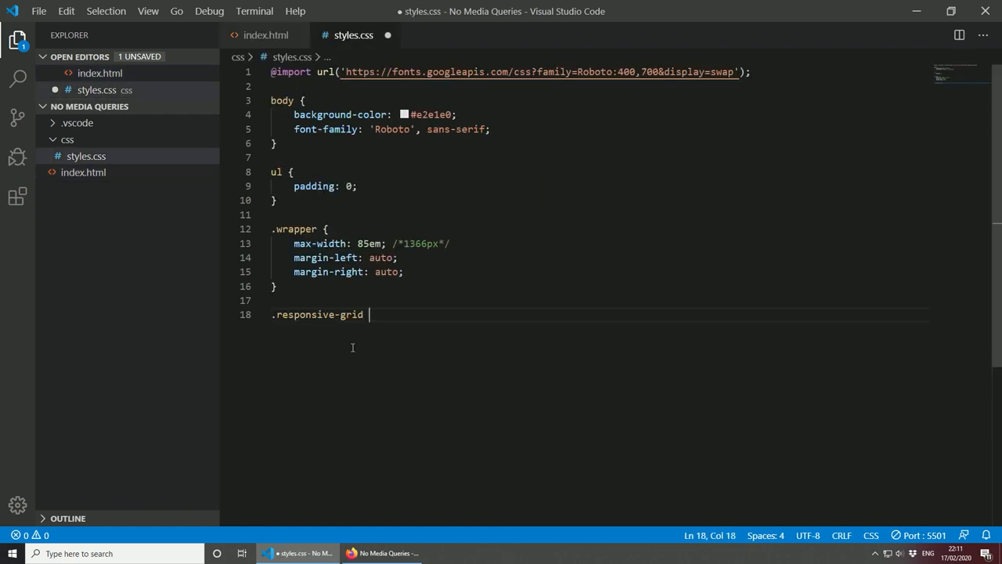
Write .responsive-grid li with background-color #fff, border-radius 2px and height 240px
{"action": "type", "text": "li {"}
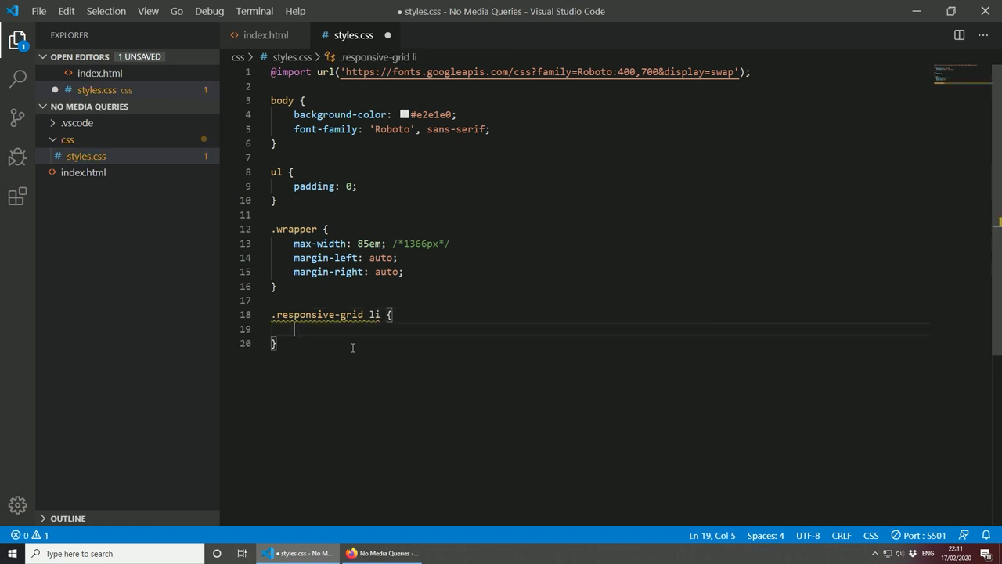
{"action": "type", "text": "background-color: #fff;"}
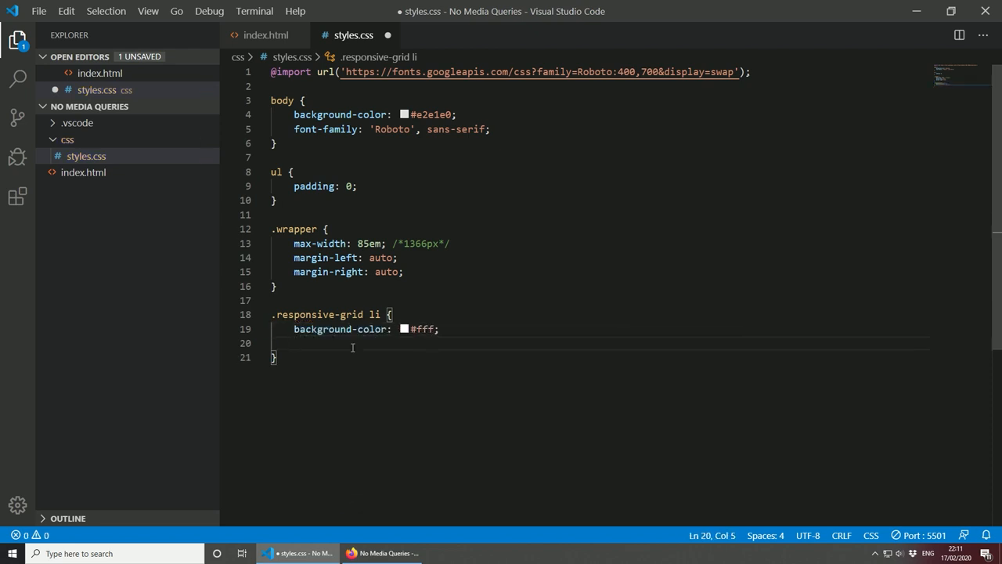
{"action": "type", "text": "border-radius: ;"}
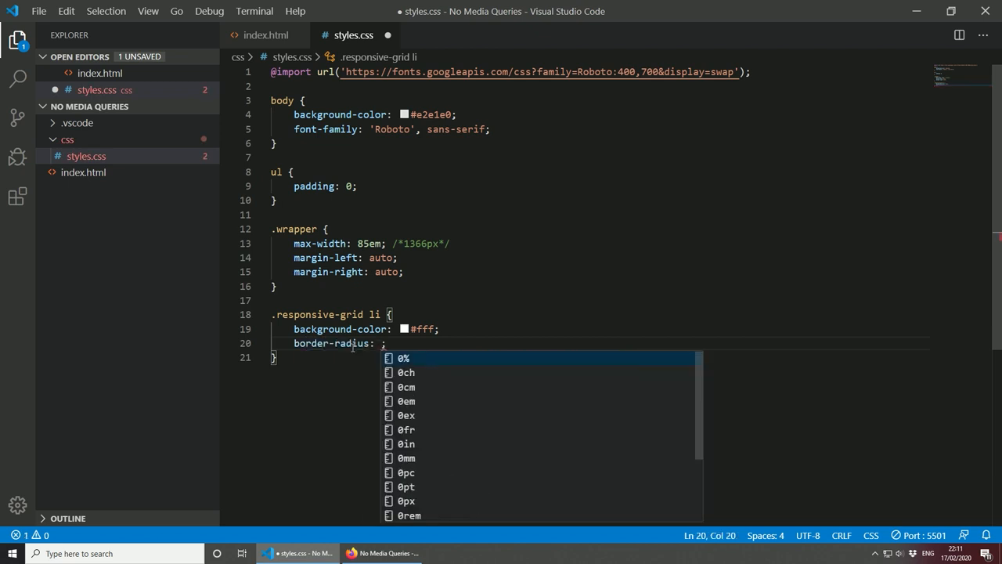
{"action": "type", "text": "2px;"}
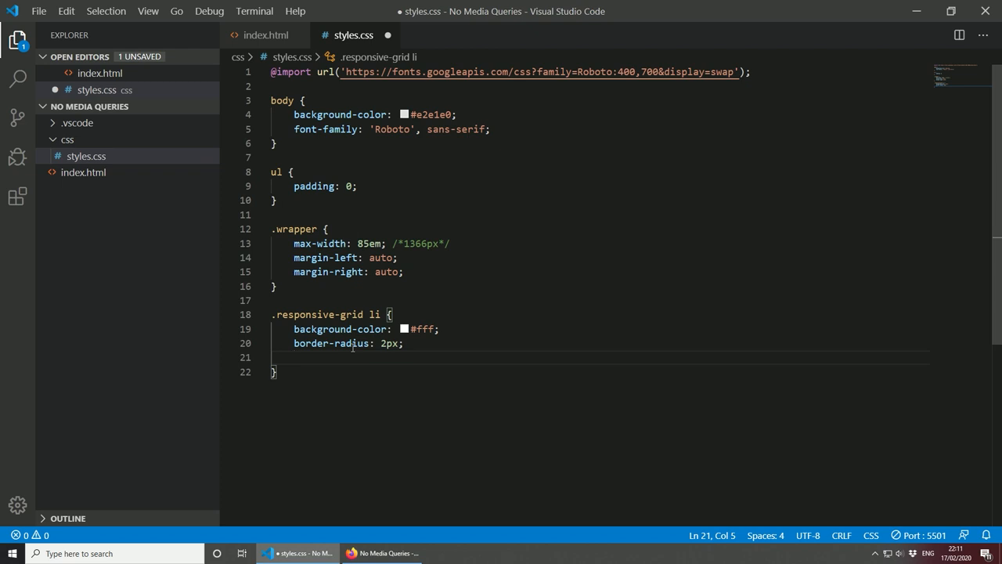
{"action": "type", "text": "height: ;"}
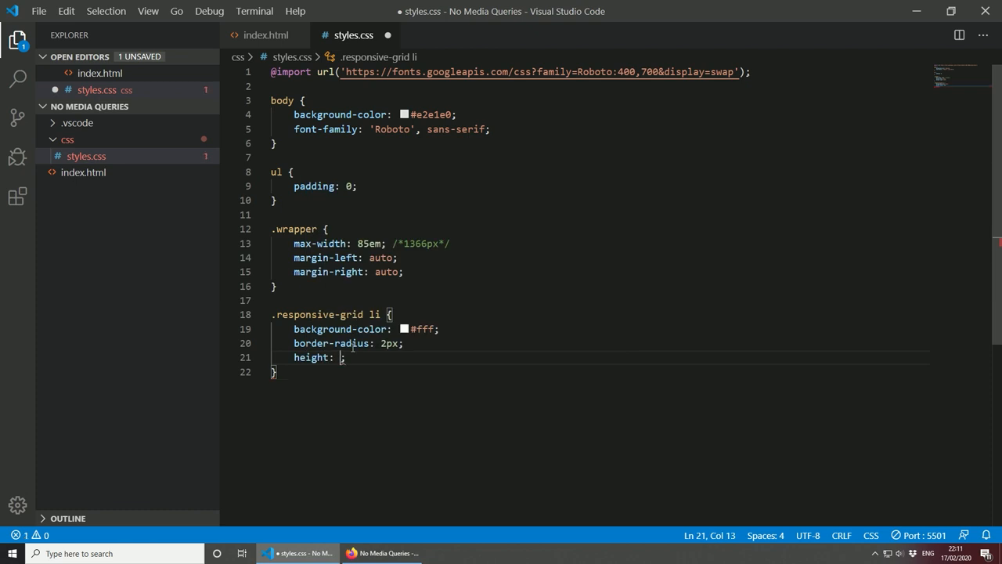
{"action": "type", "text": "240px"}
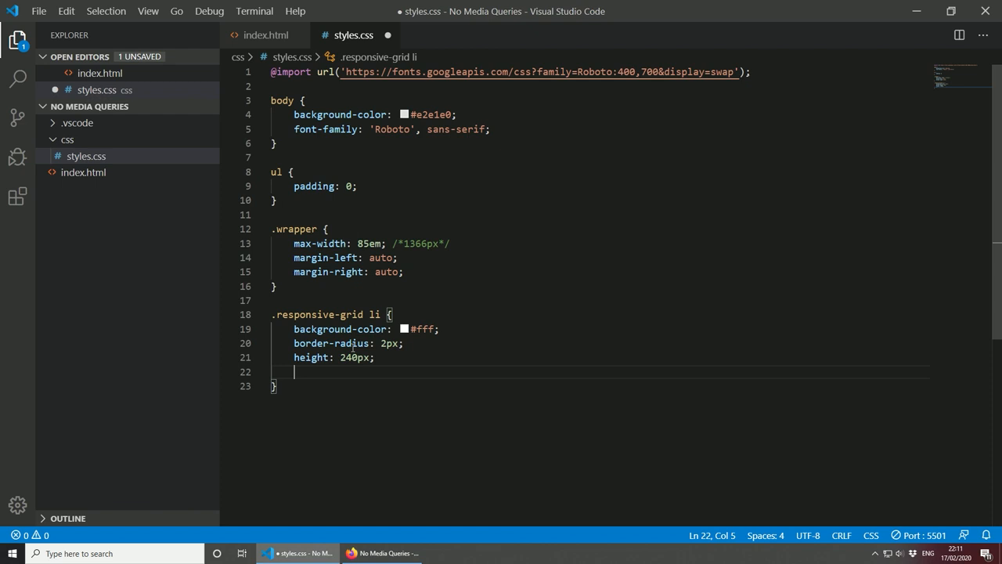
Centre the card content with display flex, justify-content/align-items center, and add font-weight bold
{"action": "type", "text": "display: flex;"}
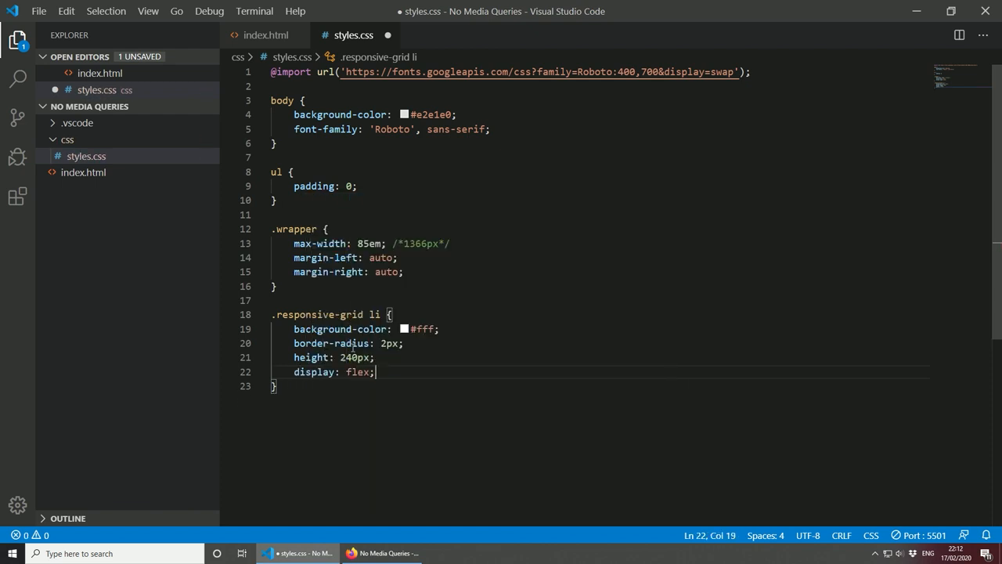
{"action": "type", "text": "justify-content: center;"}
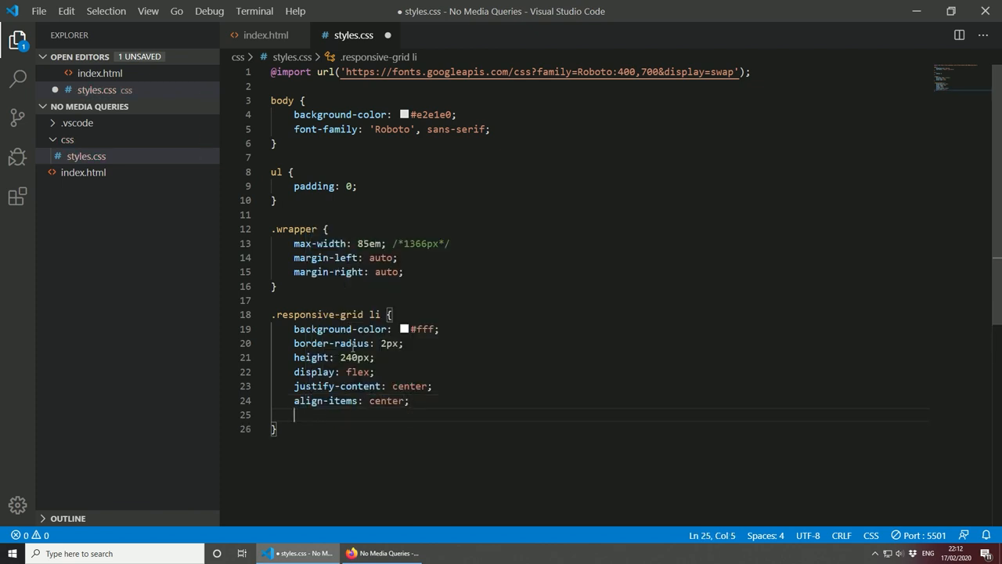
{"action": "type", "text": "font"}
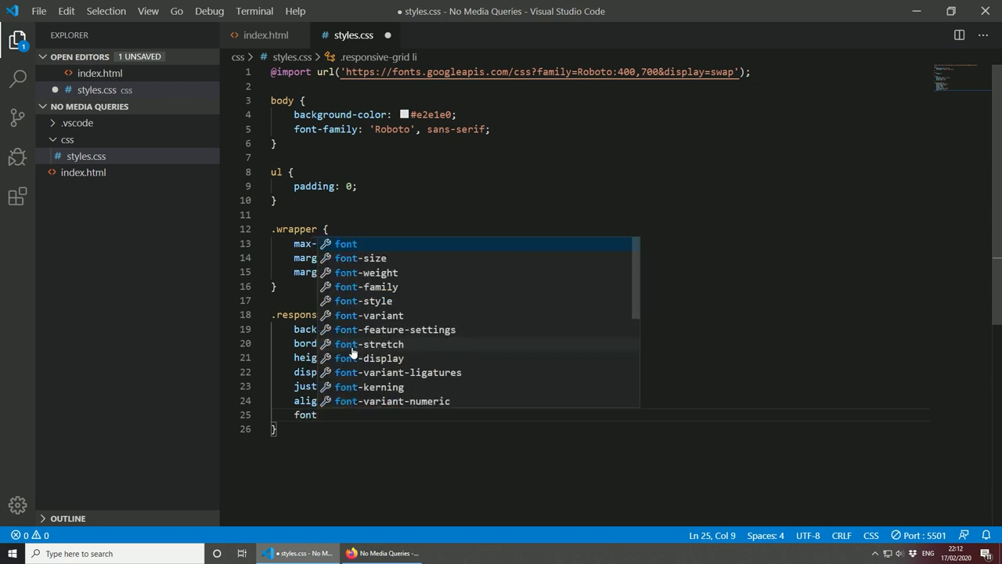
{"action": "type", "text": "-"}
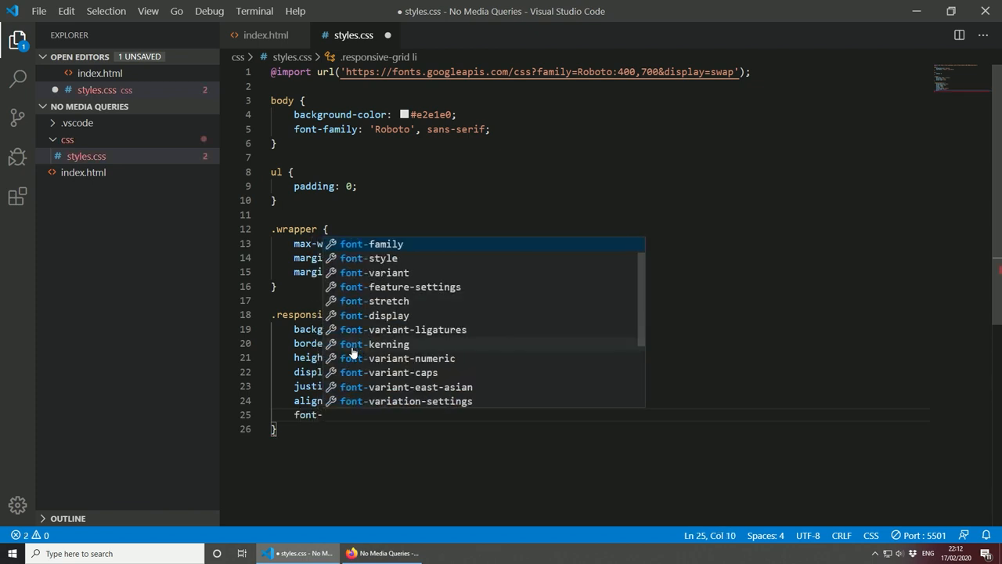
{"action": "type", "text": "weight: bold;"}
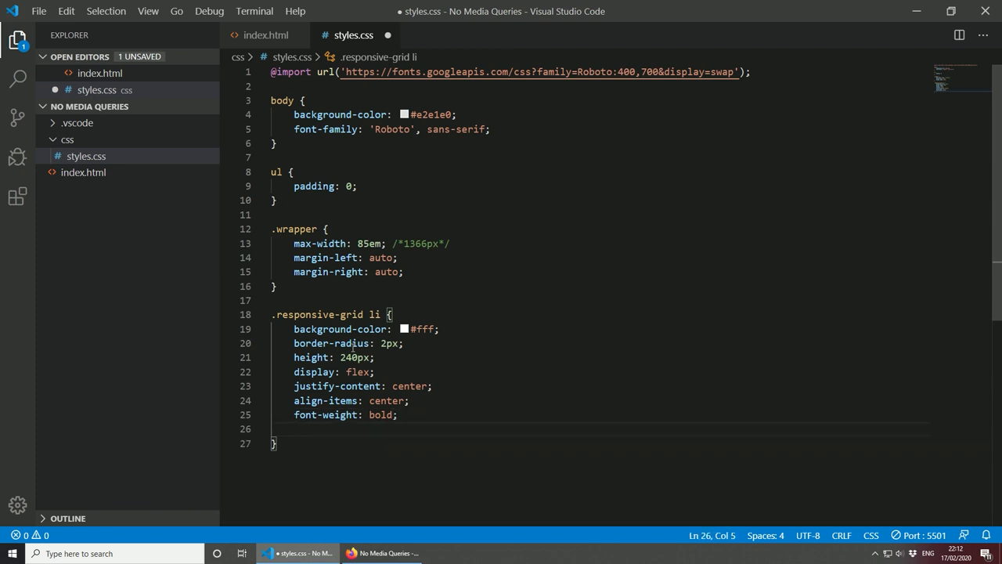
Add box-shadow with a first layer 0 3px 6px rgba(0,0,0,0.16) to the card rule
{"action": "type", "text": "box-shadow:"}
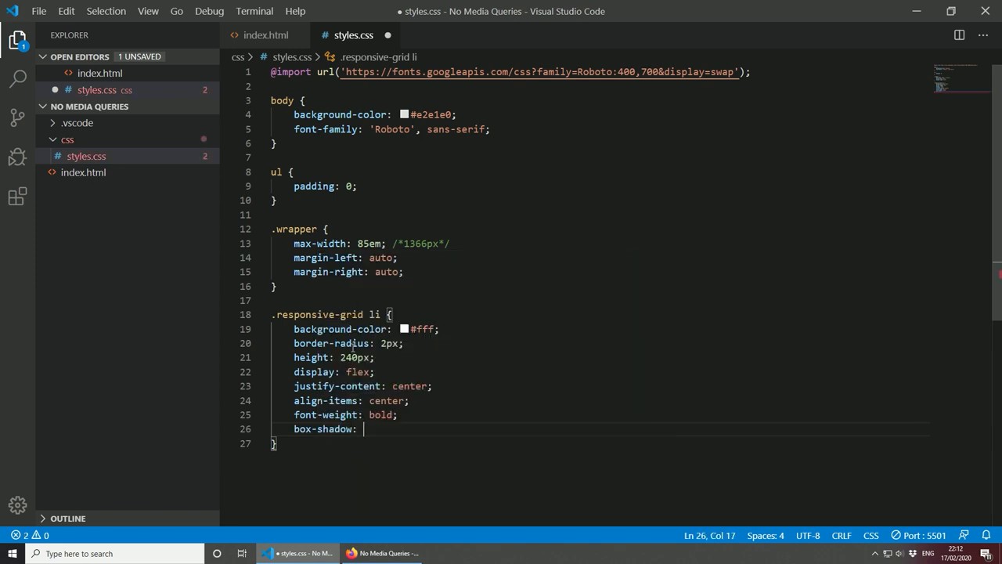
{"action": "type", "text": "0"}
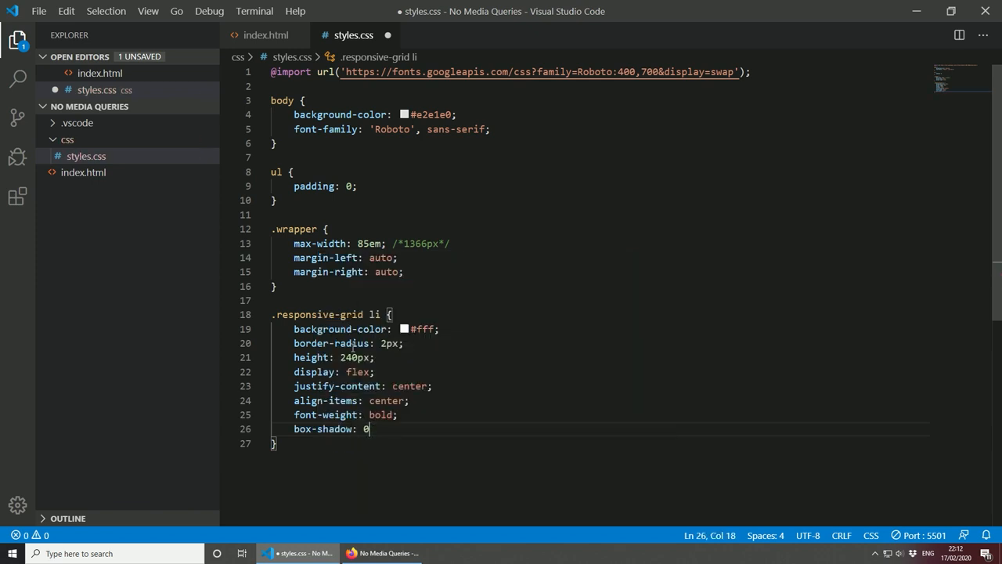
{"action": "type", "text": "3px"}
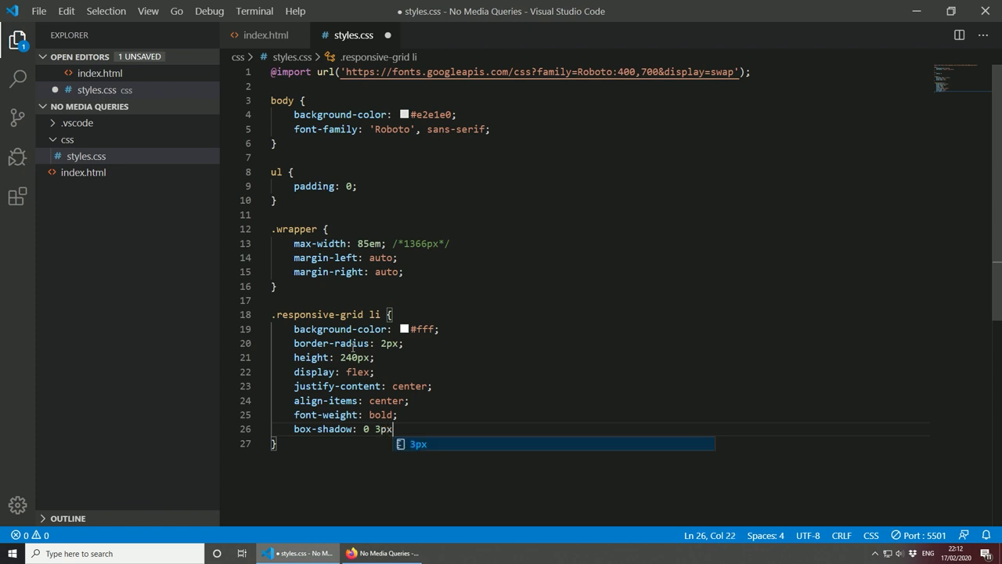
{"action": "type", "text": "6px"}
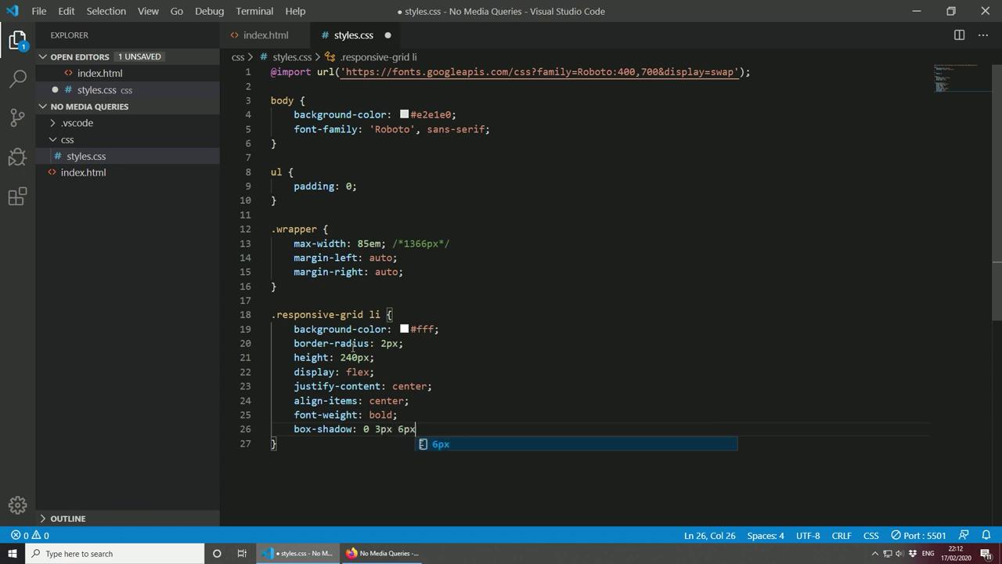
{"action": "type", "text": "rgba("}
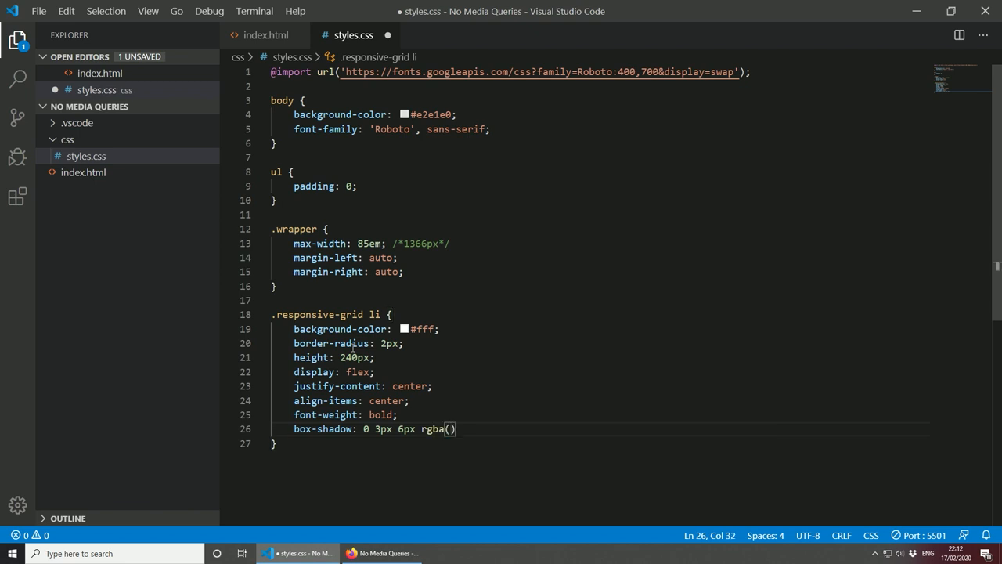
{"action": "type", "text": "0,"}
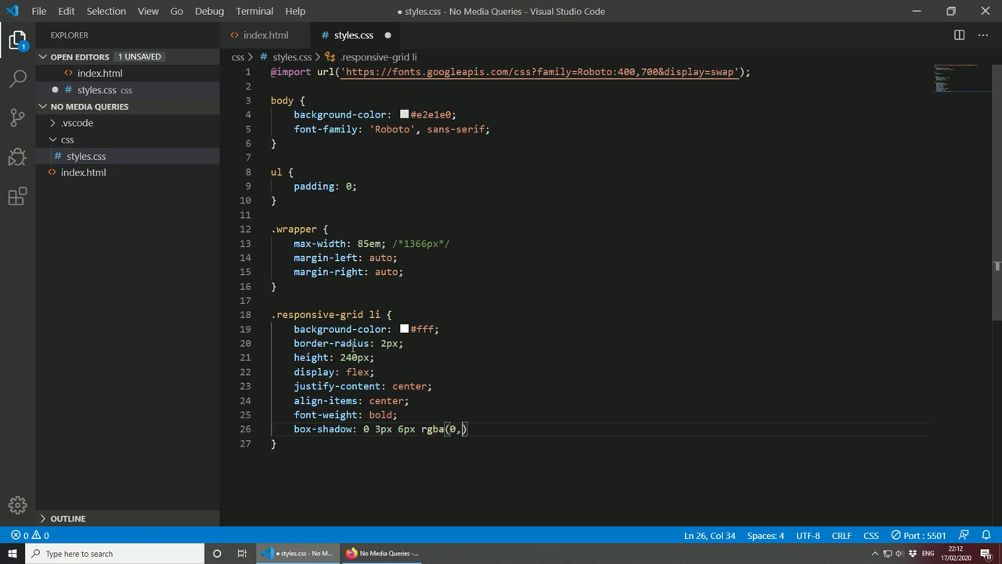
{"action": "type", "text": "0,0,0.16"}
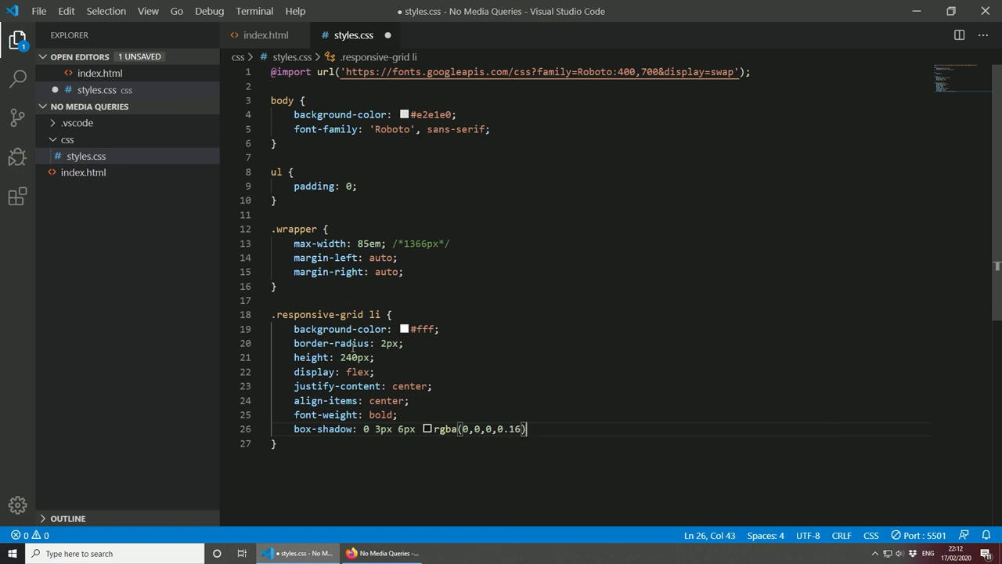
{"action": "type", "text": ","}
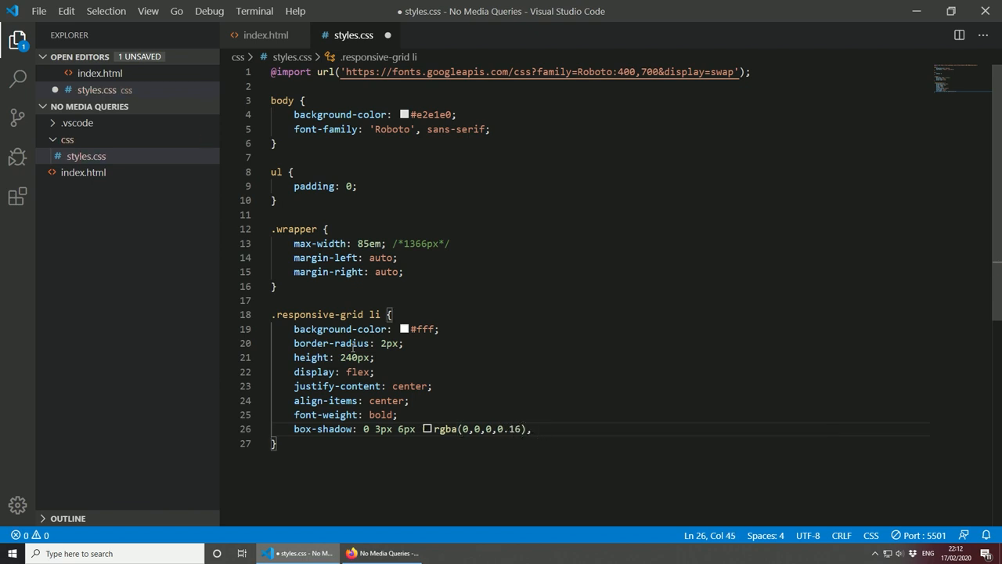
Add the second shadow layer 0 3px 6px rgba(0,0,0,0.23) and save the stylesheet
{"action": "type", "text": ", 0"}
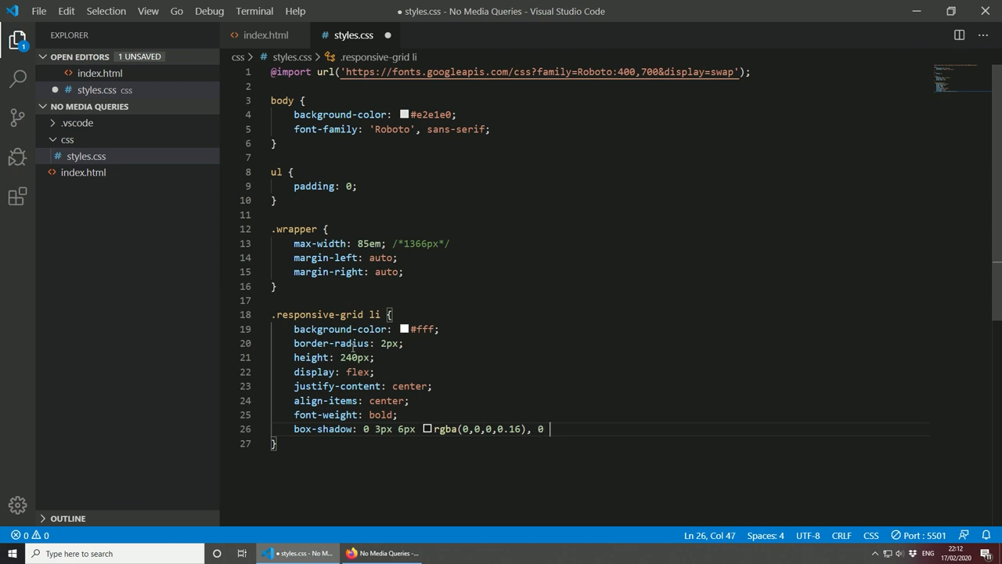
{"action": "type", "text": "3px 6px"}
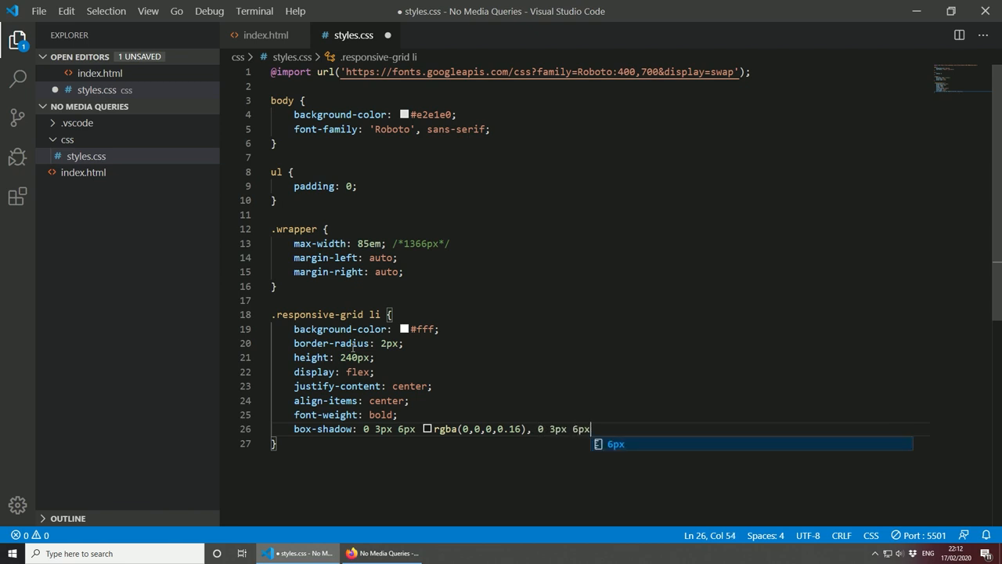
{"action": "type", "text": "rgba(0,"}
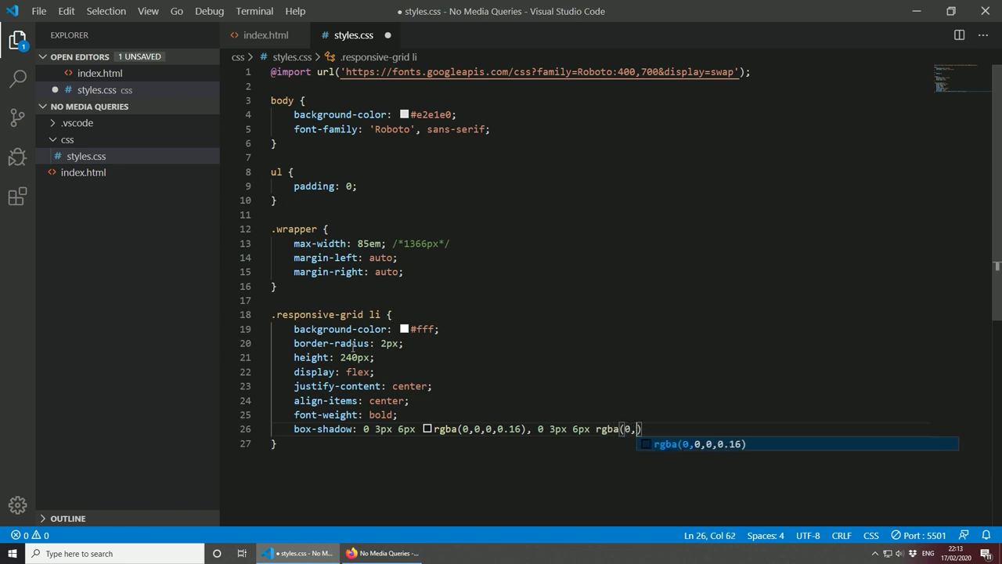
{"action": "type", "text": "0,0,0"}
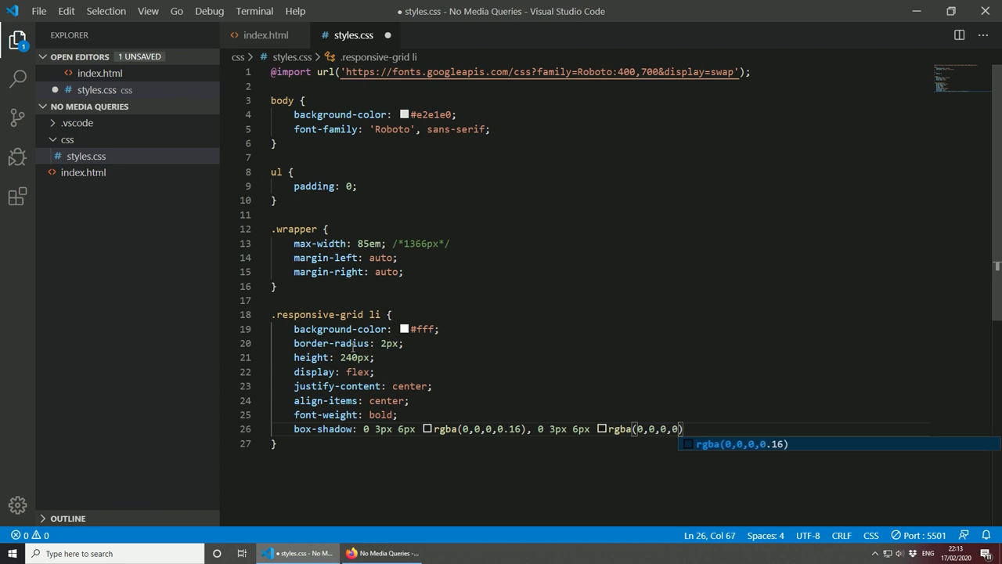
{"action": "type", "text": ".23"}
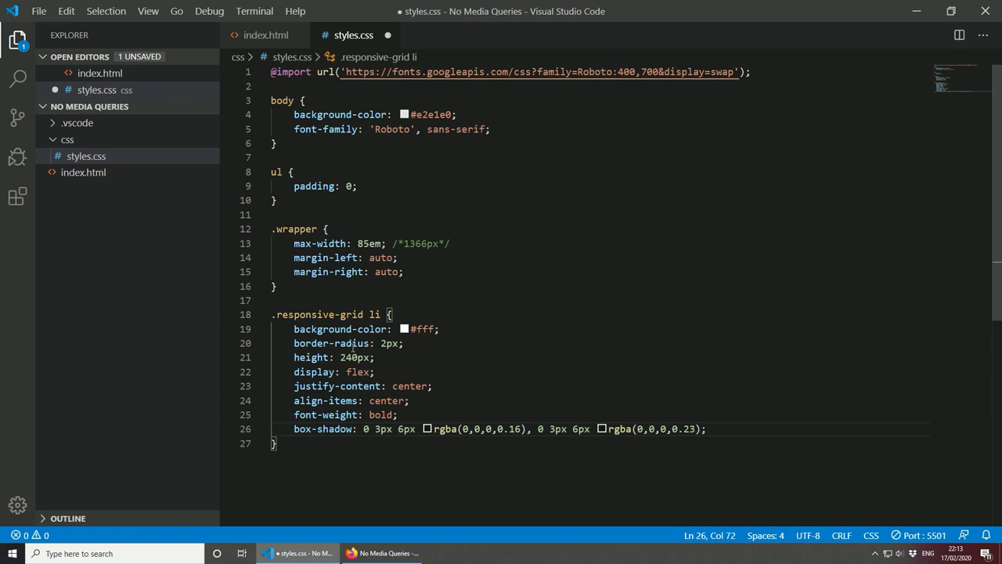
{"action": "key", "text": "ctrl+s"}
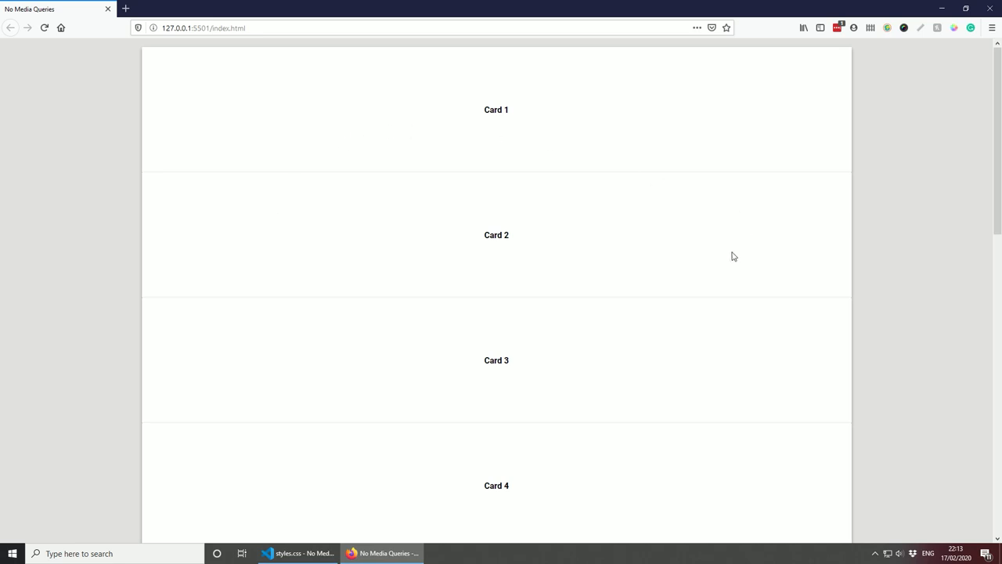
Scroll the Firefox page down to Card 10 and back up, then return to the code editor
{"action": "scroll", "scroll_direction": "down", "scroll_amount": 3}
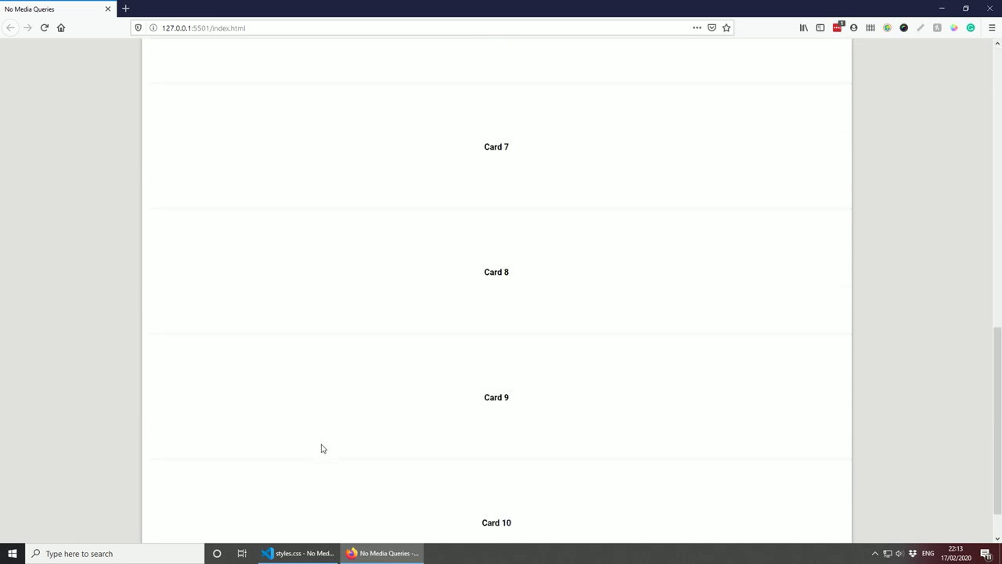
{"action": "scroll", "scroll_direction": "down", "scroll_amount": 3}
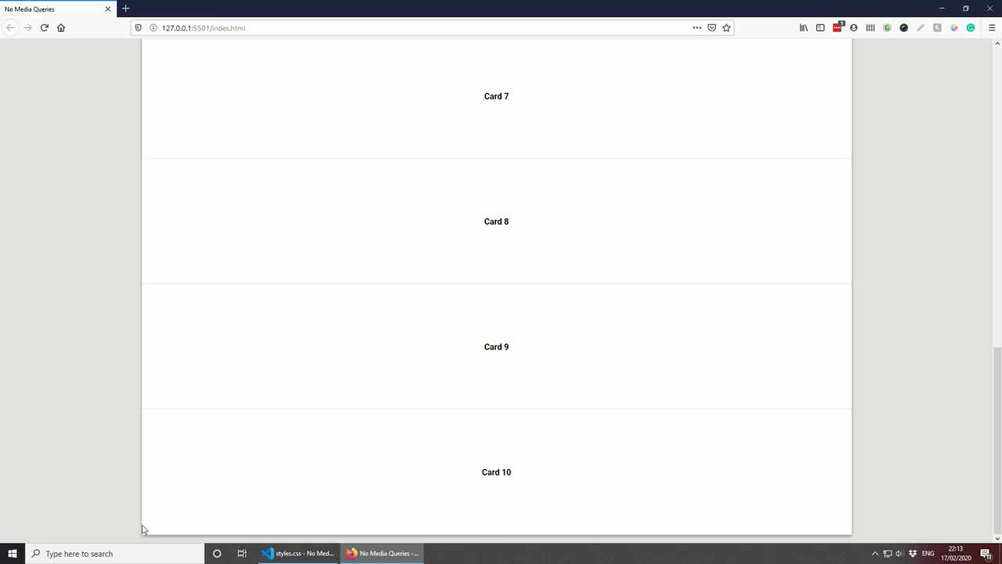
{"action": "mouse_move", "coordinate": [860, 337]}
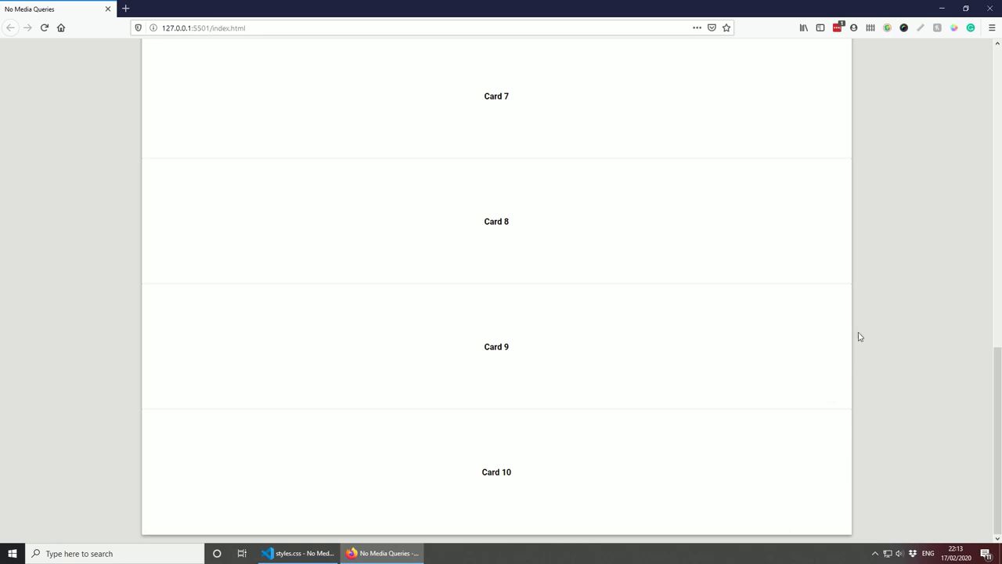
{"action": "scroll", "scroll_direction": "up", "scroll_amount": 3}
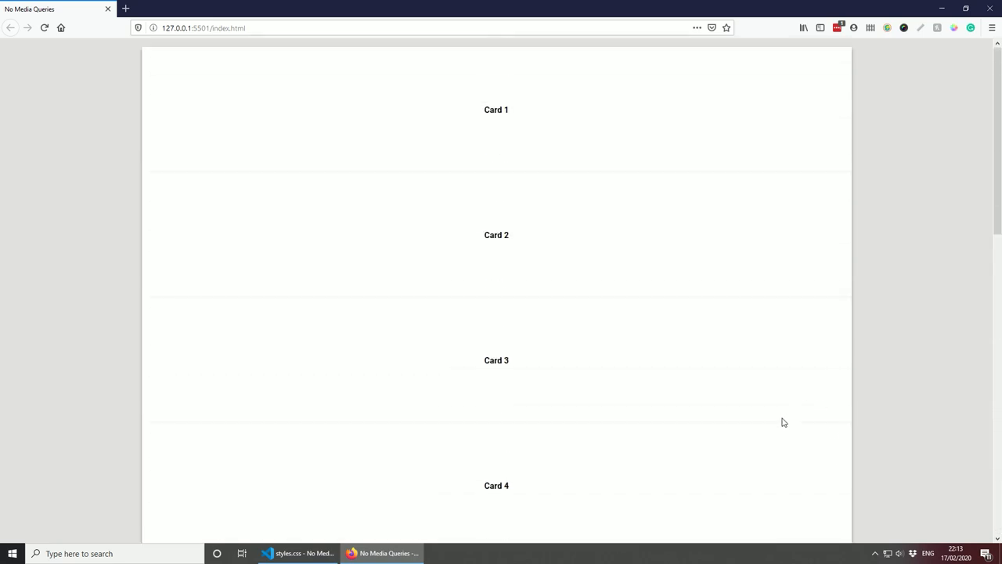
{"action": "mouse_move", "coordinate": [247, 72]}
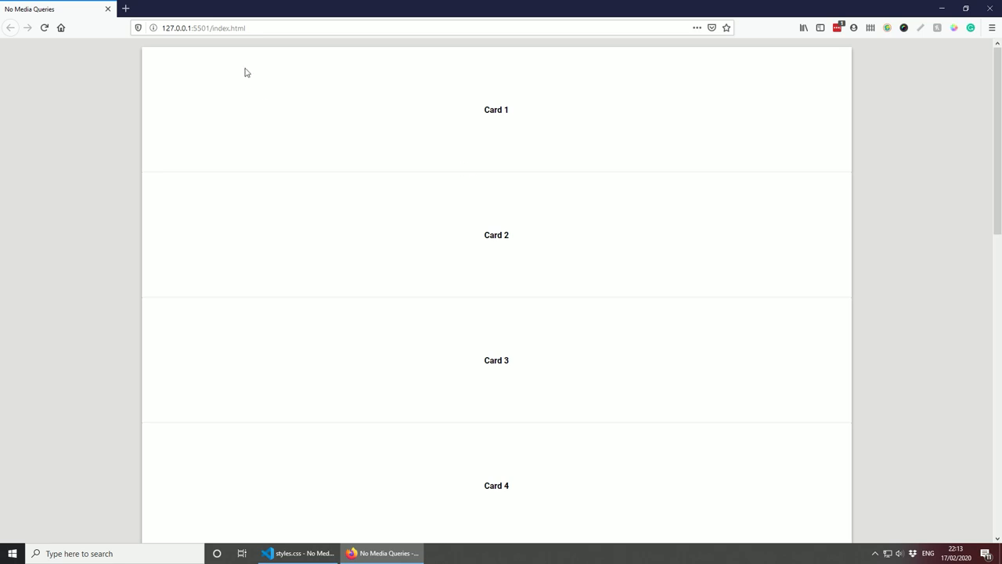
{"action": "mouse_move", "coordinate": [527, 70]}
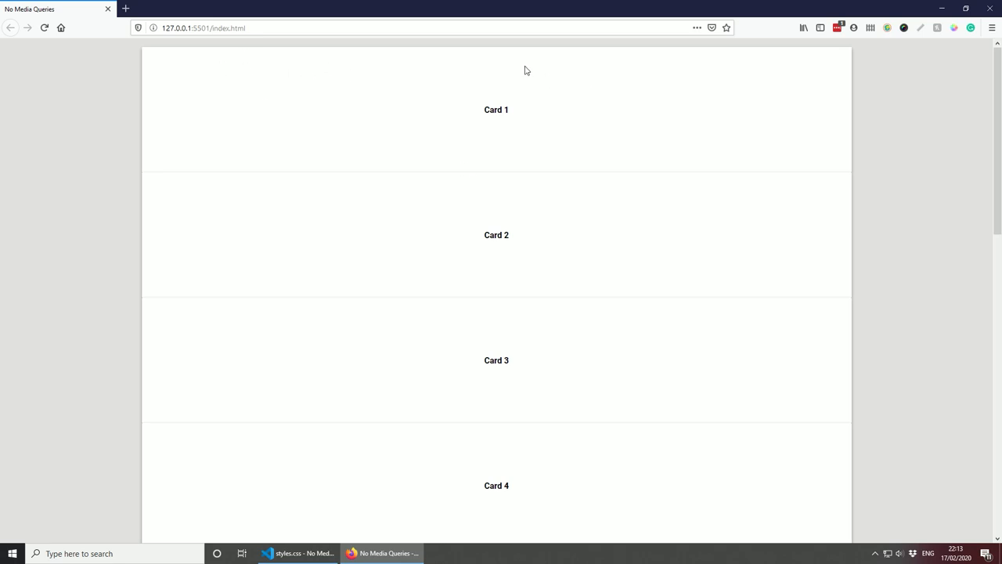
{"action": "mouse_move", "coordinate": [417, 103]}
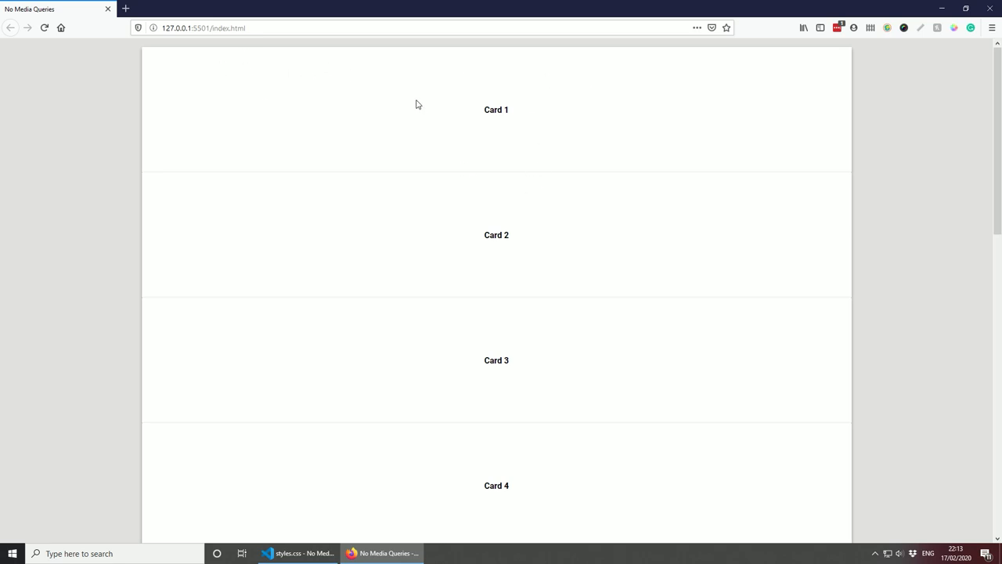
{"action": "mouse_move", "coordinate": [356, 266]}
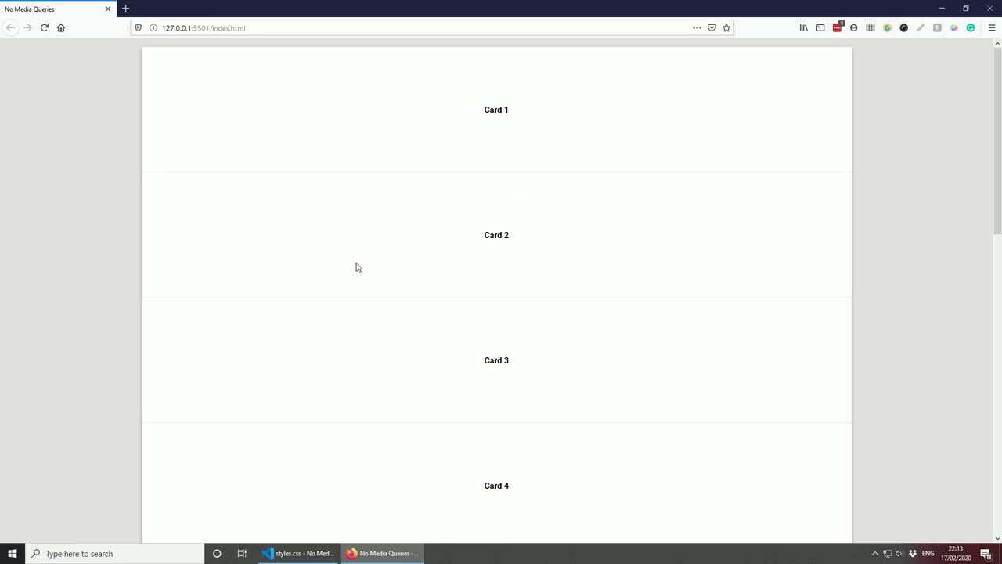
{"action": "mouse_move", "coordinate": [805, 101]}
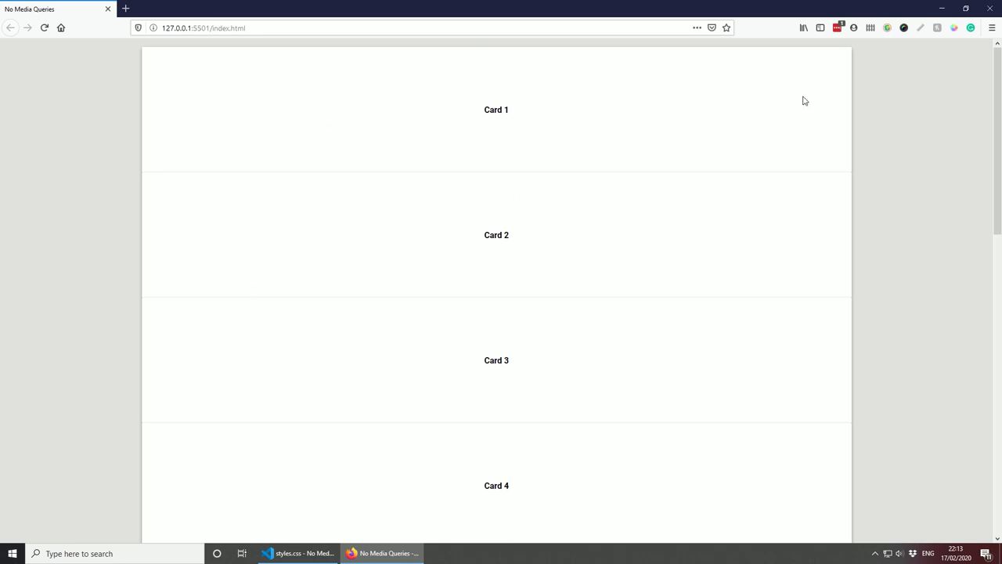
{"action": "mouse_move", "coordinate": [354, 97]}
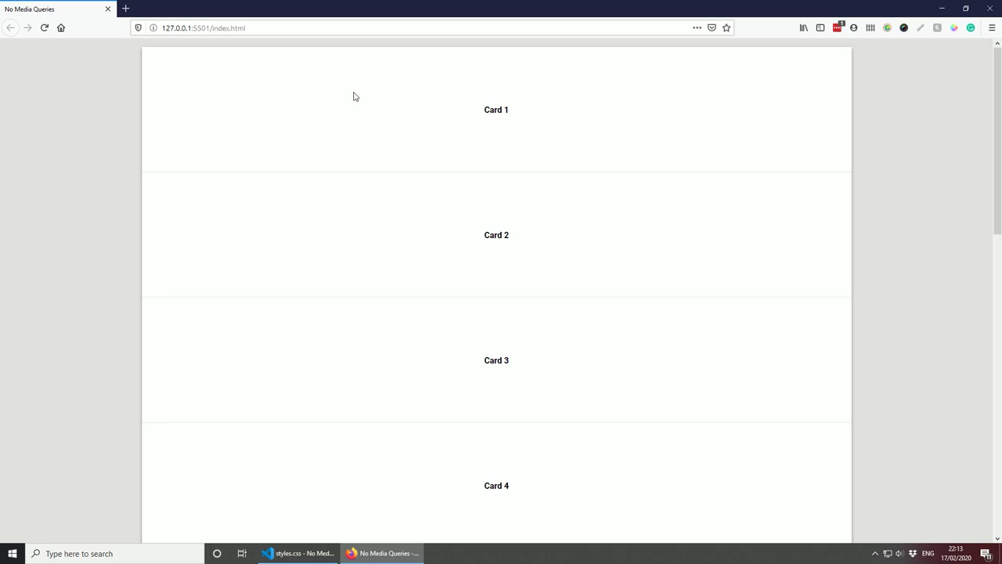
{"action": "mouse_move", "coordinate": [327, 122]}
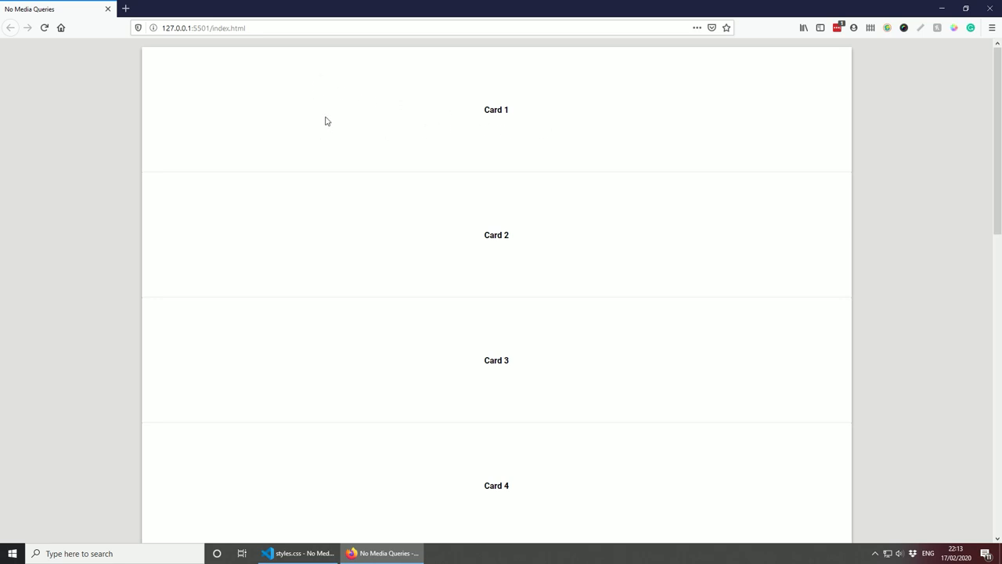
{"action": "mouse_move", "coordinate": [539, 298]}
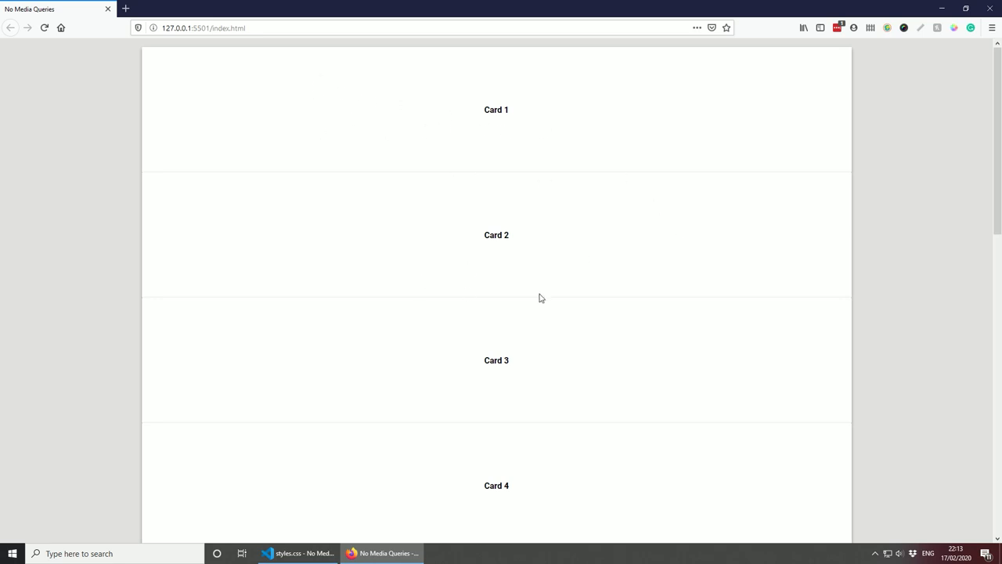
{"action": "mouse_move", "coordinate": [329, 376]}
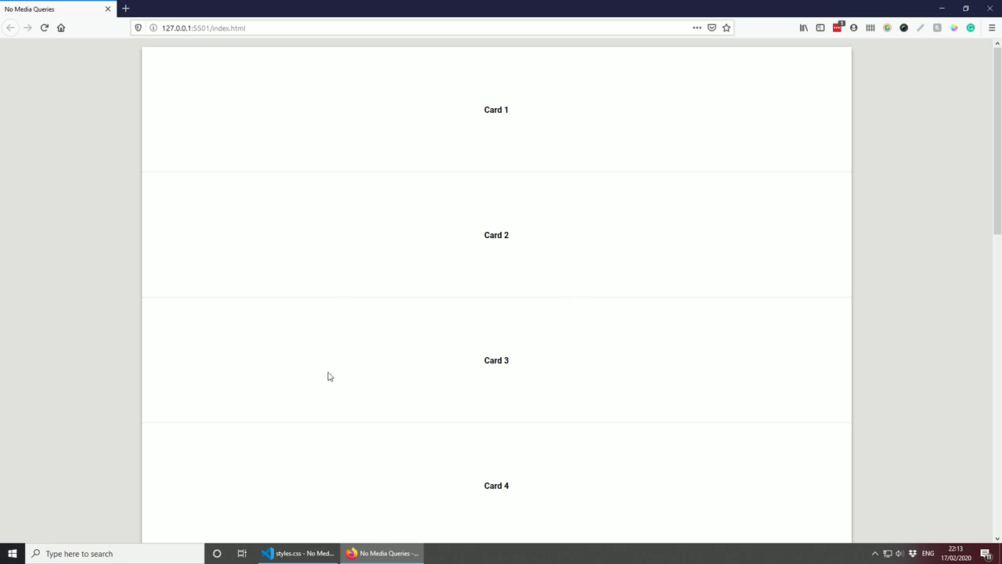
{"action": "left_click", "coordinate": [298, 553]}
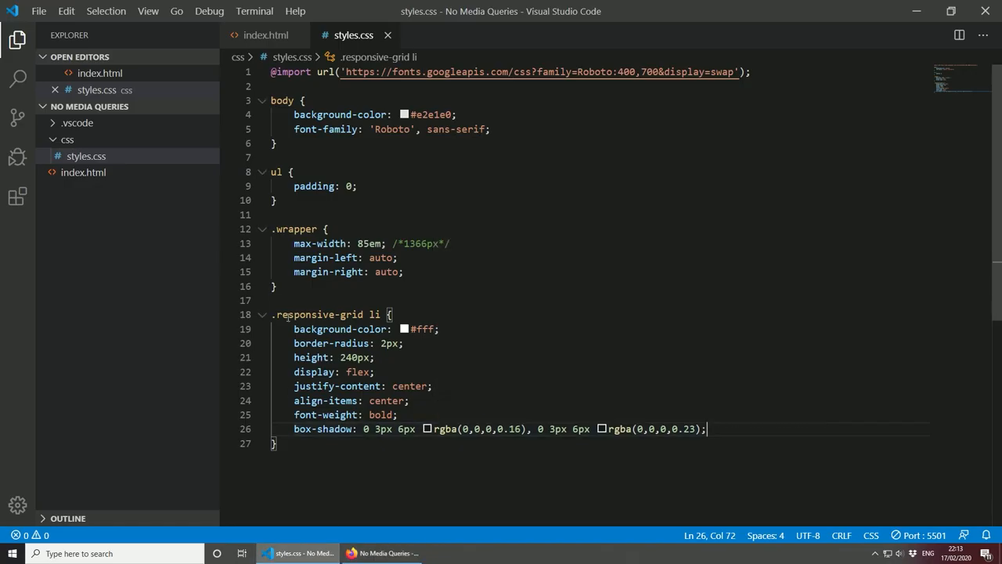
{"action": "mouse_move", "coordinate": [314, 313]}
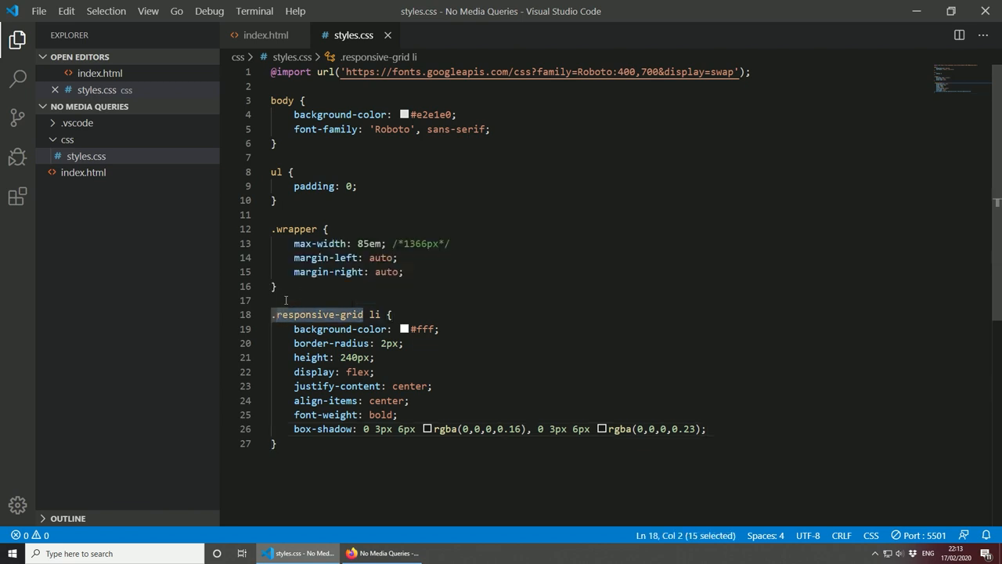
Start a .responsive-grid rule with display: grid
{"action": "type", "text": ".responsive-grid {"}
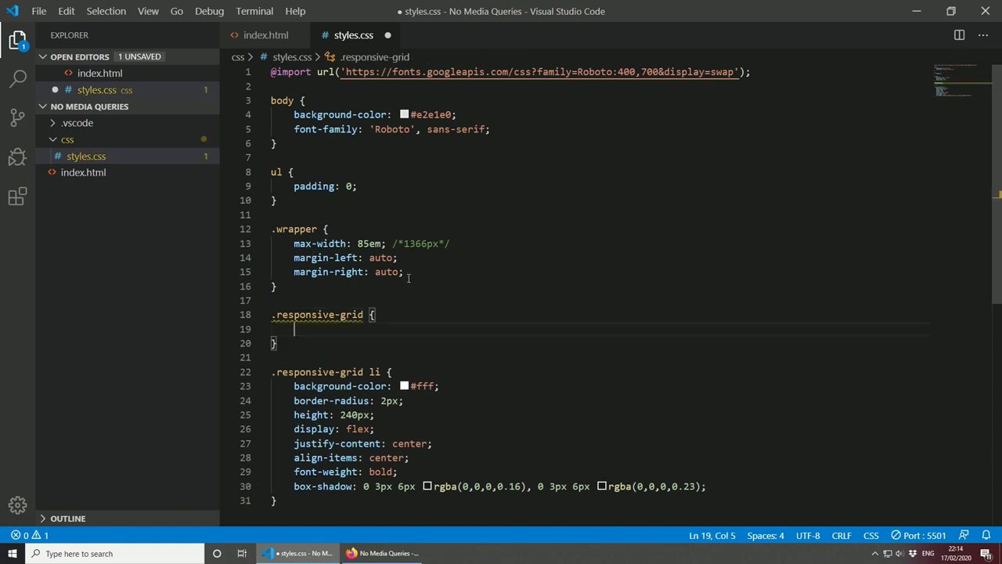
{"action": "type", "text": "dig"}
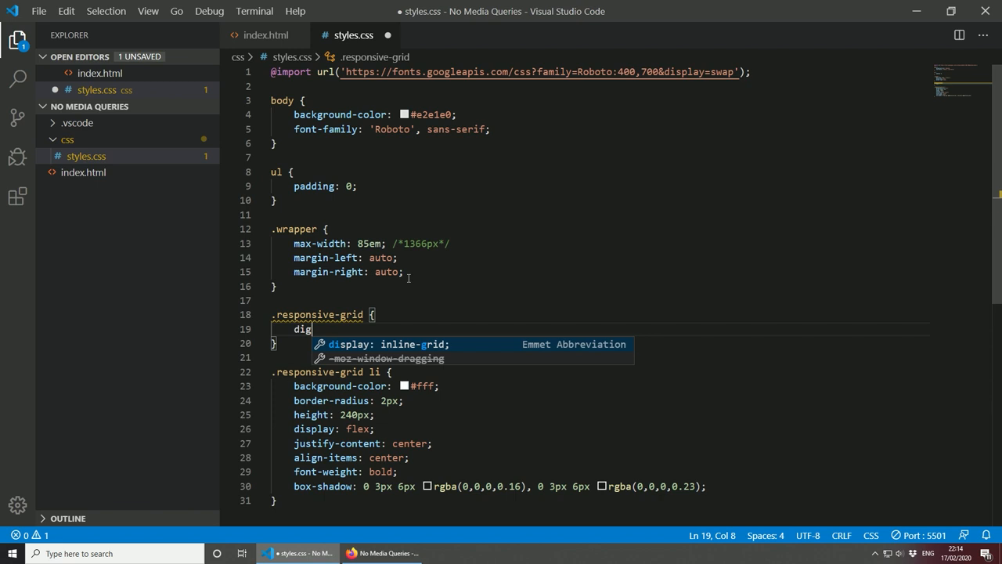
{"action": "type", "text": "display: grid;"}
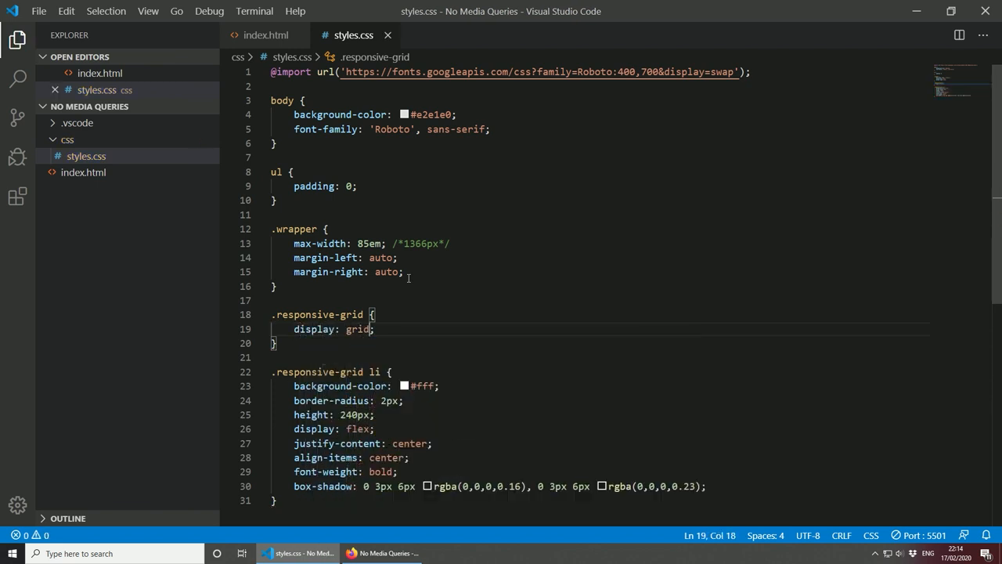
{"action": "key", "text": "Enter"}
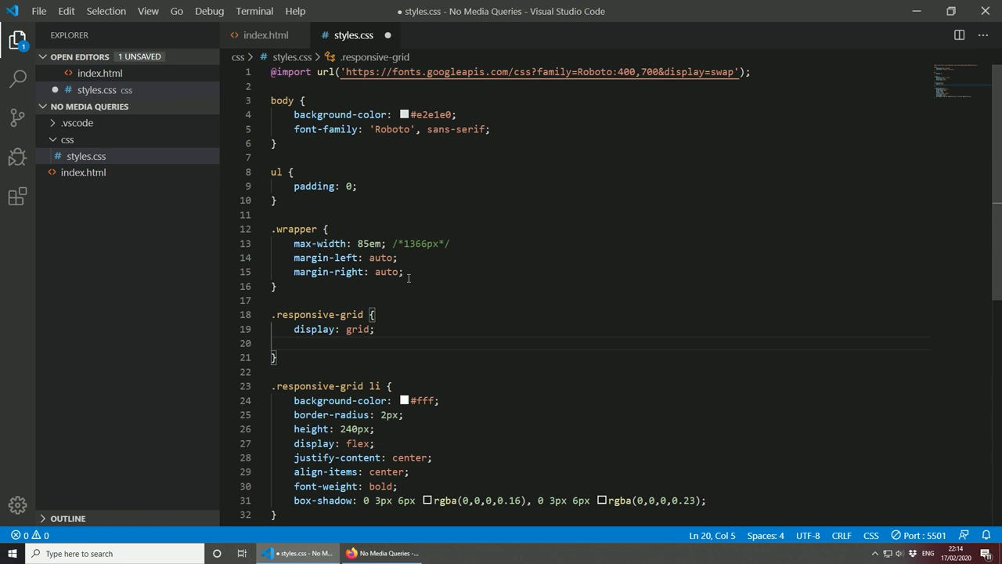
Add grid-template-columns: repeat(auto-fill, minmax(230px, 1fr)) and save
{"action": "type", "text": "grid-template-columns: repeat();"}
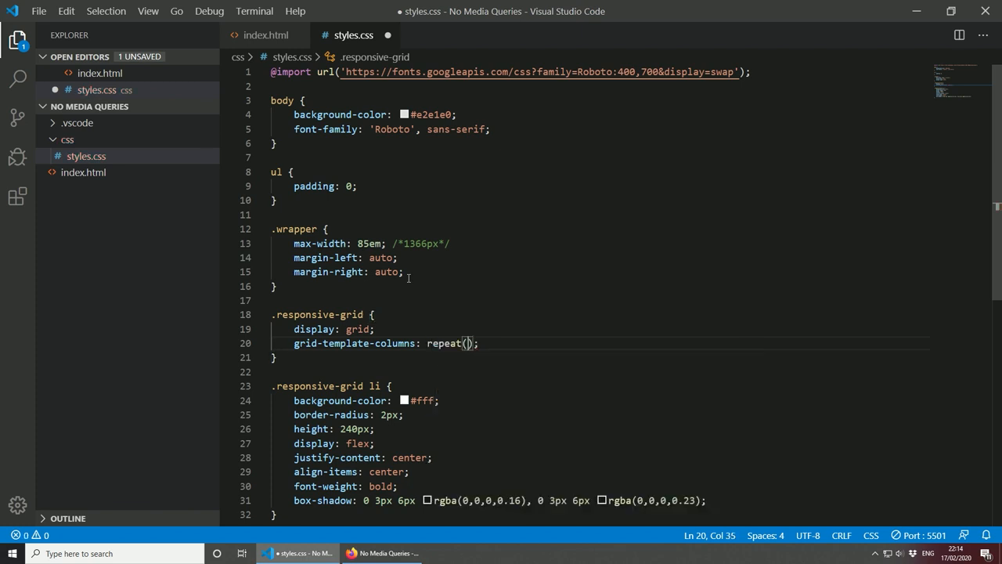
{"action": "type", "text": "a"}
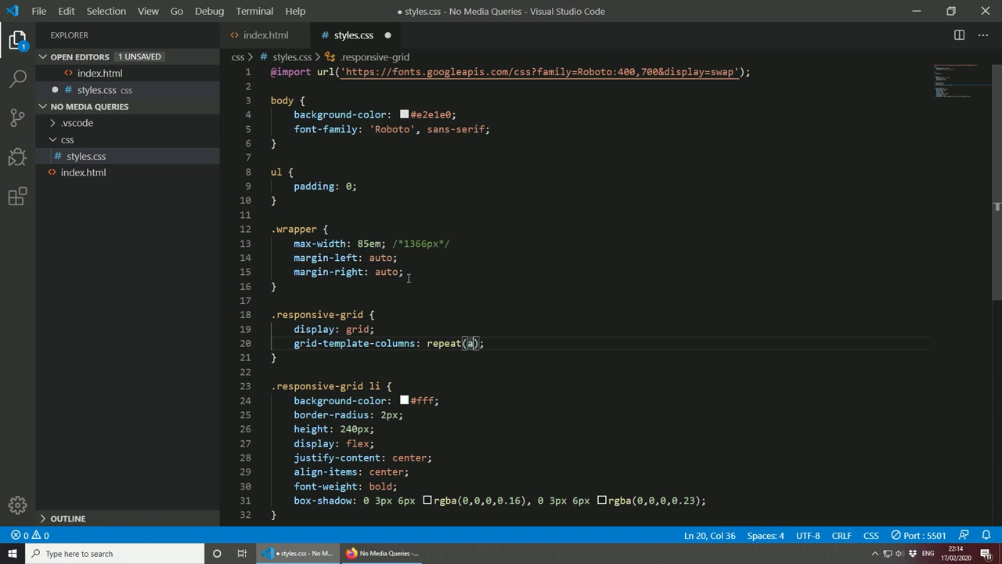
{"action": "type", "text": "auto-fit"}
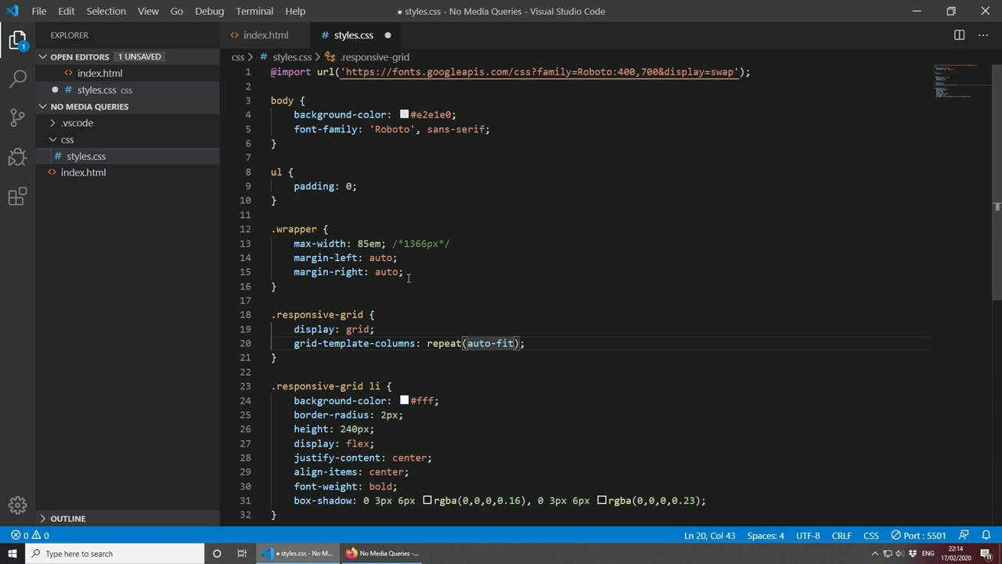
{"action": "key", "text": "Backspace"}
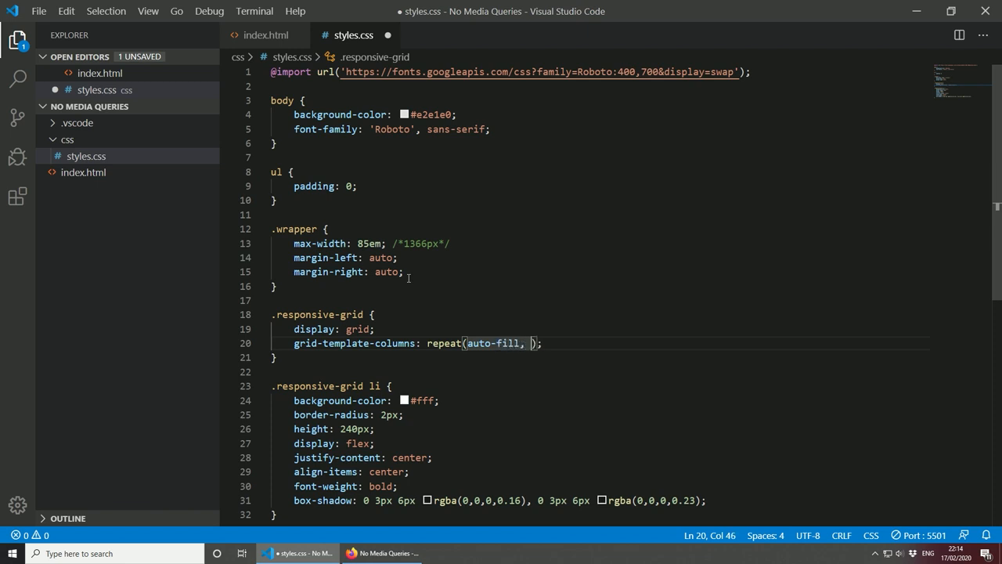
{"action": "type", "text": "mi"}
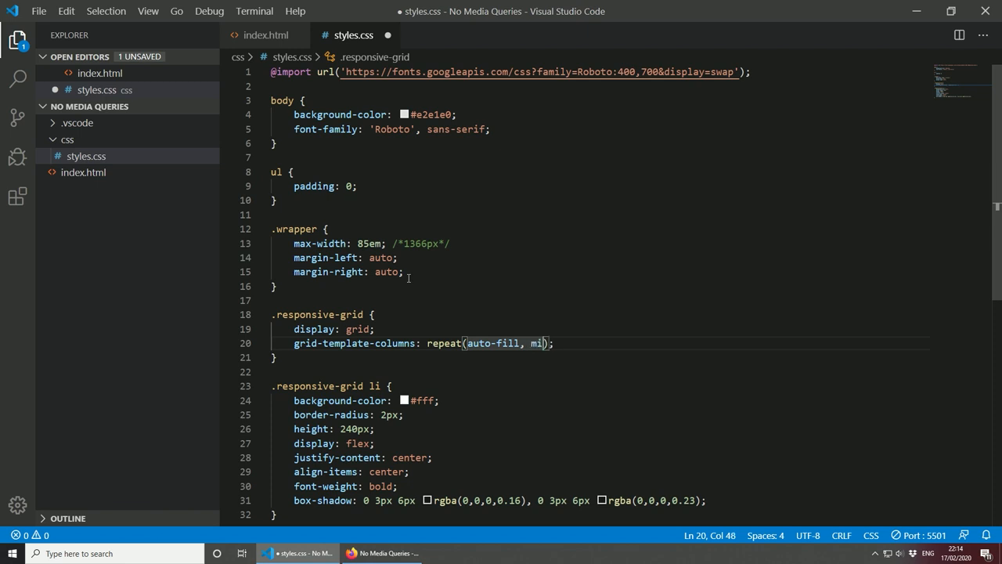
{"action": "type", "text": "nmax"}
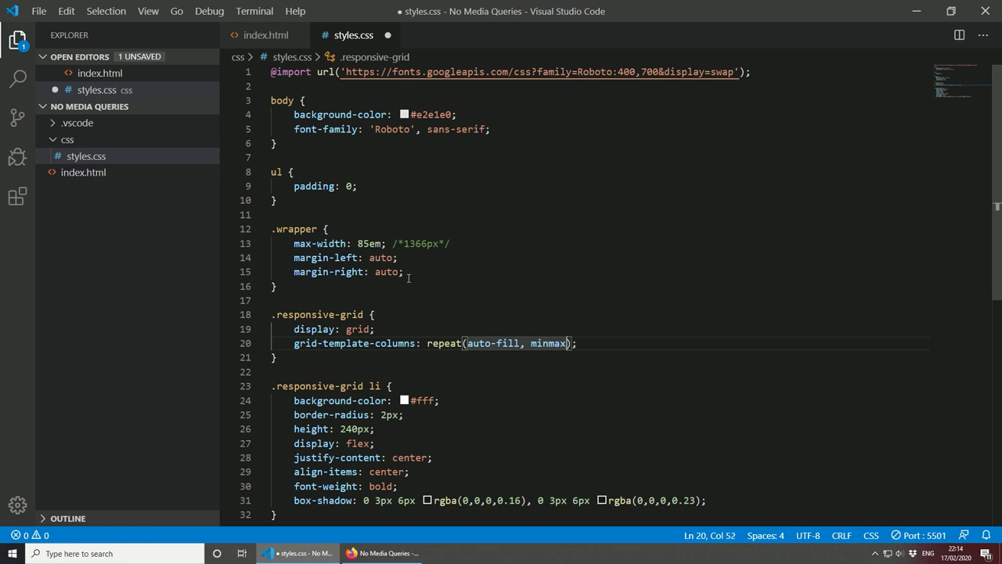
{"action": "type", "text": "("}
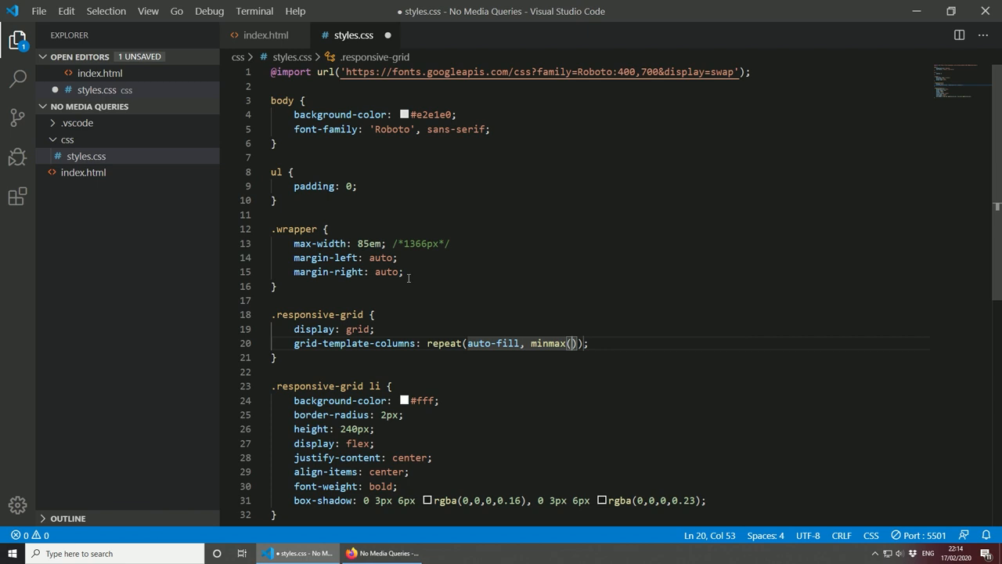
{"action": "type", "text": "230"}
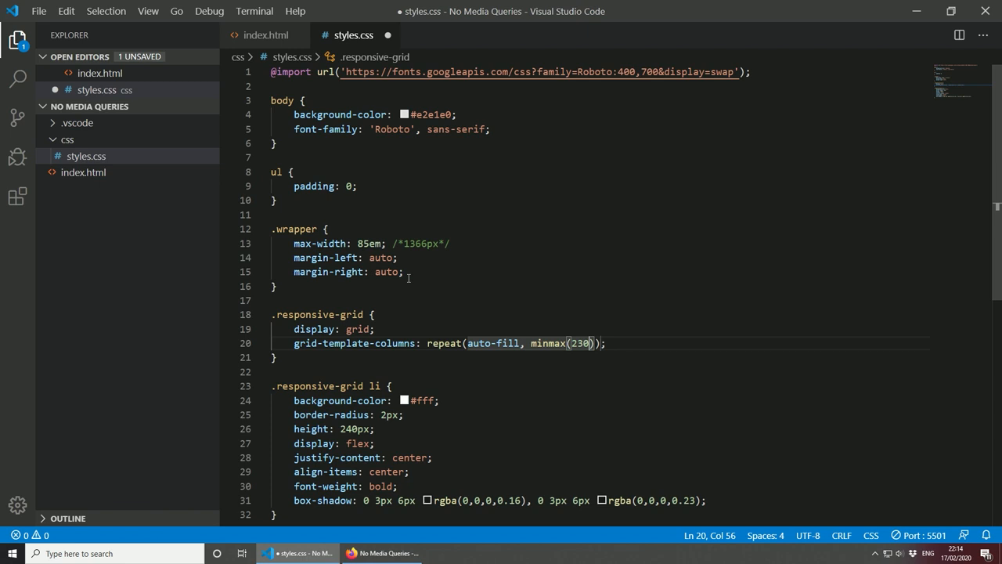
{"action": "type", "text": "px"}
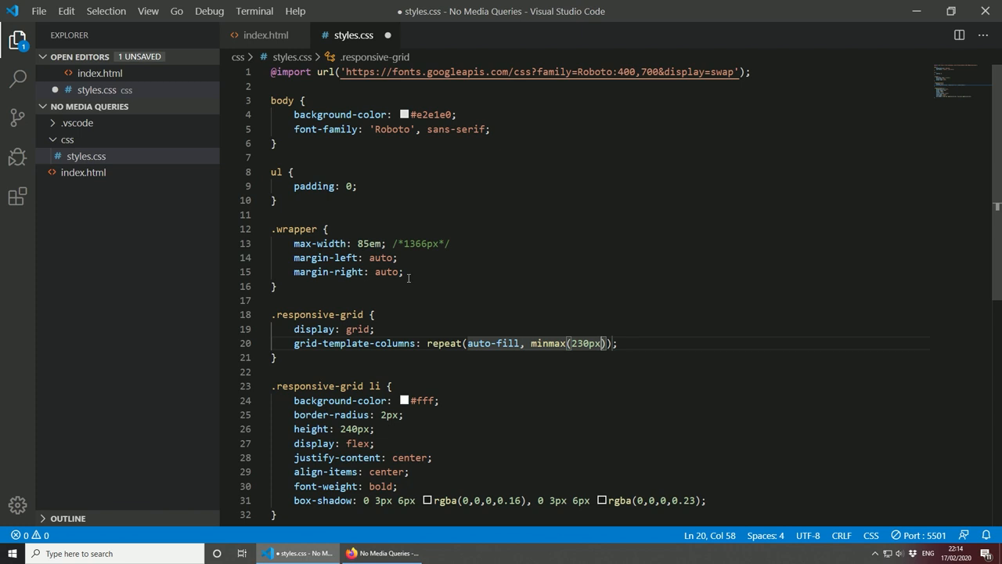
{"action": "type", "text": ","}
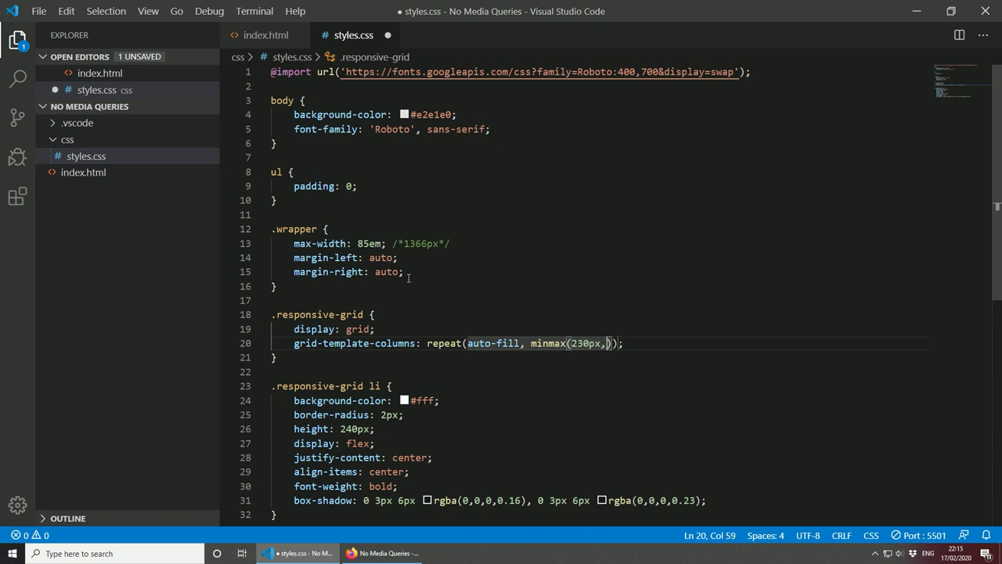
{"action": "type", "text": "1fr"}
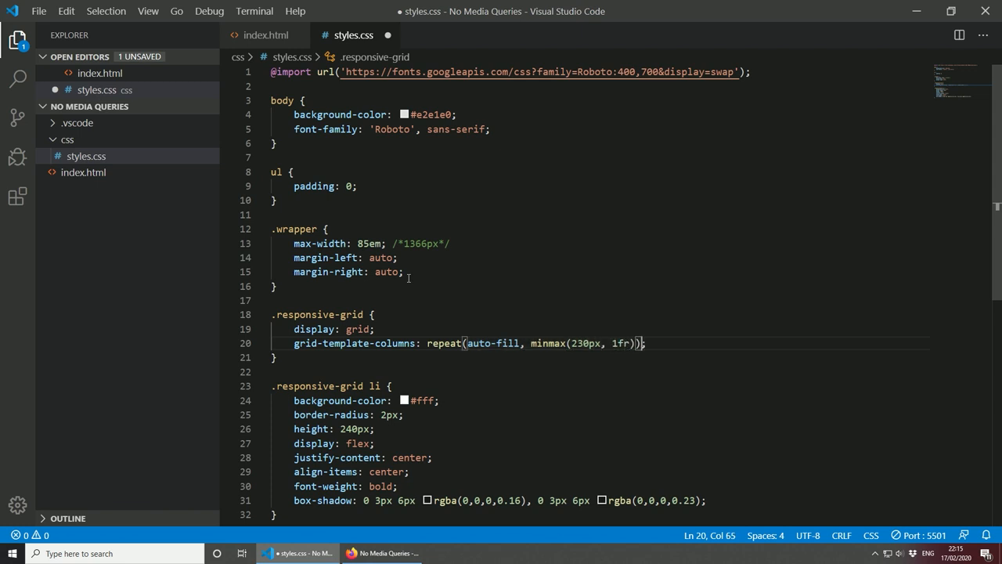
{"action": "key", "text": "ctrl+s"}
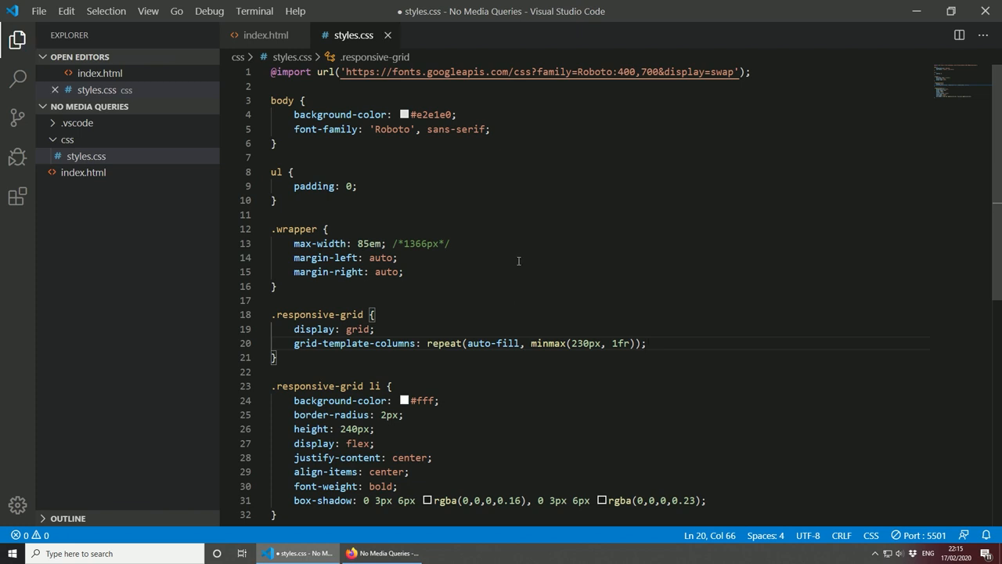
Add grid-gap: 2rem to the grid rule and save the stylesheet
{"action": "key", "text": "enter"}
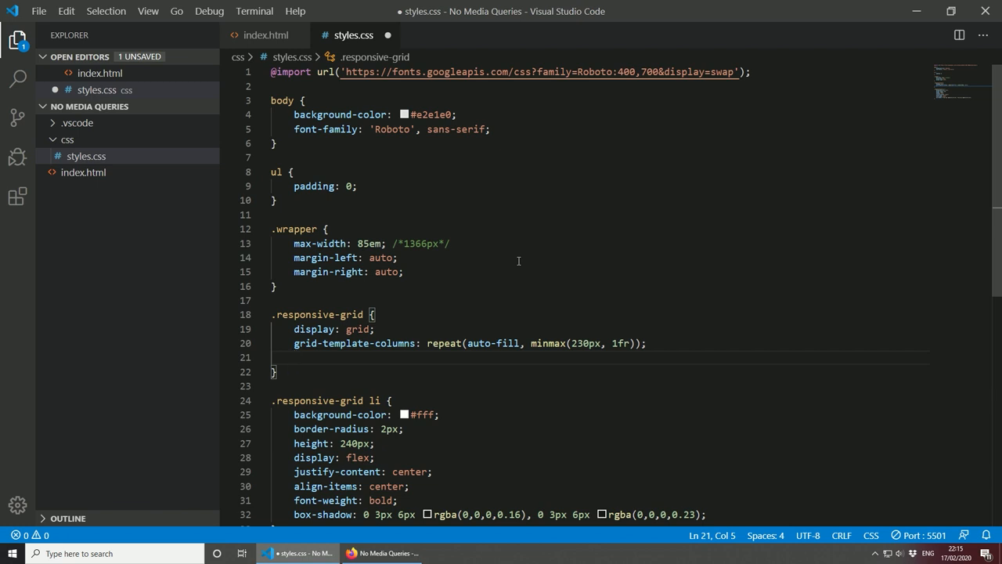
{"action": "type", "text": "grid-gap: ;"}
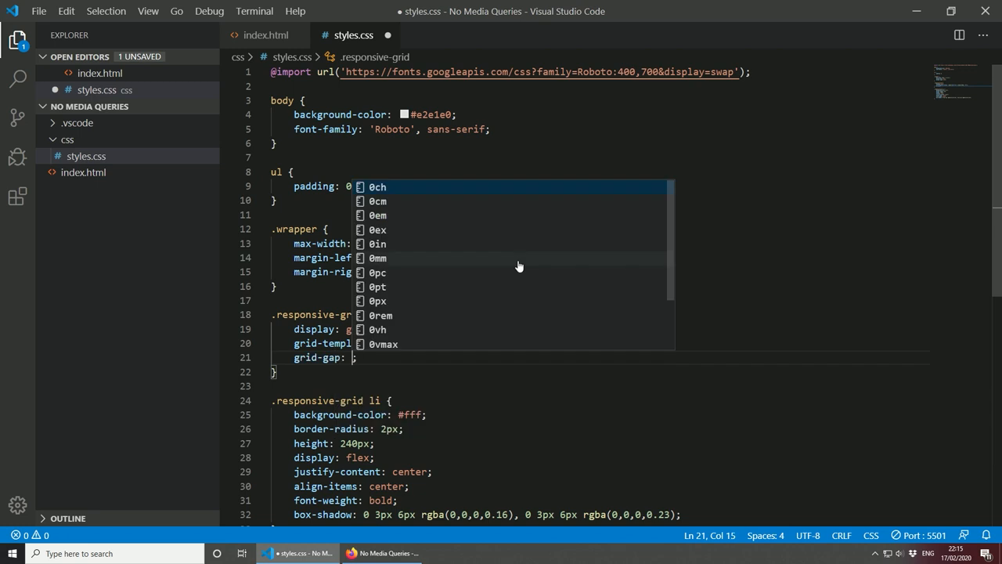
{"action": "type", "text": "2rem"}
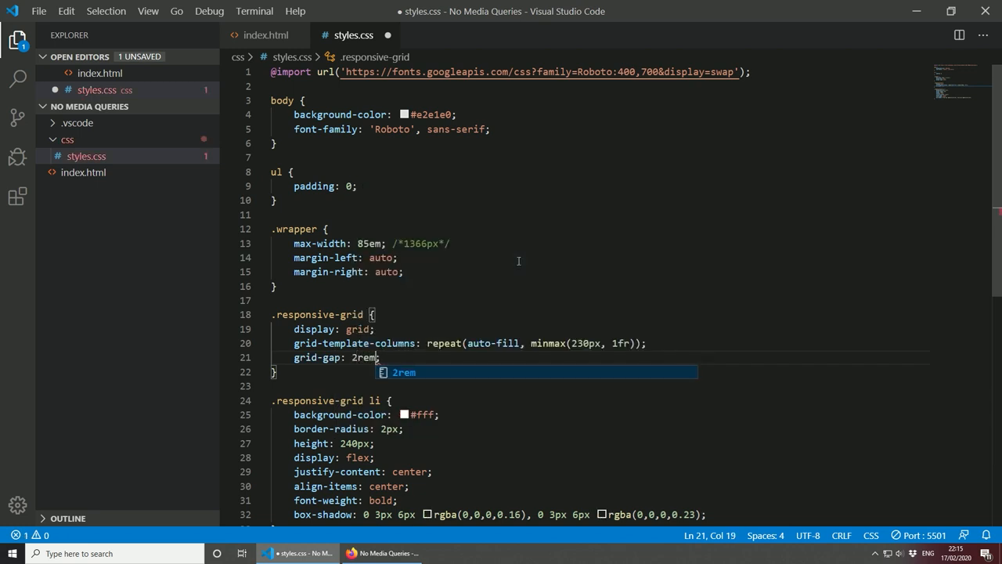
{"action": "key", "text": "ctrl+s"}
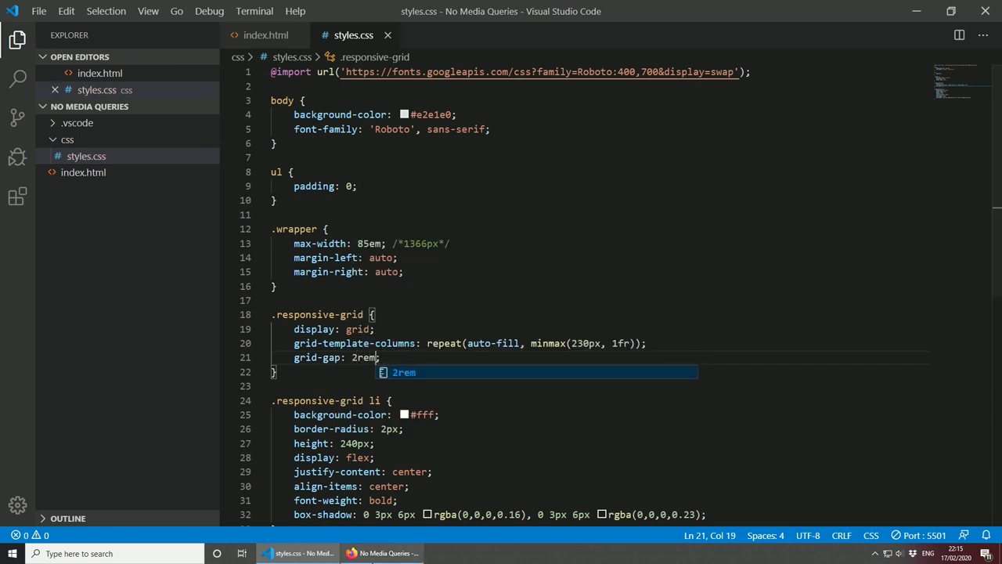
Review the two-row card grid in Firefox and bring up the page context menu
{"action": "left_click", "coordinate": [382, 555]}
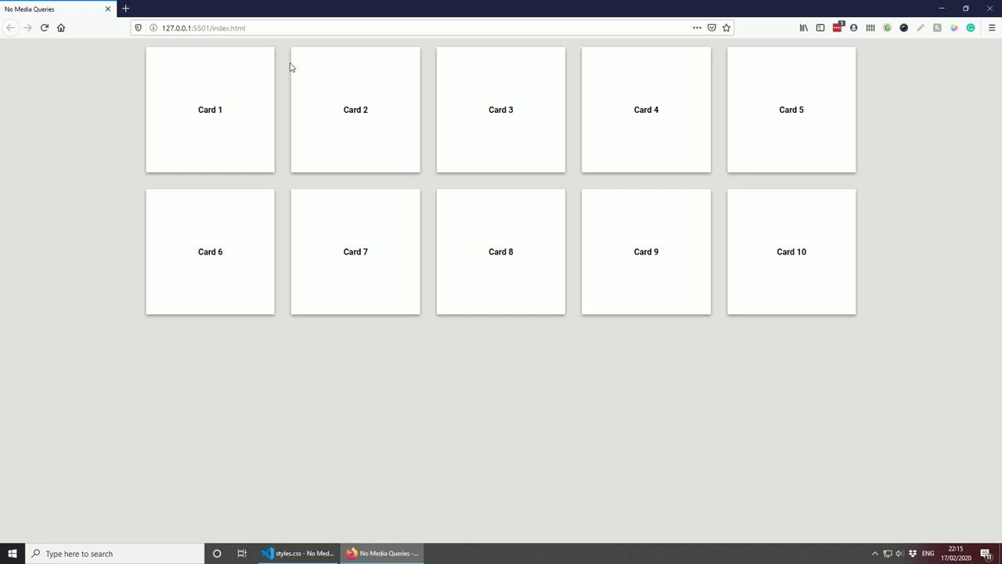
{"action": "mouse_move", "coordinate": [220, 89]}
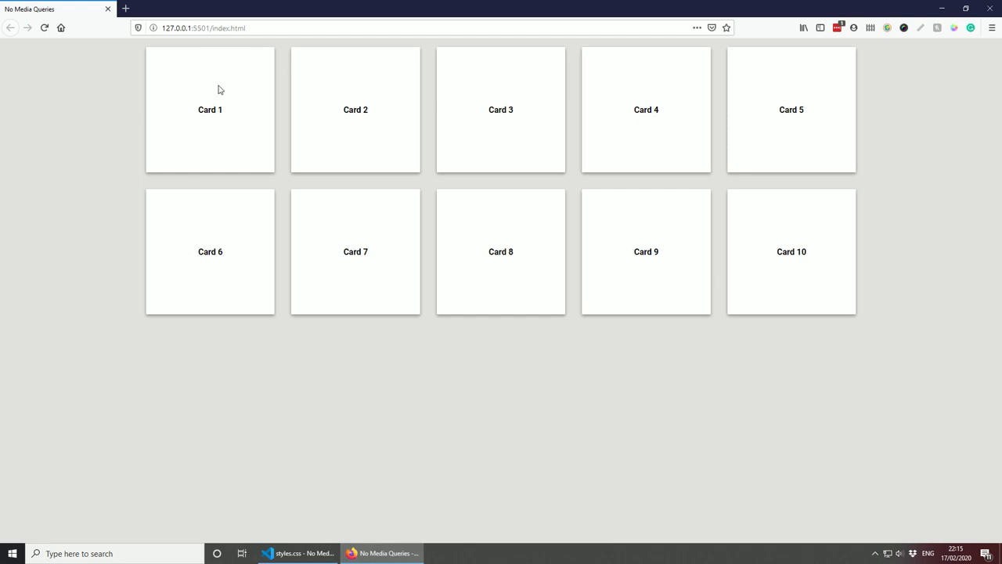
{"action": "mouse_move", "coordinate": [753, 182]}
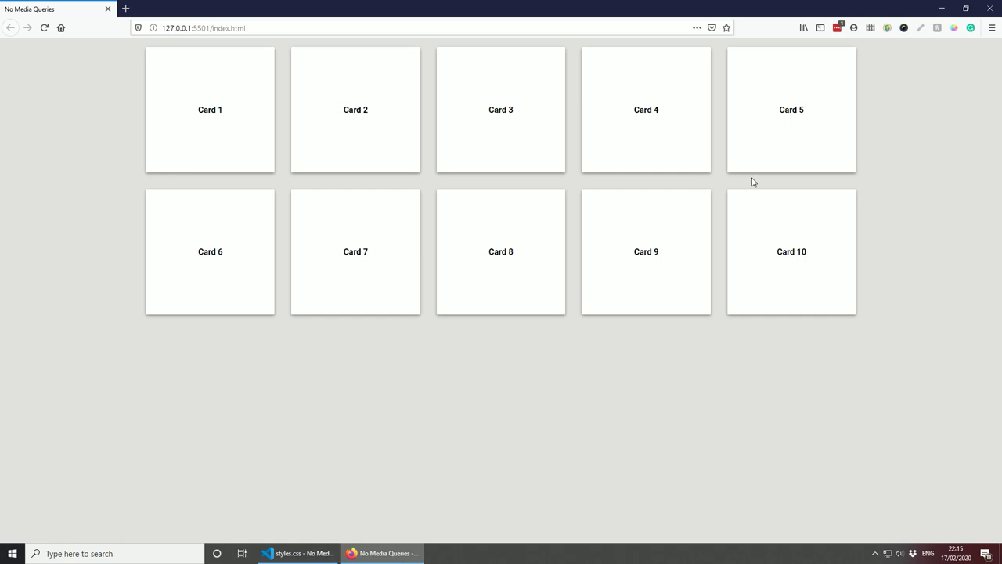
{"action": "mouse_move", "coordinate": [187, 100]}
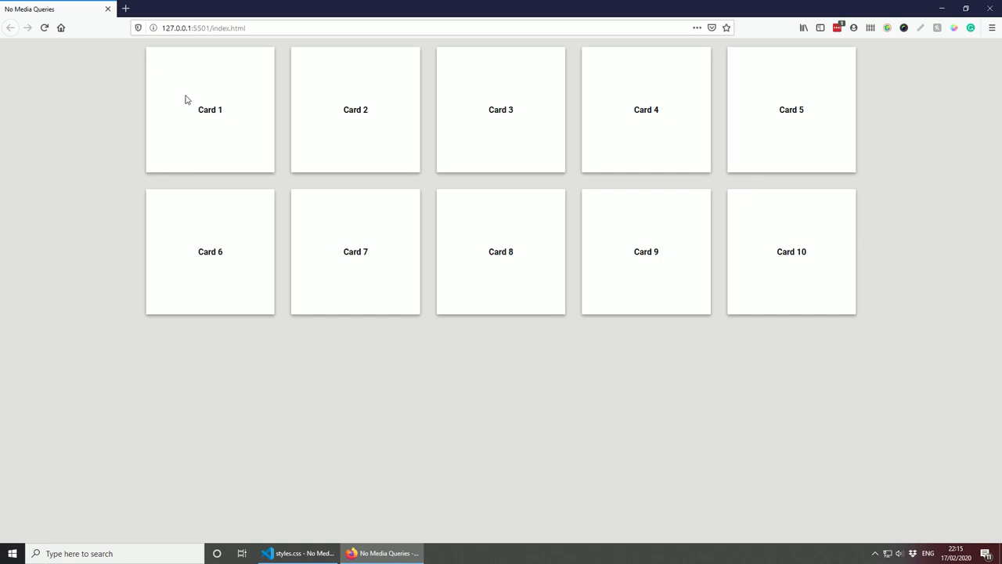
{"action": "mouse_move", "coordinate": [830, 147]}
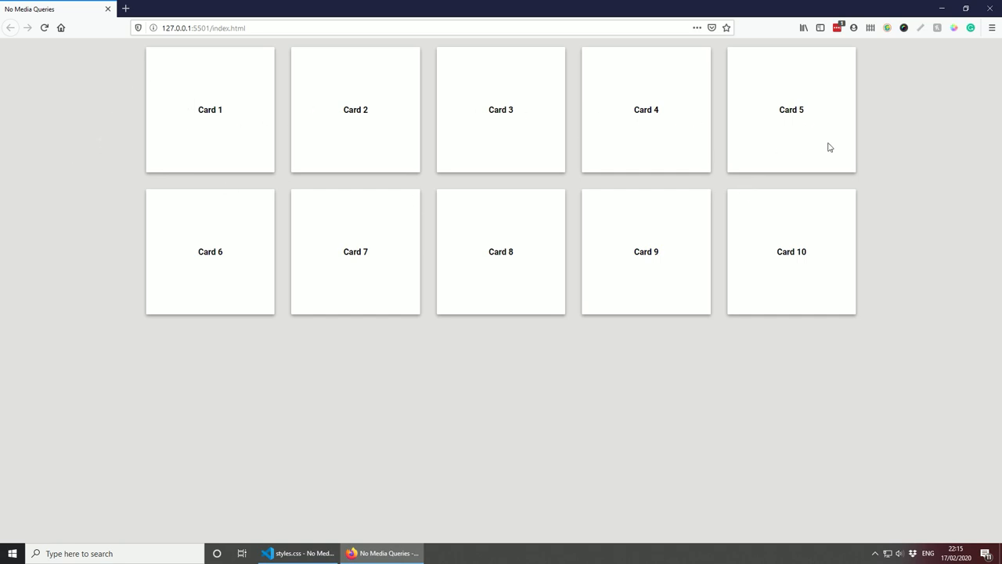
{"action": "mouse_move", "coordinate": [242, 119]}
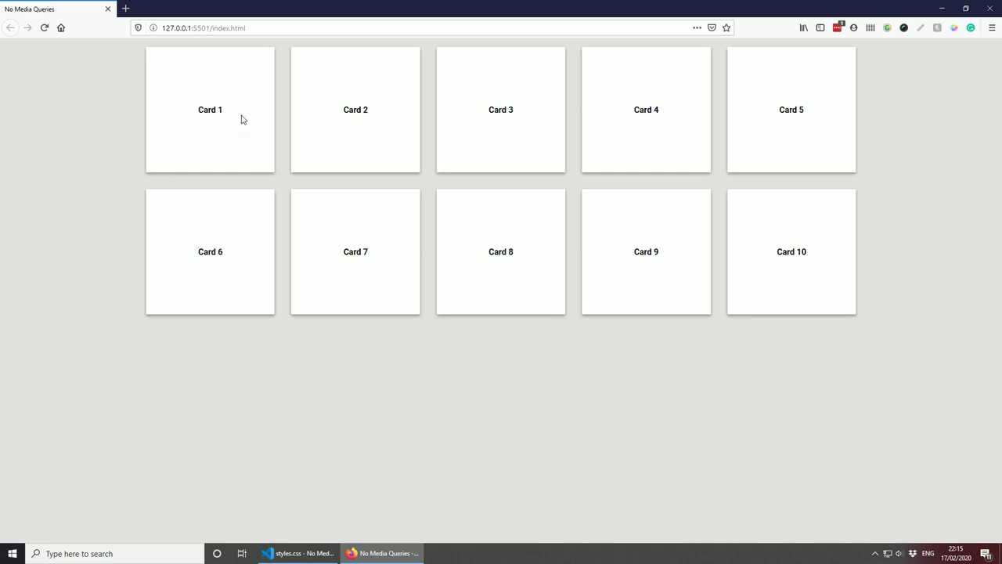
{"action": "mouse_move", "coordinate": [265, 127]}
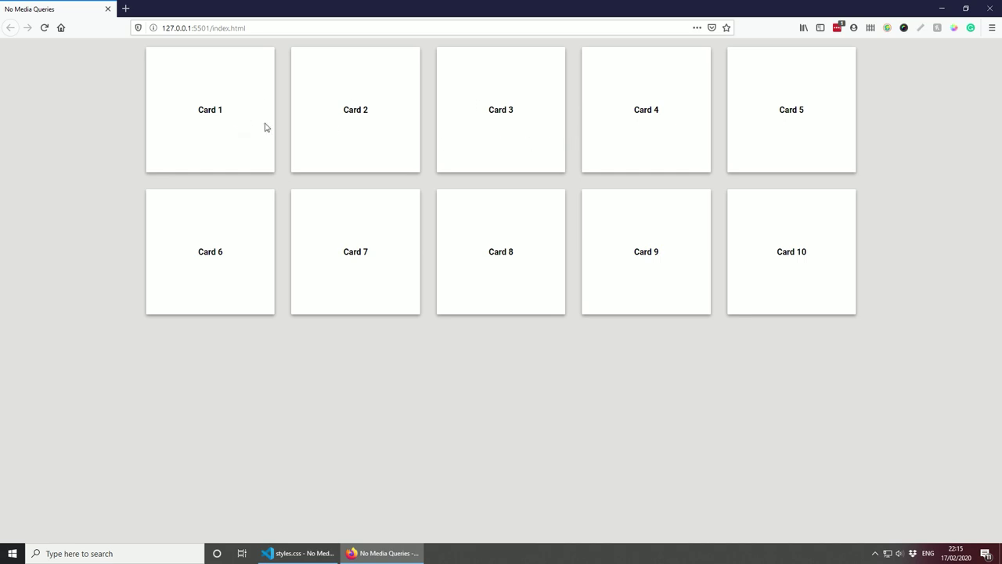
{"action": "mouse_move", "coordinate": [298, 128]}
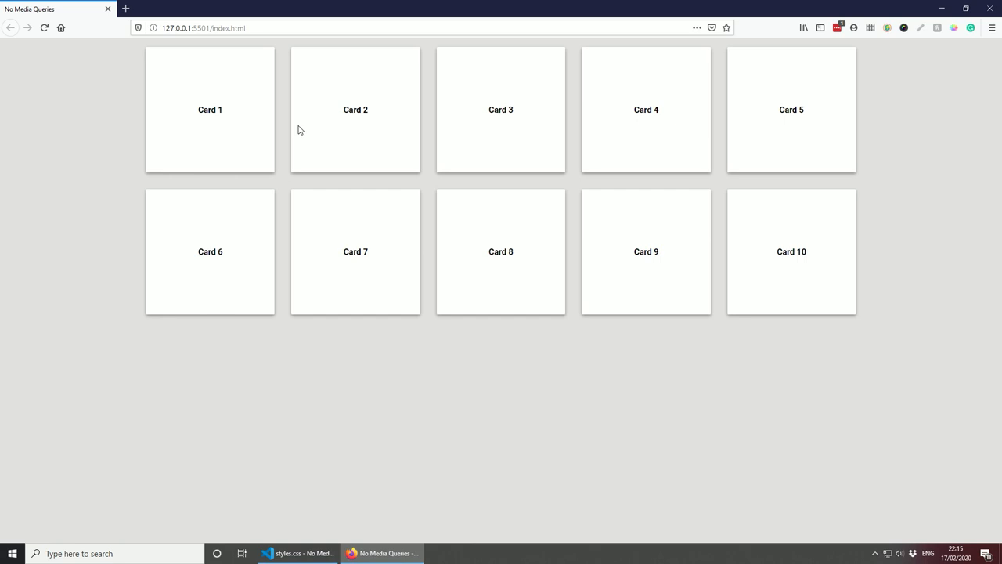
{"action": "right_click", "coordinate": [354, 251]}
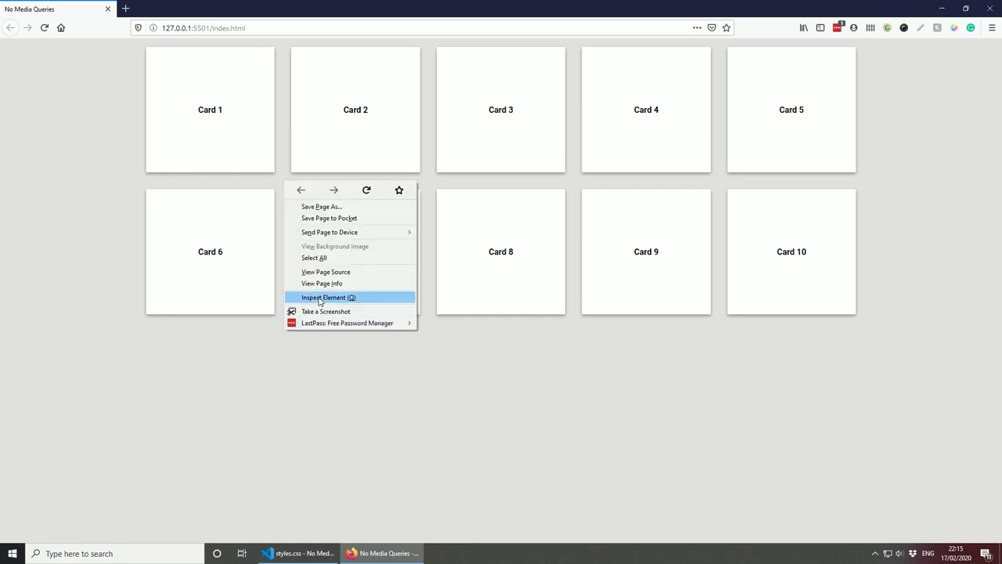
Inspect the grid in Firefox's developer tools, then return to styles.css in the editor
{"action": "left_click", "coordinate": [329, 298]}
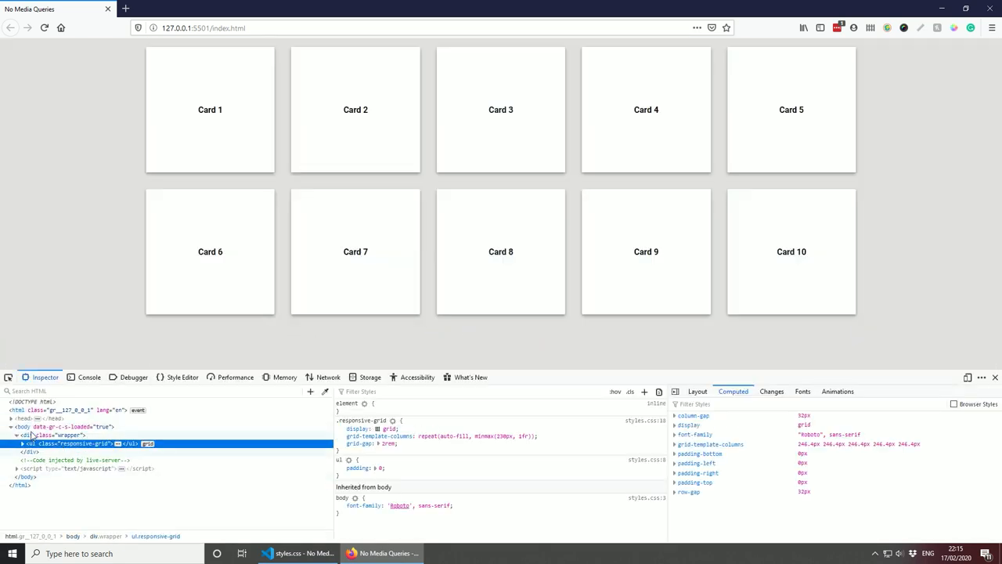
{"action": "left_click", "coordinate": [47, 436]}
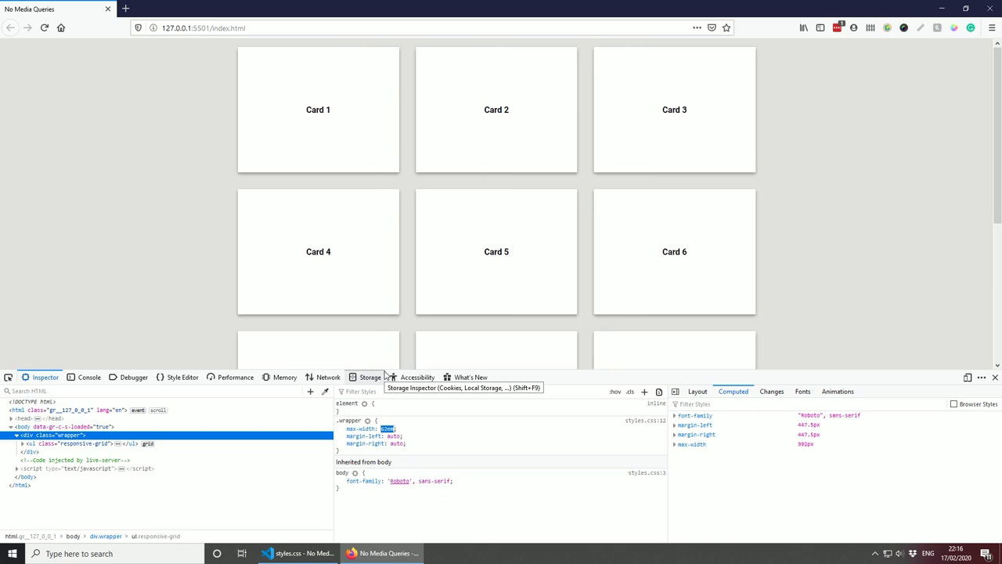
{"action": "mouse_move", "coordinate": [289, 269]}
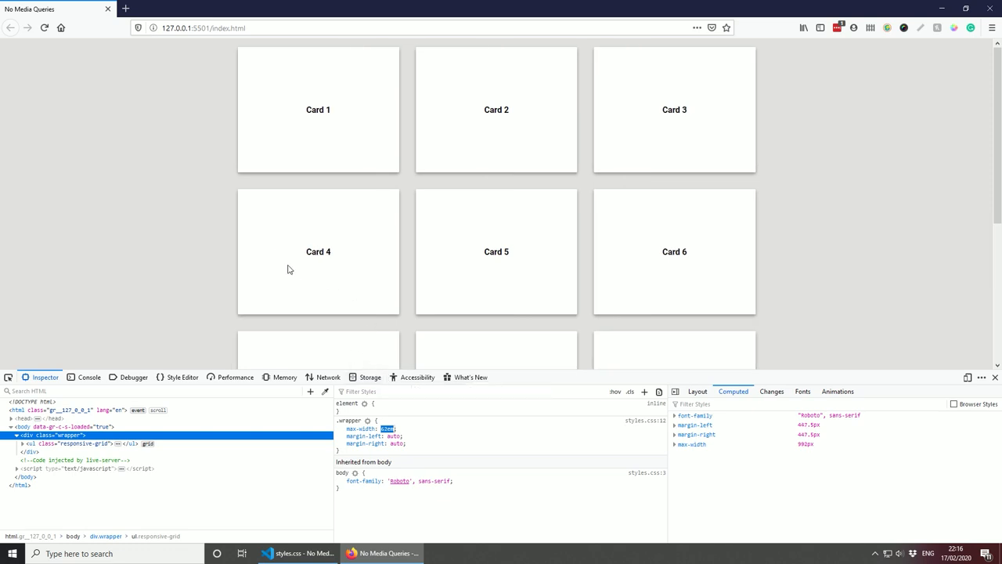
{"action": "mouse_move", "coordinate": [335, 247]}
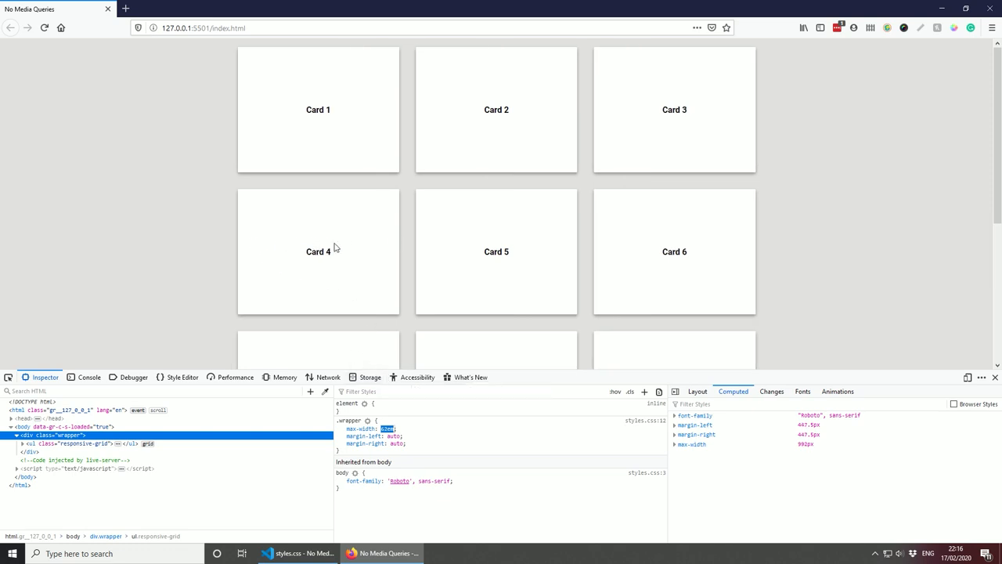
{"action": "left_click", "coordinate": [298, 553]}
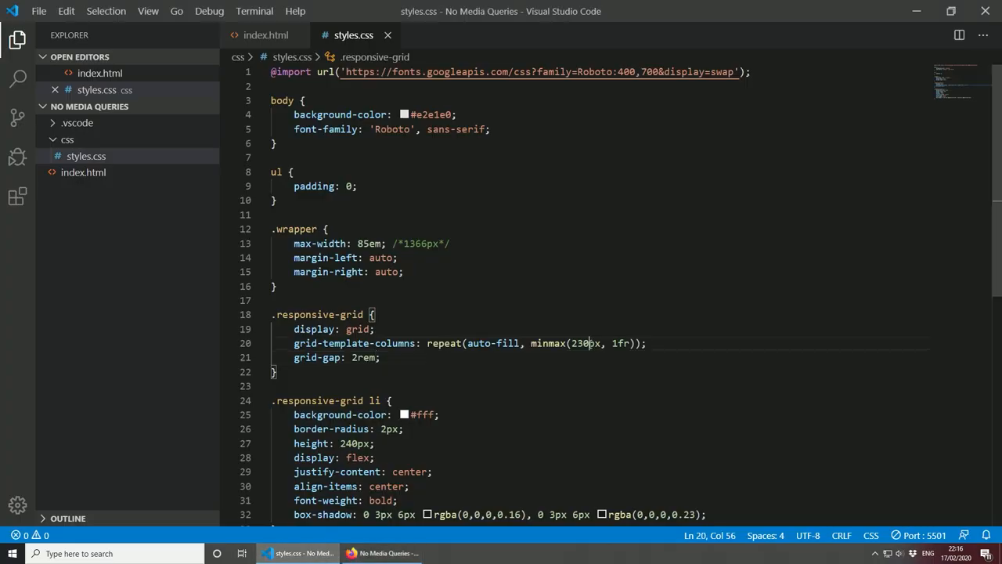
Highlight the 230px minimum in minmax(), then switch back to the card page in Firefox
{"action": "double_click", "coordinate": [586, 343]}
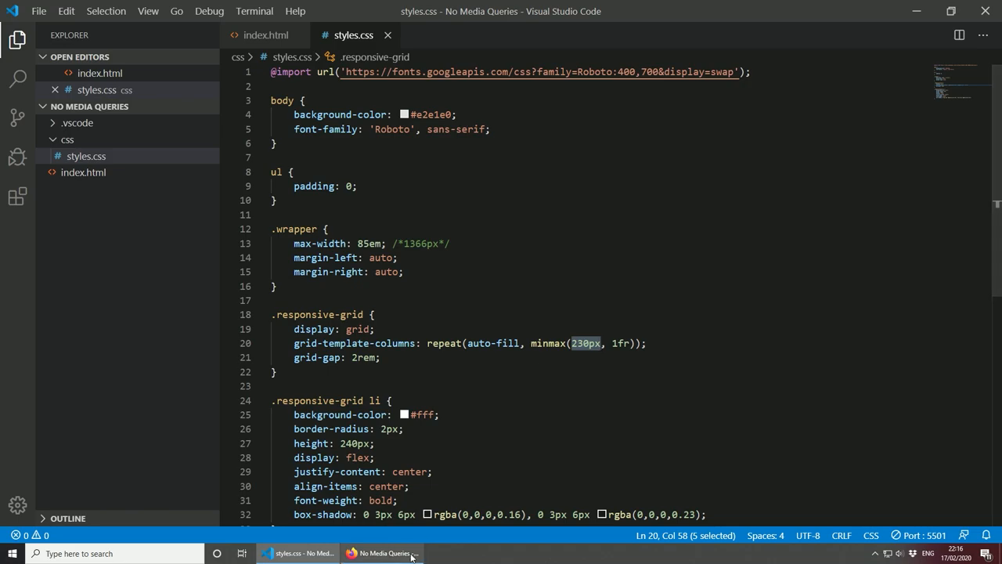
{"action": "left_click", "coordinate": [383, 552]}
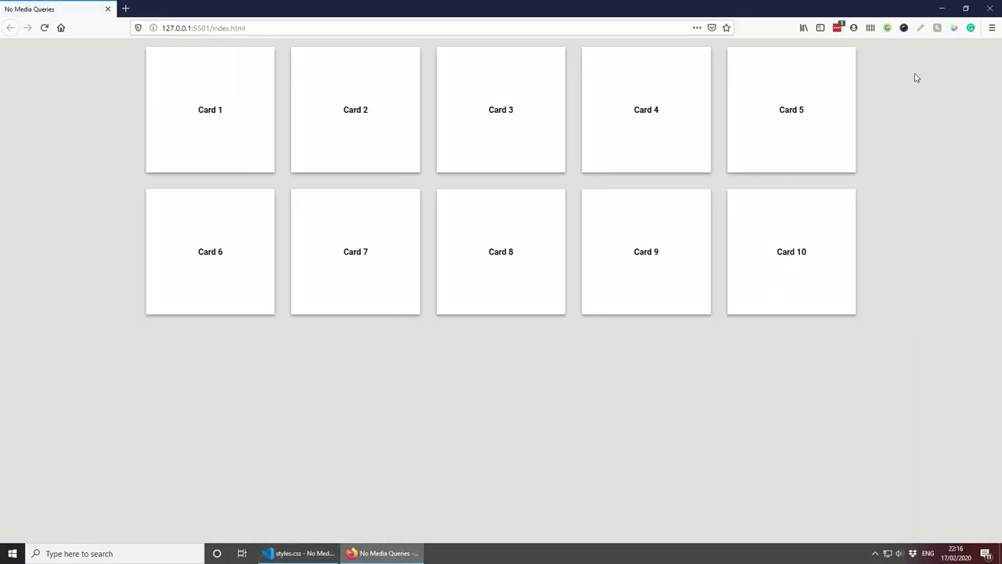
Drag the responsive viewport narrower to watch the cards reflow from four columns to one, then widen it again
{"action": "key", "text": "F12"}
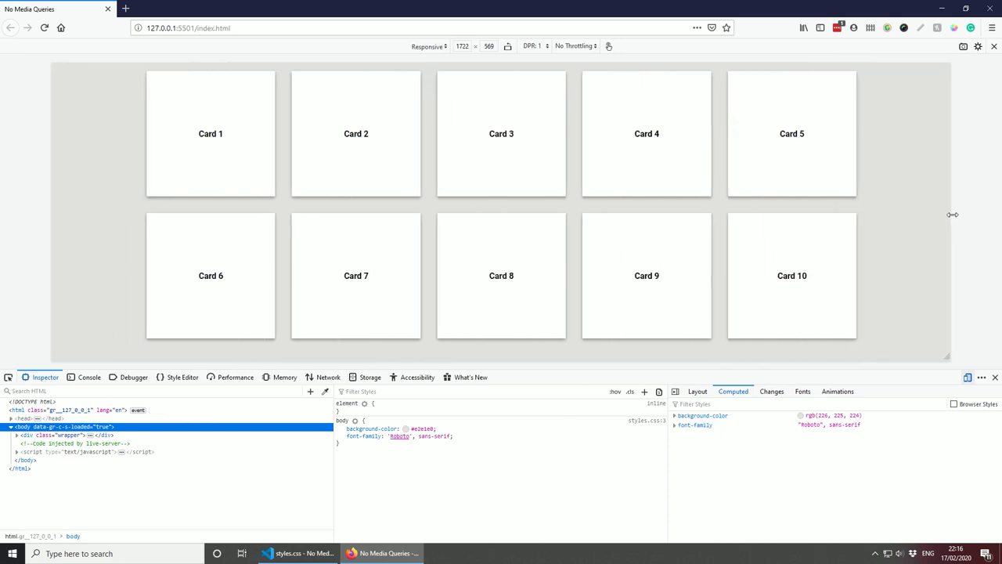
{"action": "left_click_drag", "start_coordinate": [953, 215], "coordinate": [908, 208]}
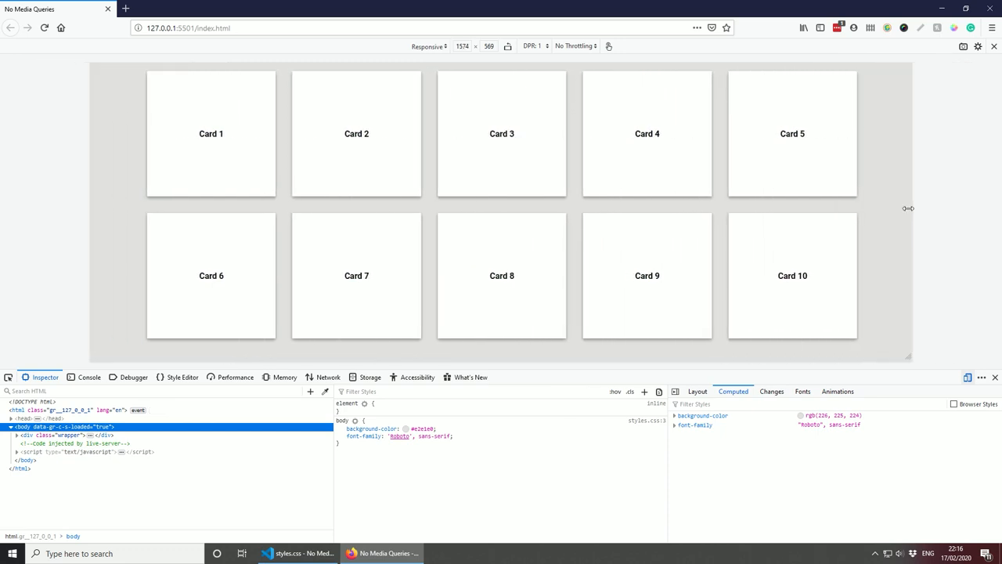
{"action": "left_click_drag", "start_coordinate": [909, 206], "coordinate": [822, 201]}
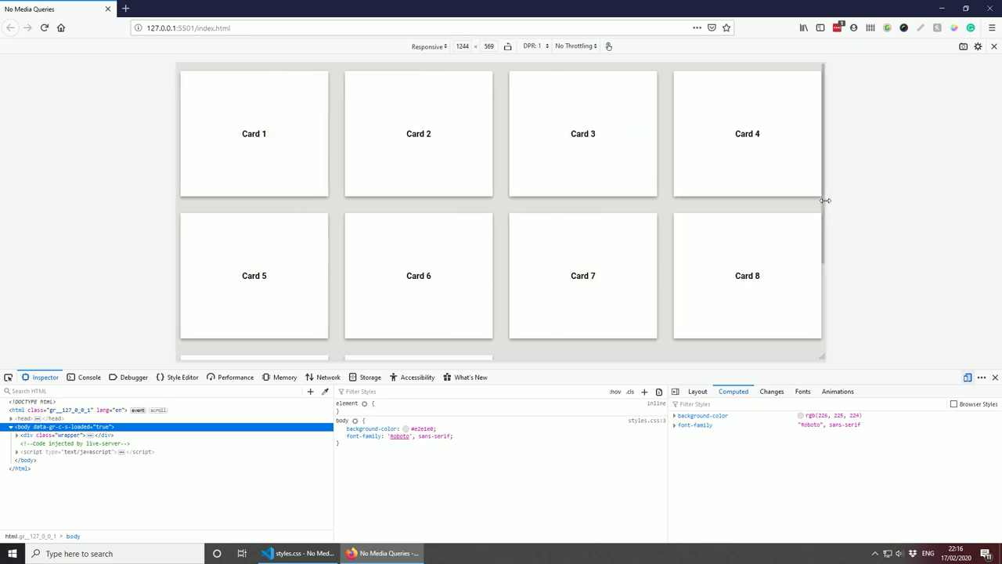
{"action": "left_click_drag", "start_coordinate": [826, 201], "coordinate": [822, 200]}
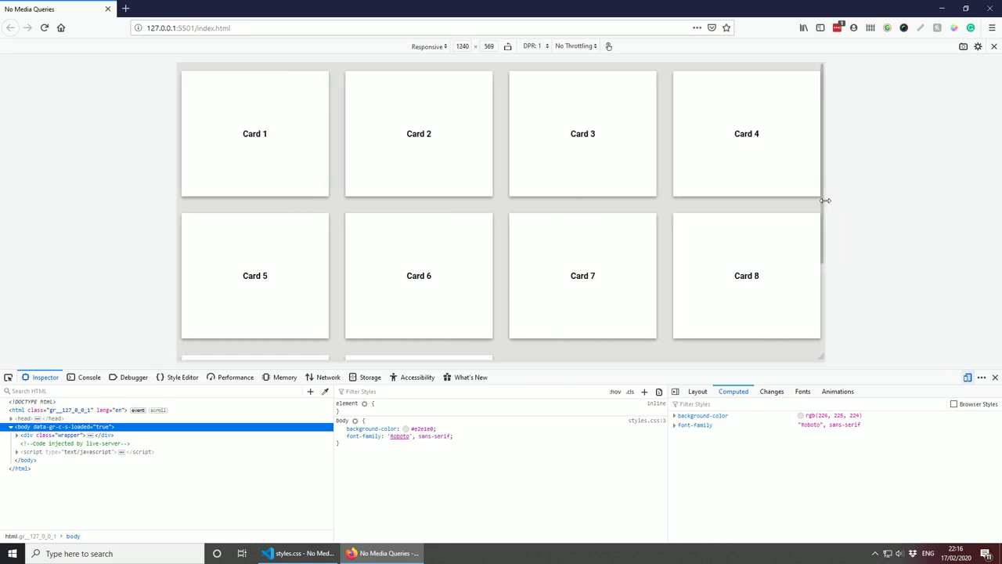
{"action": "left_click_drag", "start_coordinate": [824, 200], "coordinate": [760, 201]}
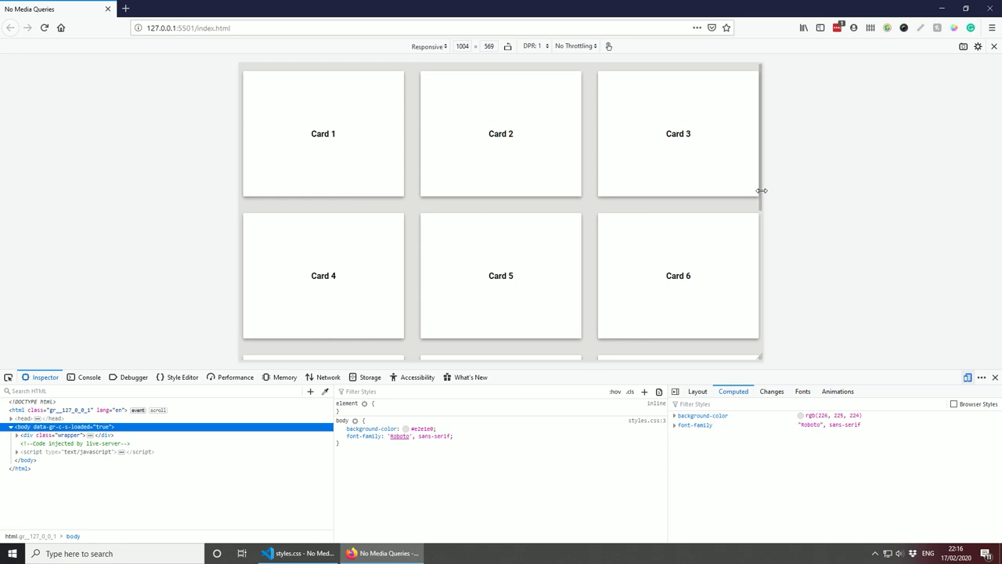
{"action": "left_click_drag", "start_coordinate": [761, 192], "coordinate": [751, 191]}
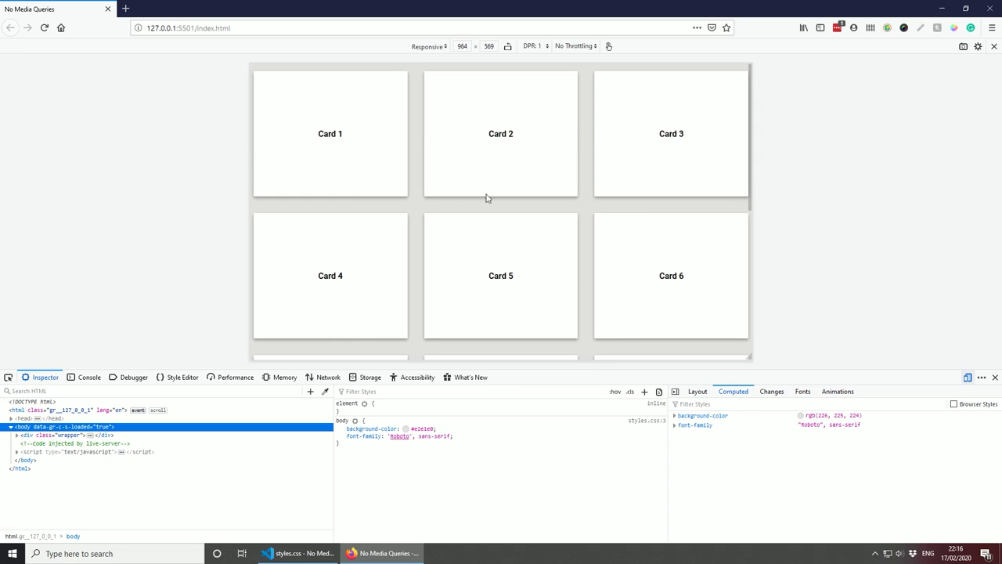
{"action": "left_click_drag", "start_coordinate": [748, 201], "coordinate": [739, 200]}
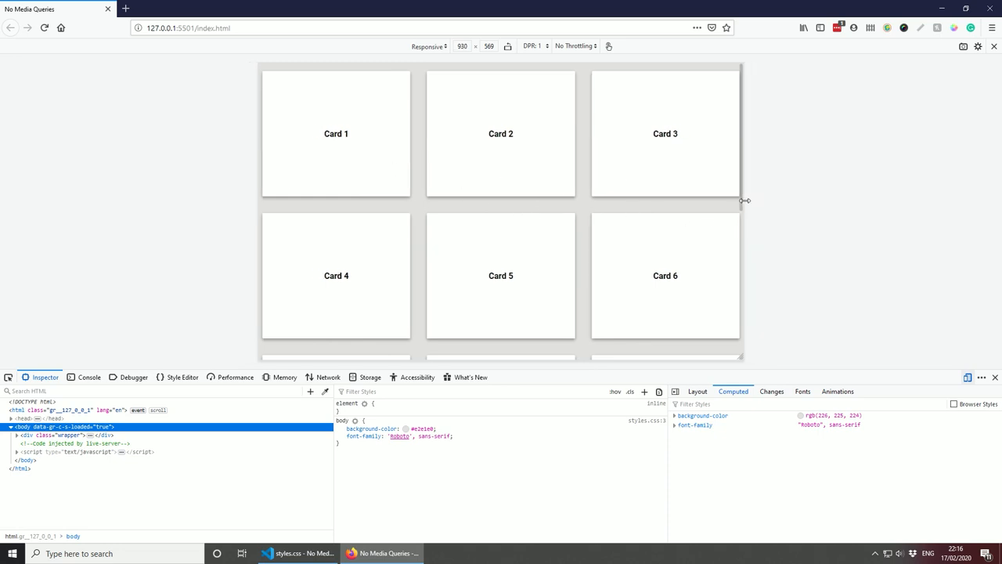
{"action": "left_click_drag", "start_coordinate": [743, 201], "coordinate": [739, 201]}
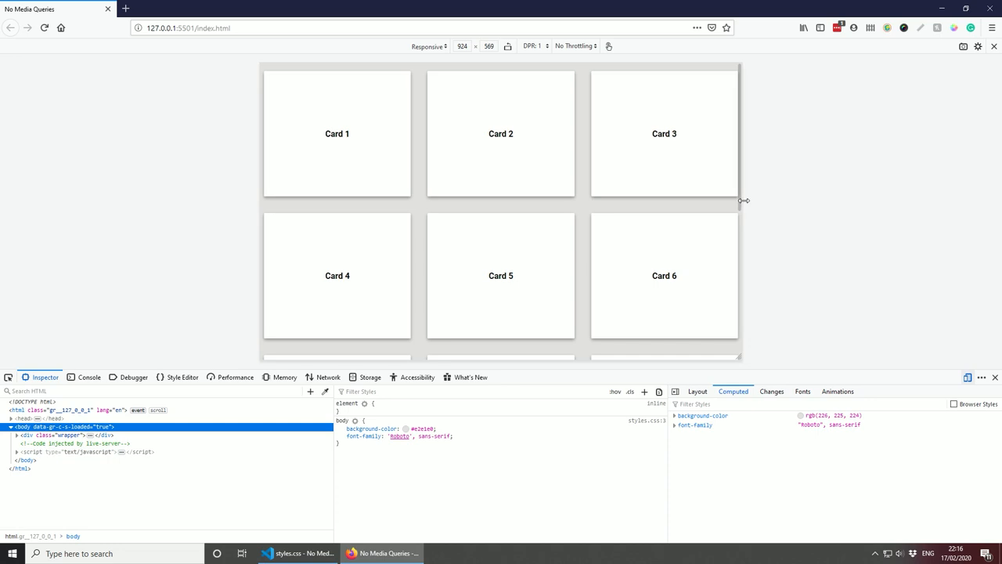
{"action": "left_click_drag", "start_coordinate": [743, 200], "coordinate": [698, 202]}
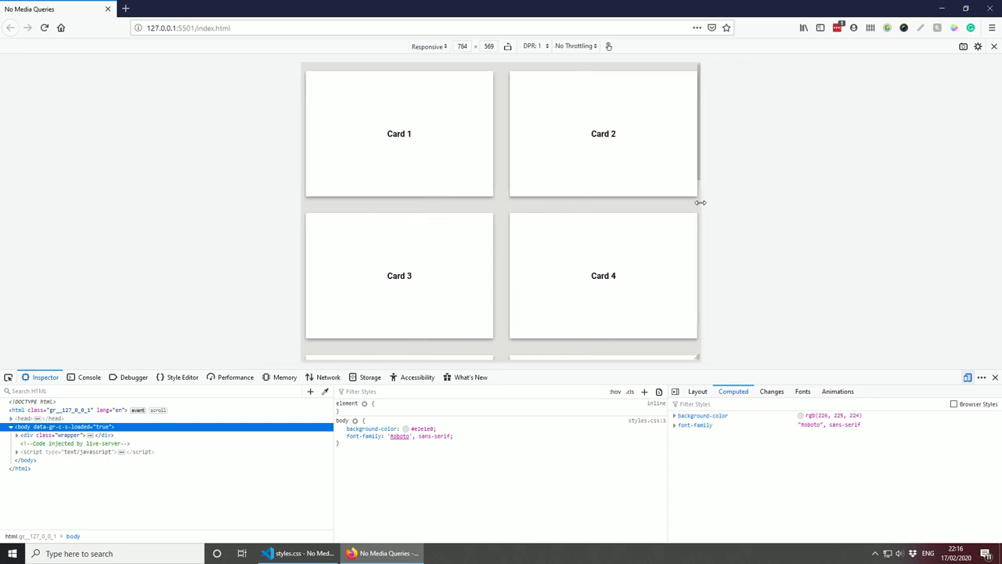
{"action": "left_click_drag", "start_coordinate": [698, 202], "coordinate": [598, 191]}
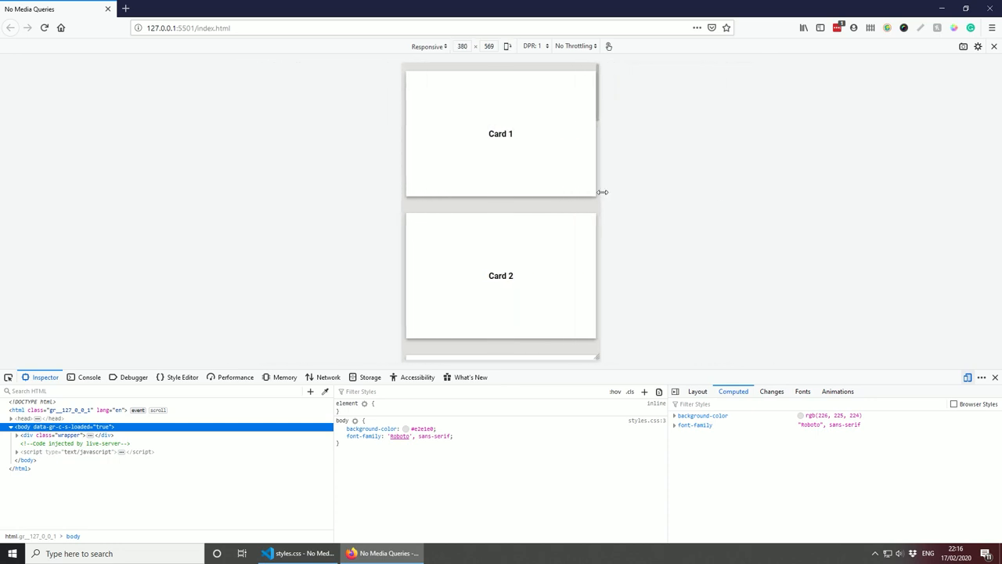
{"action": "left_click_drag", "start_coordinate": [601, 191], "coordinate": [573, 193]}
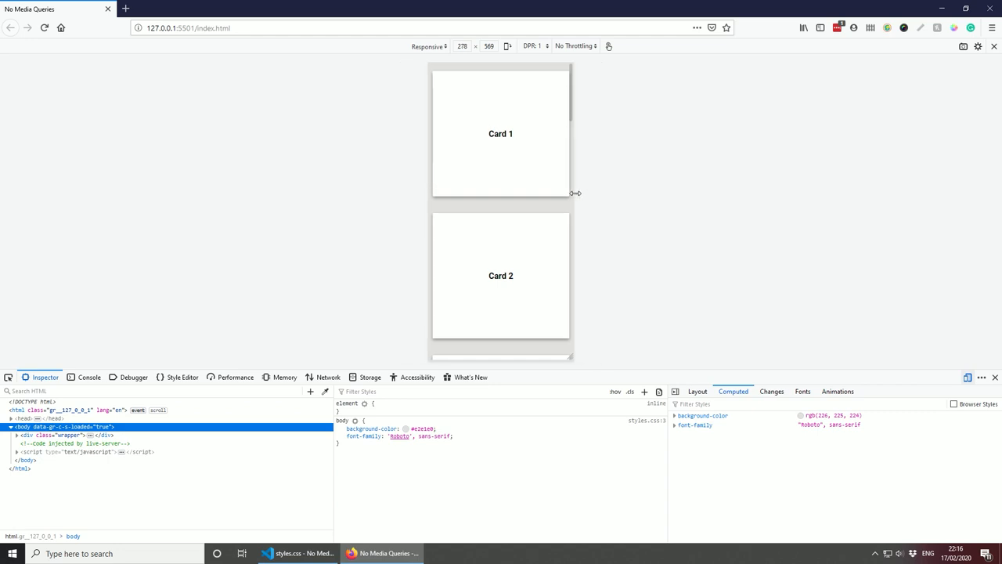
{"action": "left_click_drag", "start_coordinate": [577, 194], "coordinate": [642, 203]}
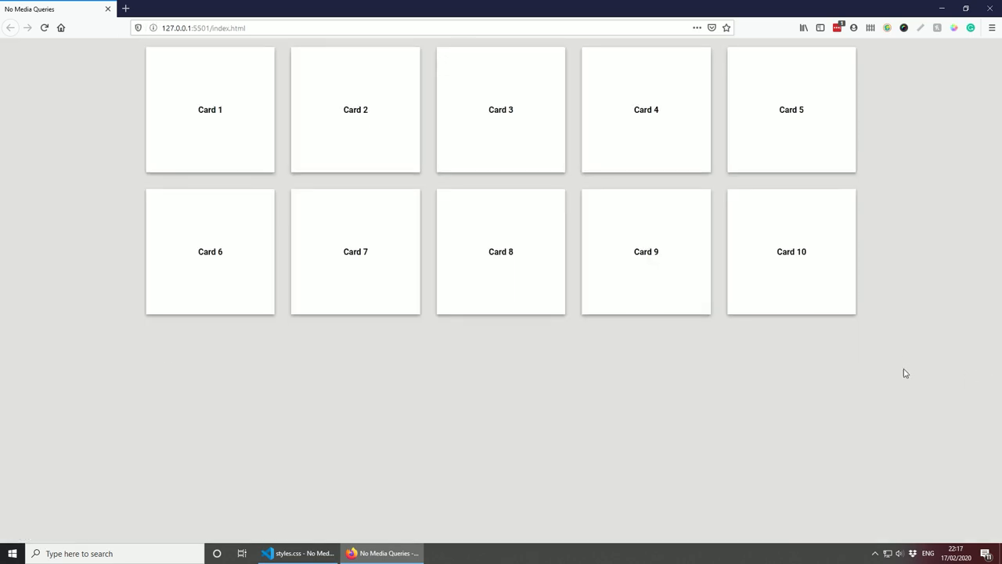
{"action": "mouse_move", "coordinate": [463, 139]}
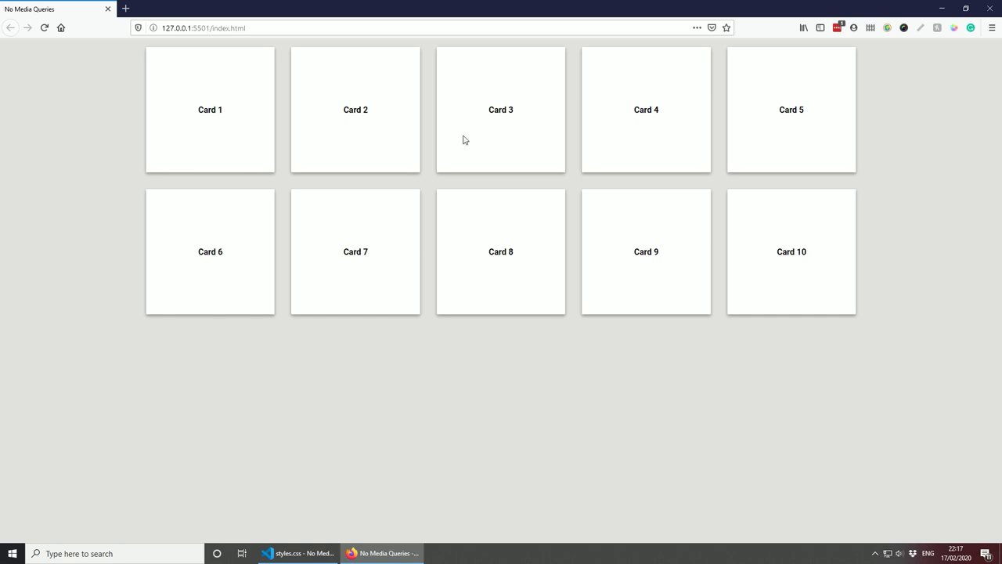
{"action": "mouse_move", "coordinate": [693, 407]}
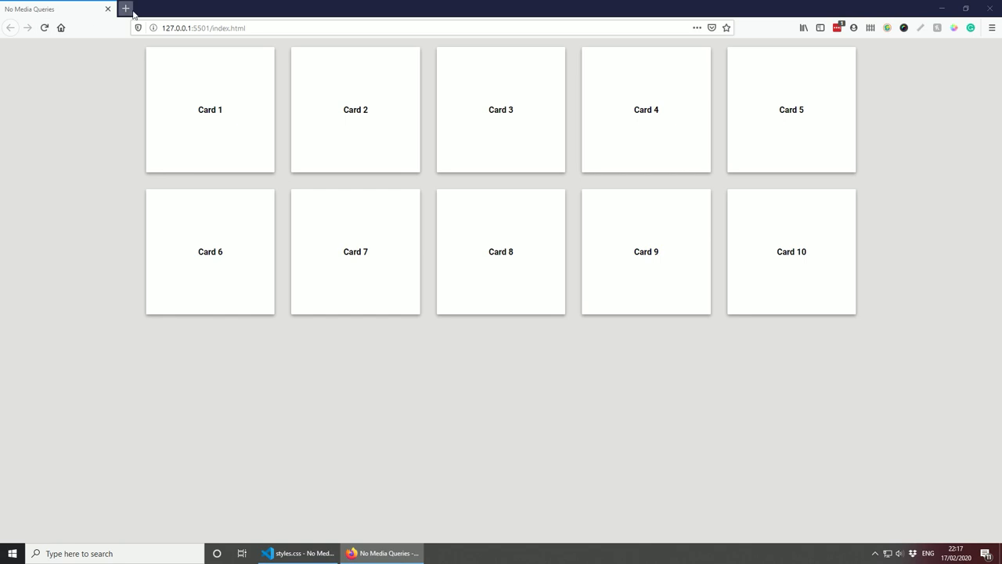
Open Can I use in a new tab and search "grid" for CSS Grid Layout support
{"action": "left_click", "coordinate": [126, 9]}
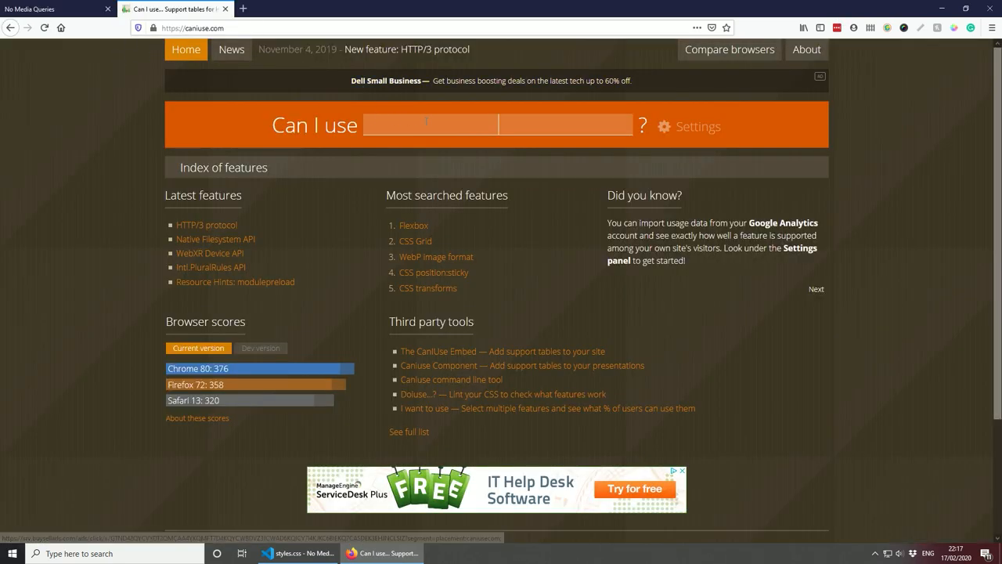
{"action": "type", "text": "gird"}
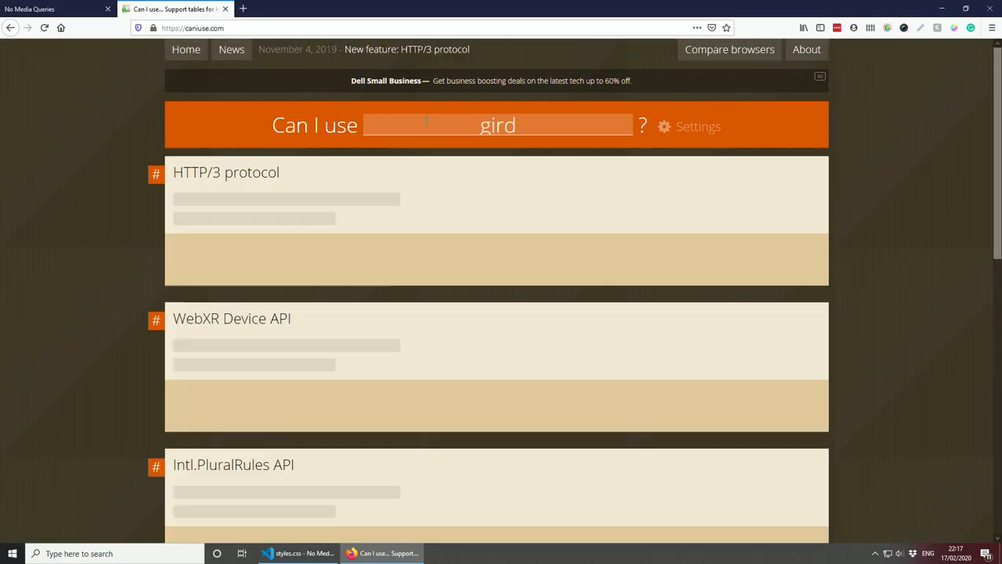
{"action": "key", "text": "Return"}
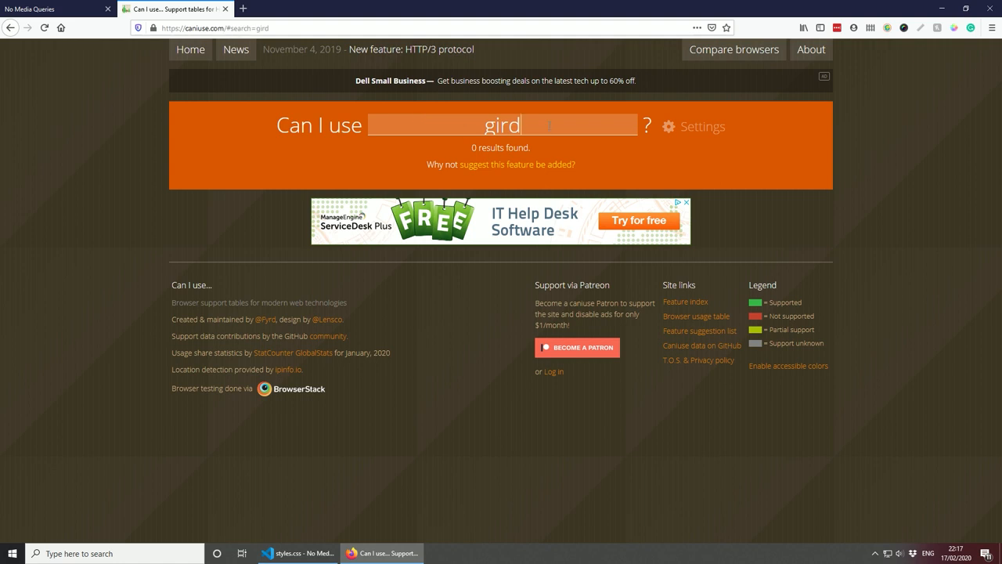
{"action": "type", "text": "grid"}
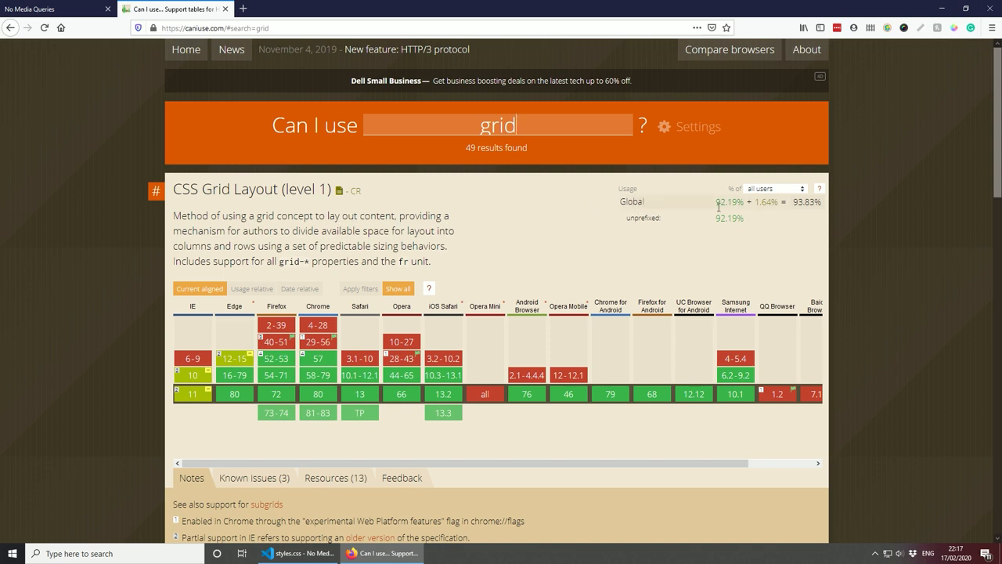
{"action": "mouse_move", "coordinate": [730, 218]}
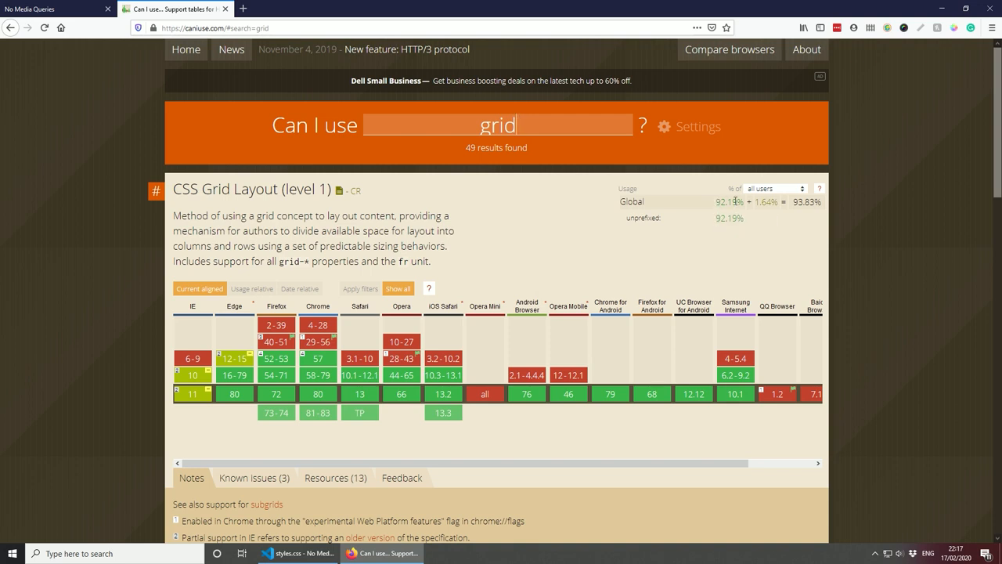
{"action": "mouse_move", "coordinate": [733, 200]}
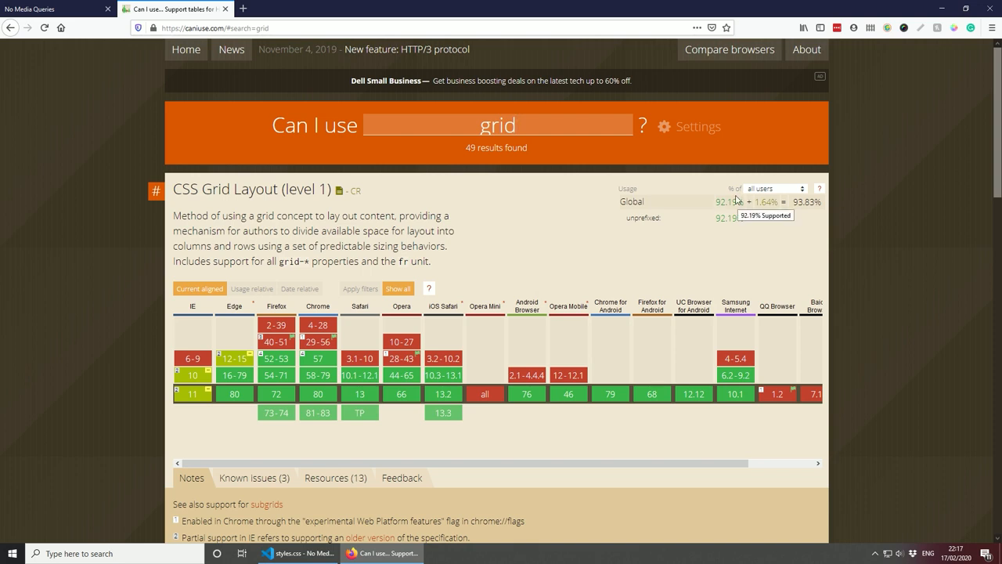
{"action": "mouse_move", "coordinate": [451, 247]}
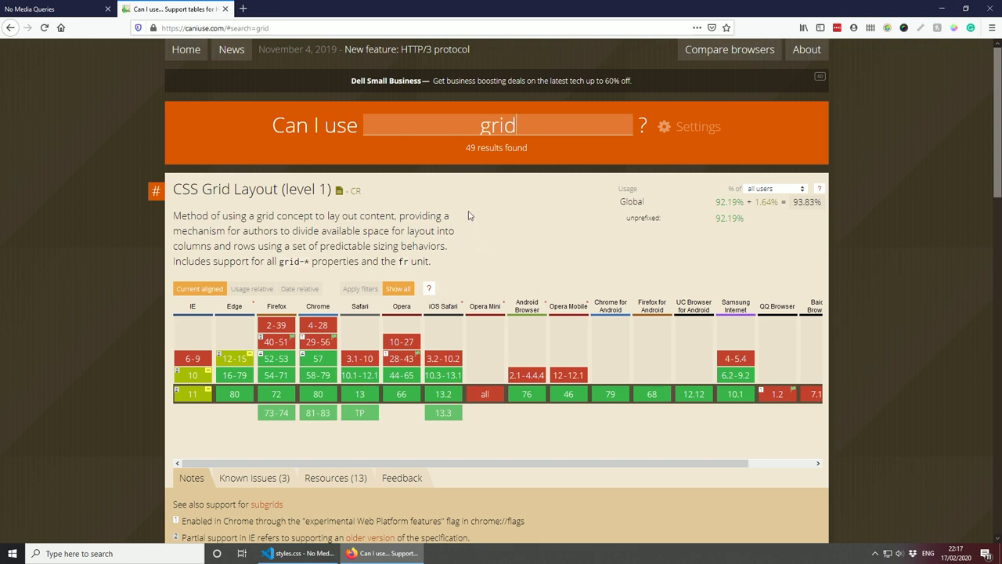
{"action": "mouse_move", "coordinate": [265, 210]}
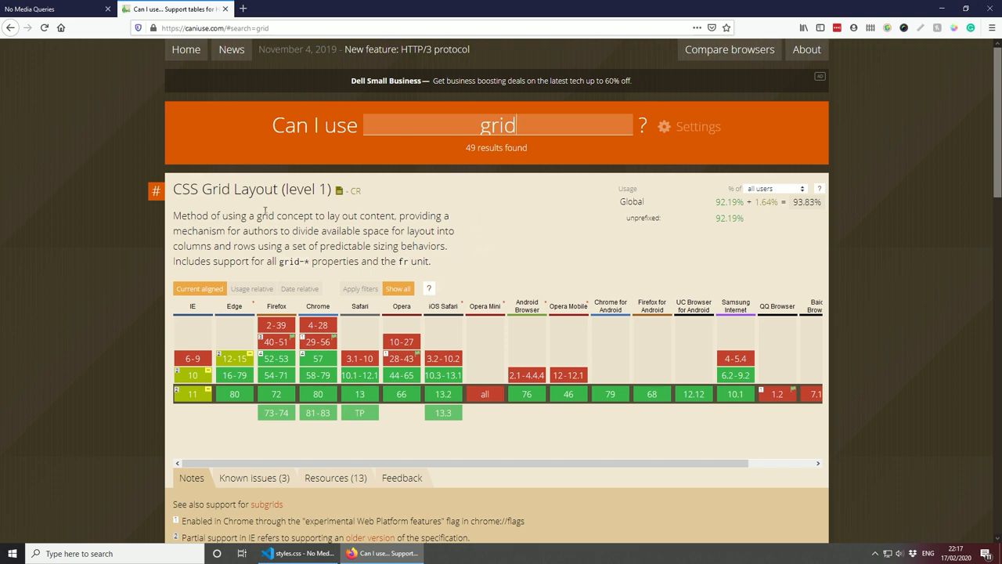
{"action": "mouse_move", "coordinate": [241, 348]}
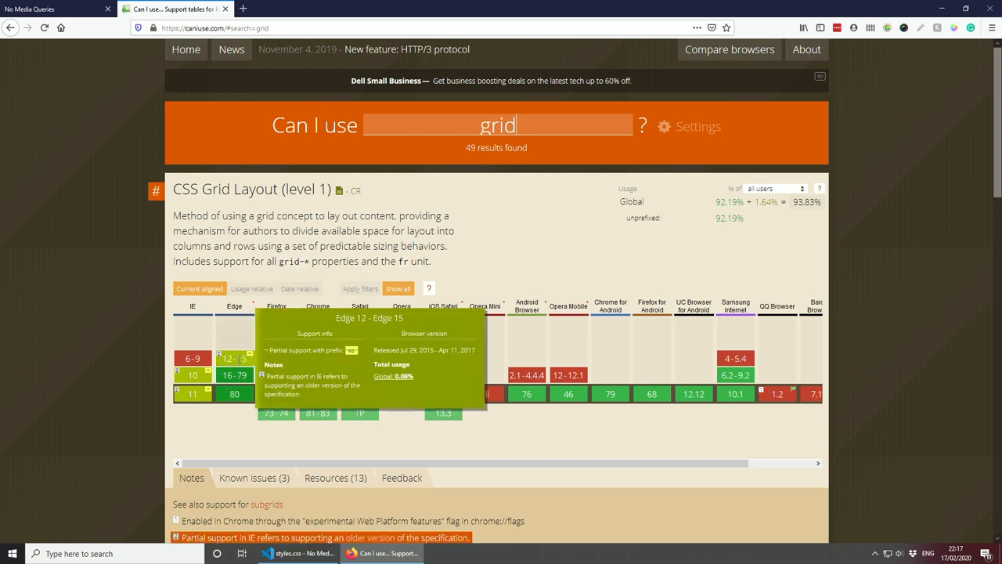
{"action": "mouse_move", "coordinate": [193, 395]}
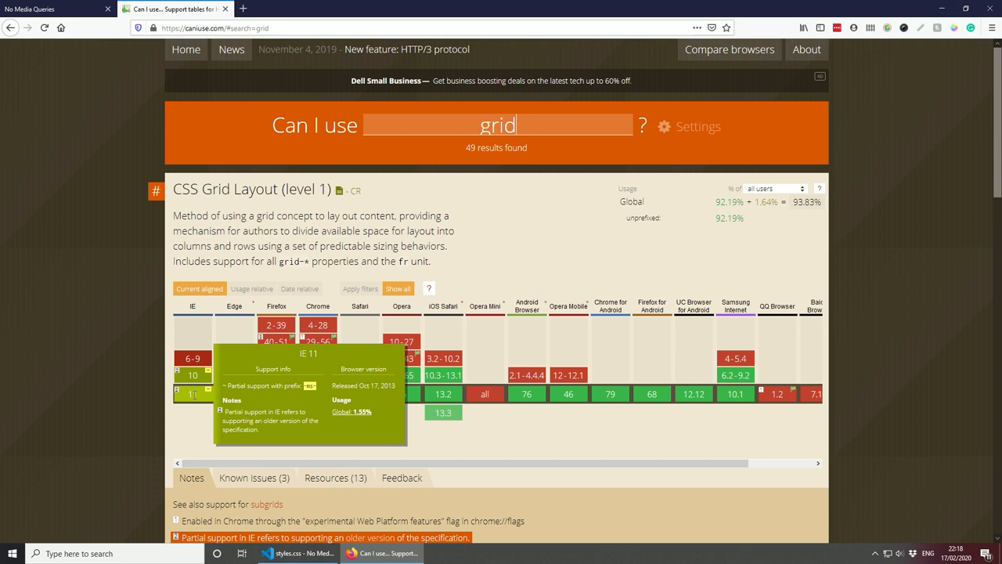
{"action": "mouse_move", "coordinate": [194, 394]}
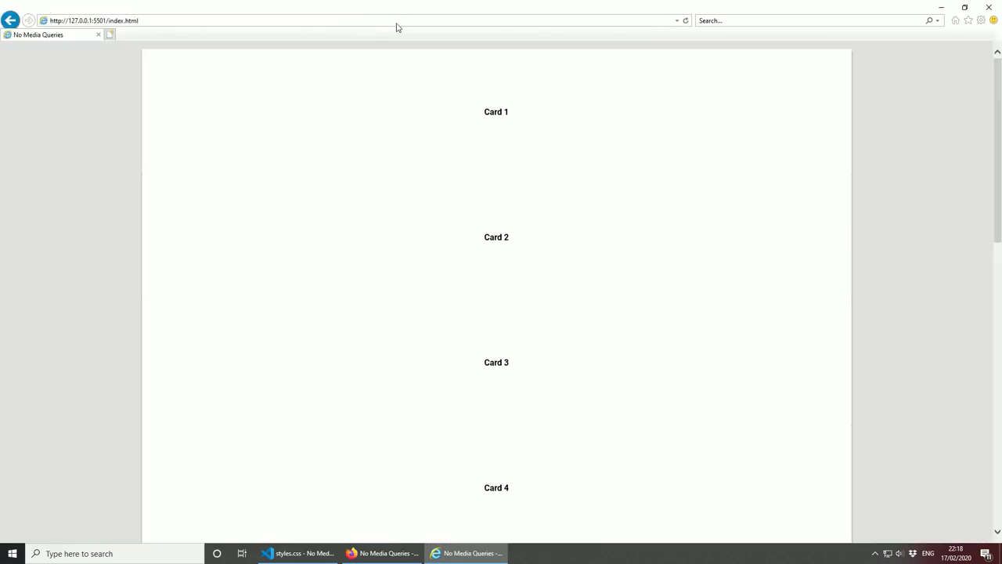
{"action": "mouse_move", "coordinate": [329, 146]}
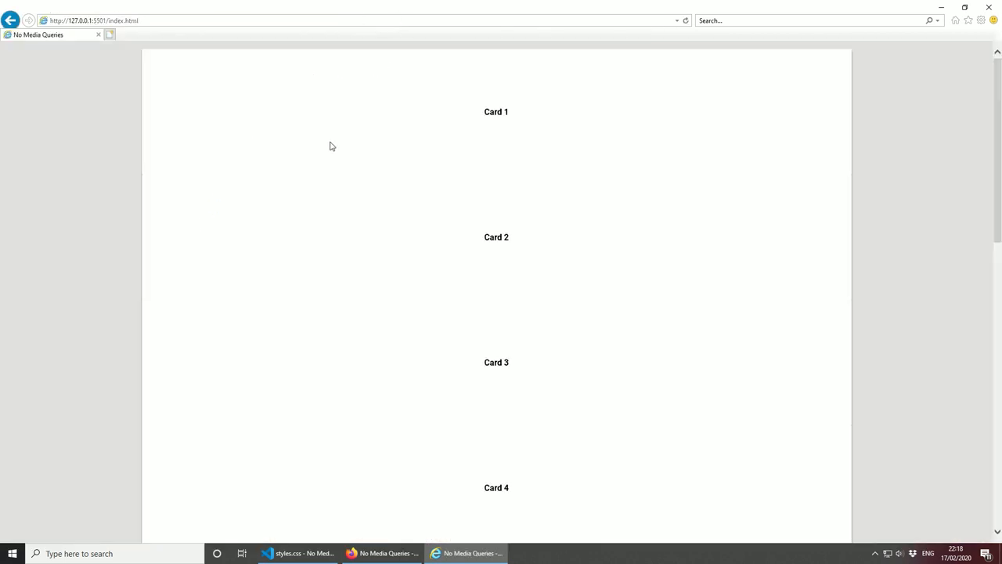
{"action": "mouse_move", "coordinate": [266, 194]}
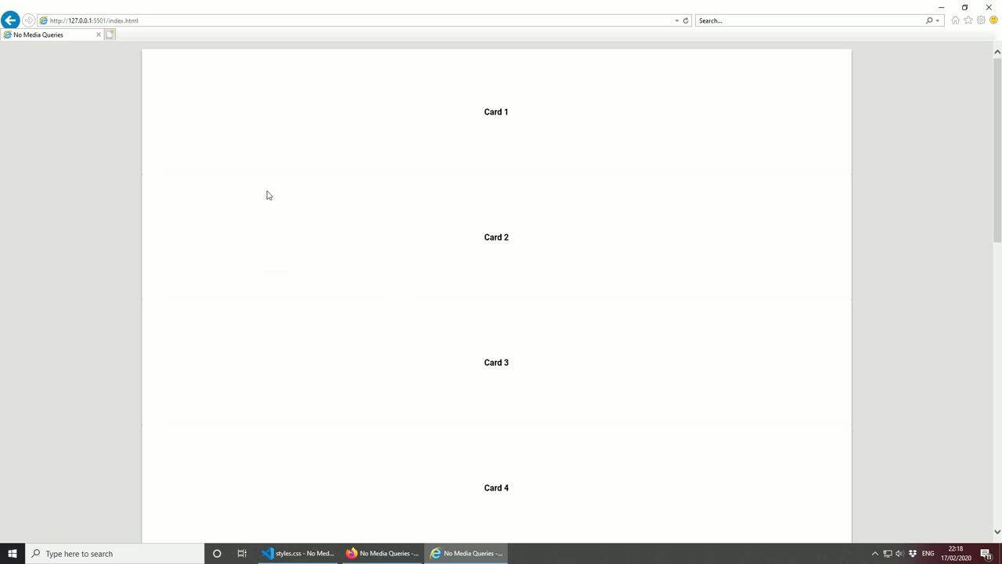
View About Internet Explorer to confirm version 11 with the cards stacked, then return to styles.css
{"action": "scroll", "scroll_direction": "down", "scroll_amount": 3}
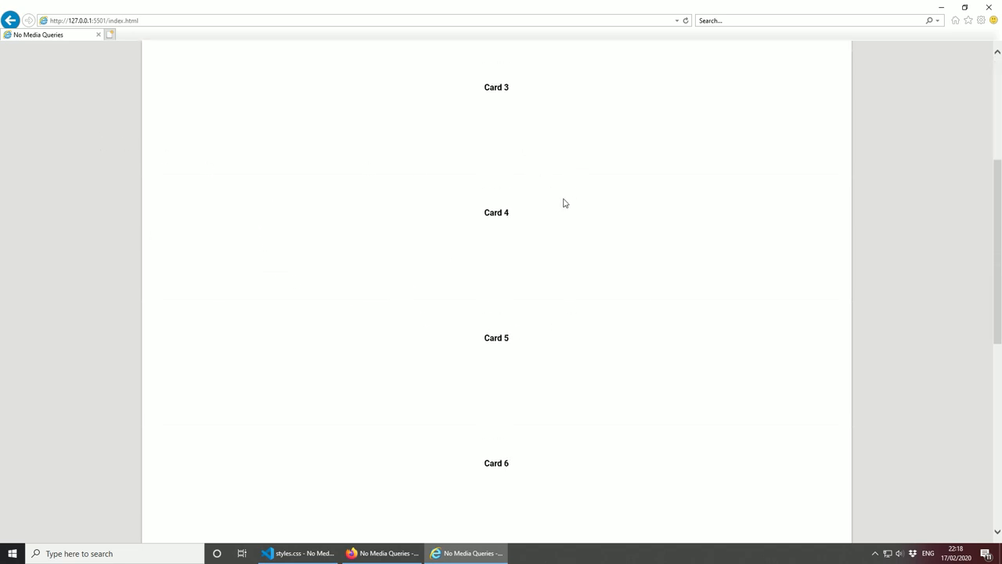
{"action": "scroll", "scroll_direction": "up", "scroll_amount": 3}
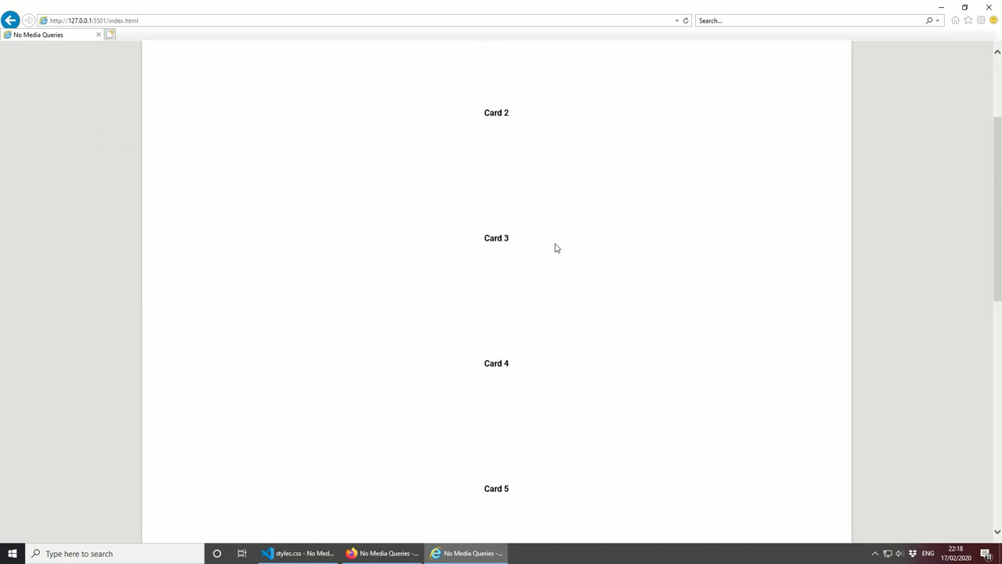
{"action": "left_click", "coordinate": [980, 21]}
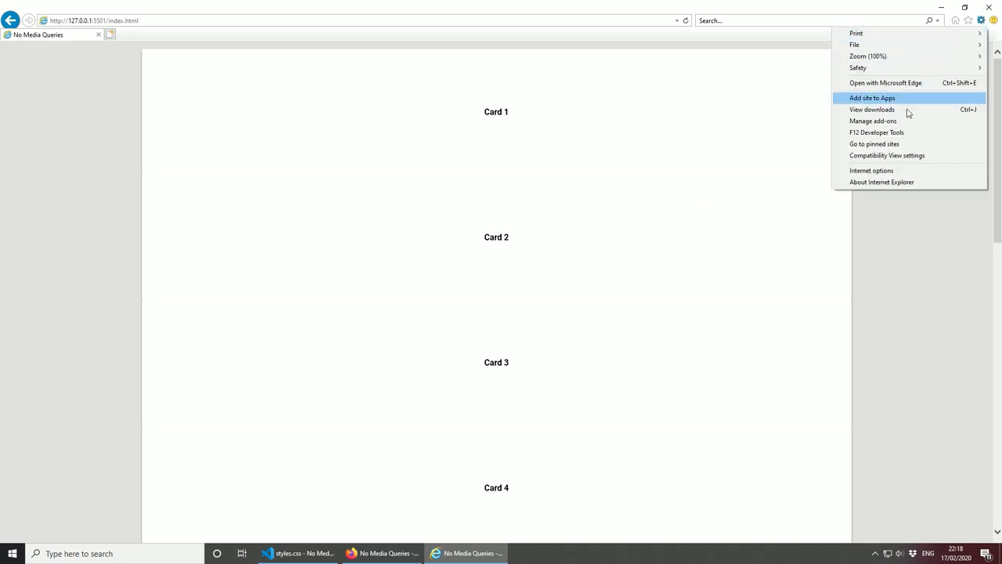
{"action": "left_click", "coordinate": [881, 182]}
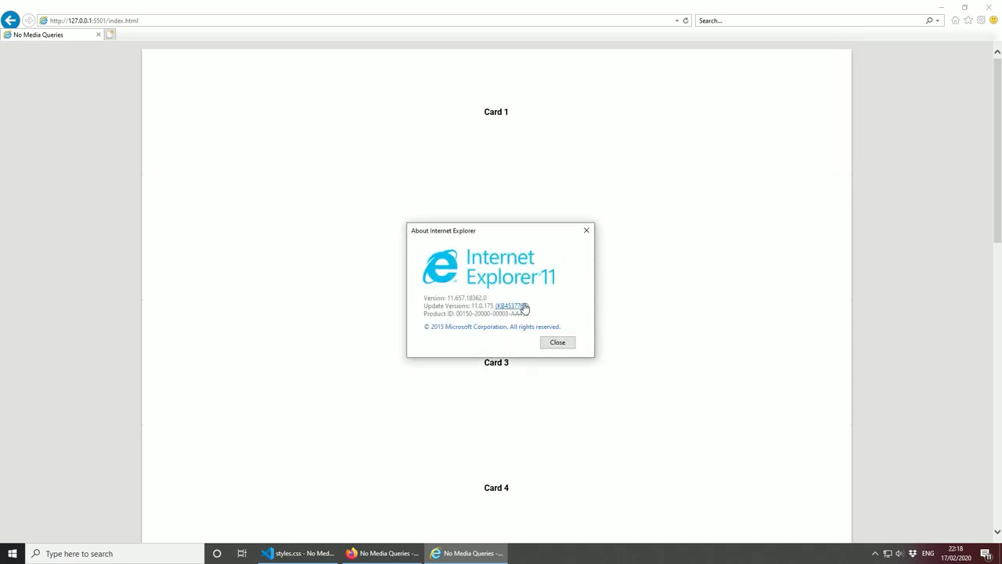
{"action": "left_click", "coordinate": [558, 341]}
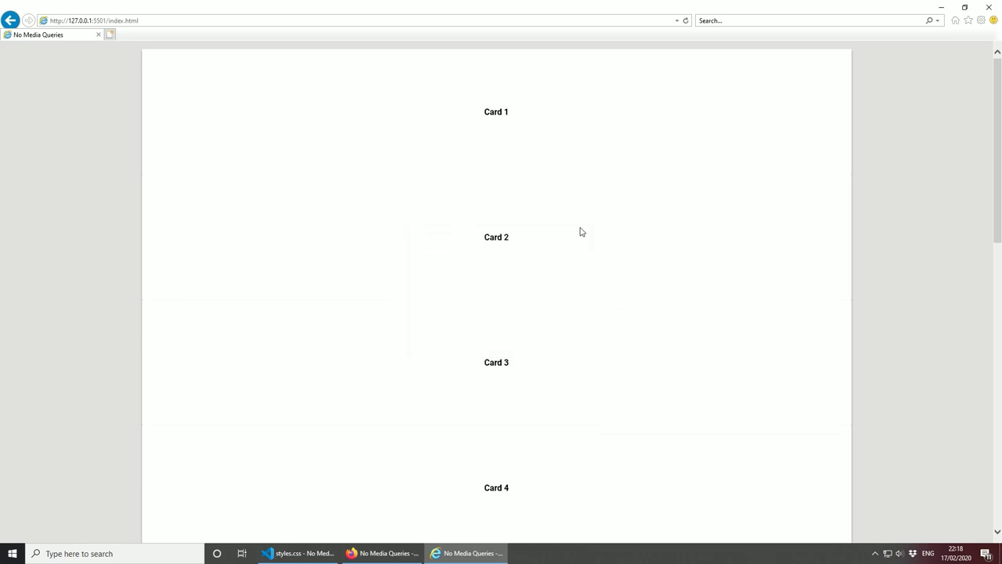
{"action": "mouse_move", "coordinate": [297, 165]}
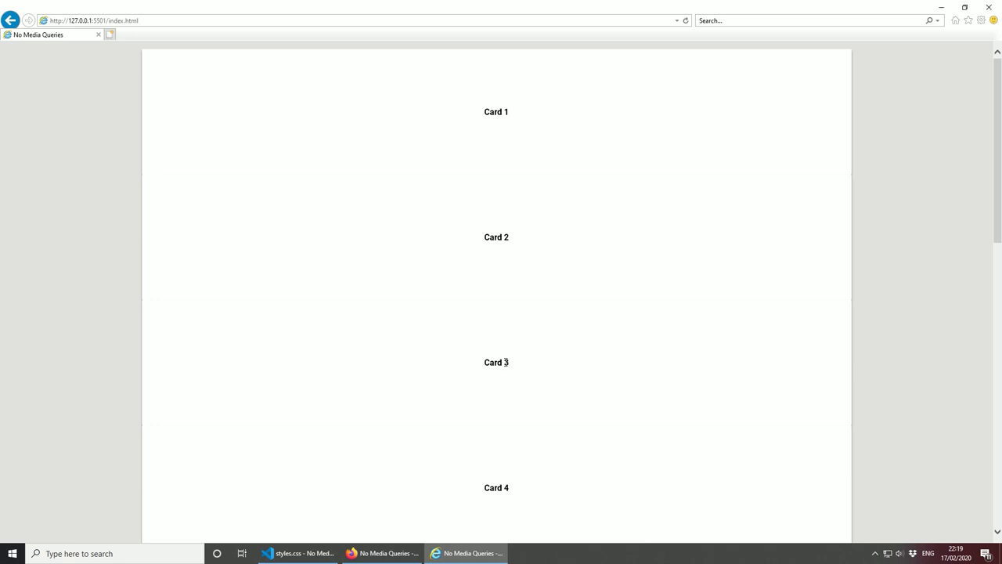
{"action": "mouse_move", "coordinate": [329, 545]}
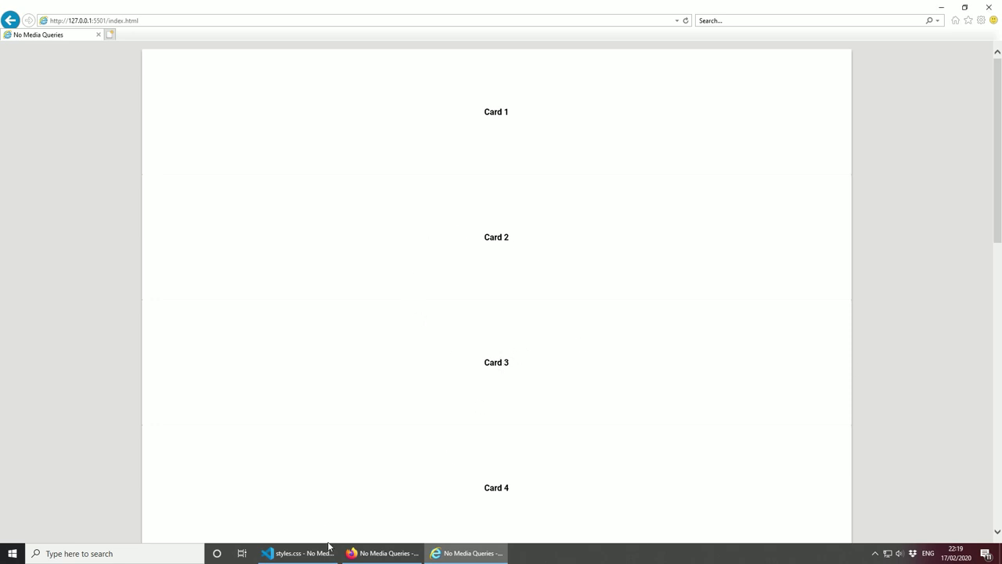
{"action": "left_click", "coordinate": [298, 553]}
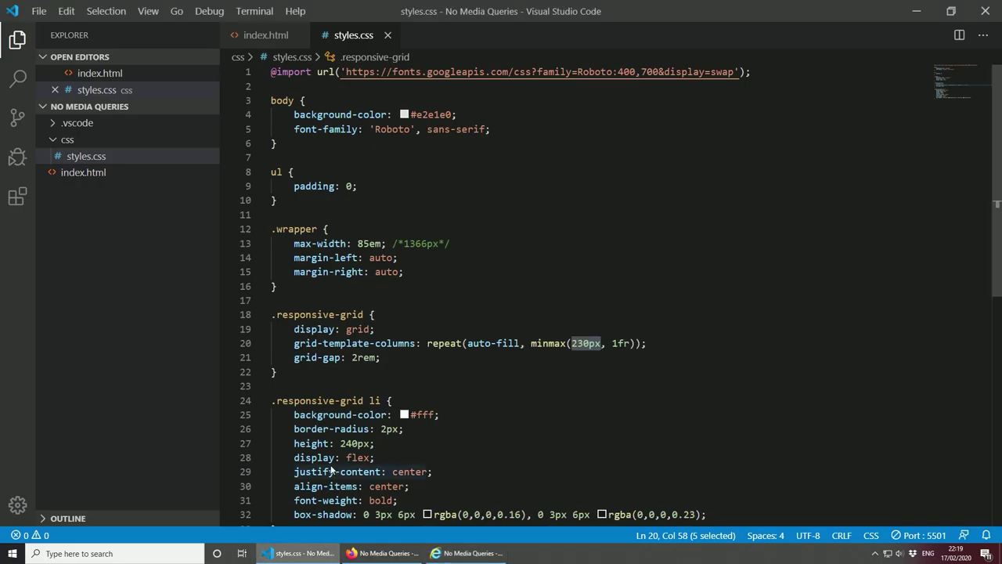
{"action": "key", "text": "enter"}
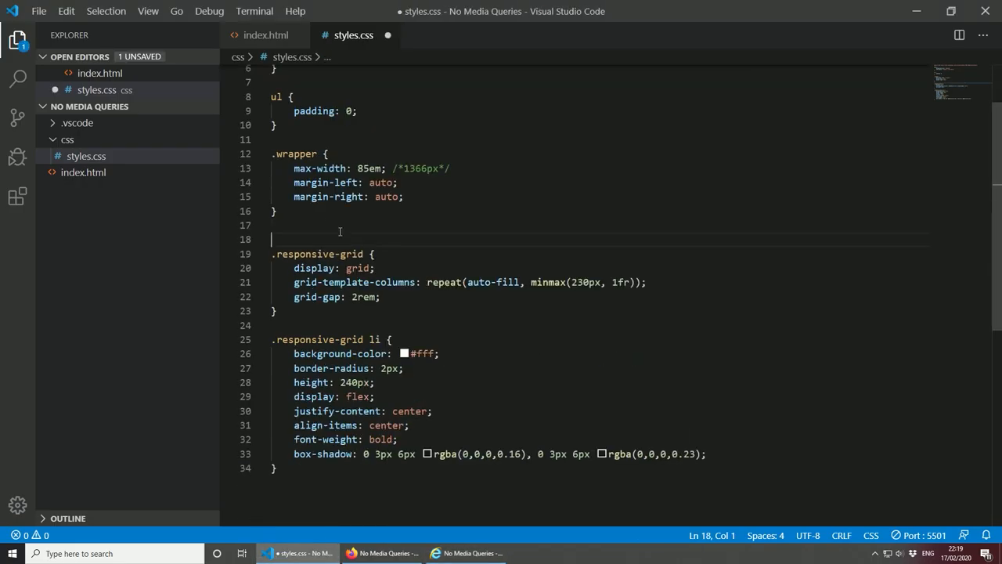
{"action": "type", "text": "@"}
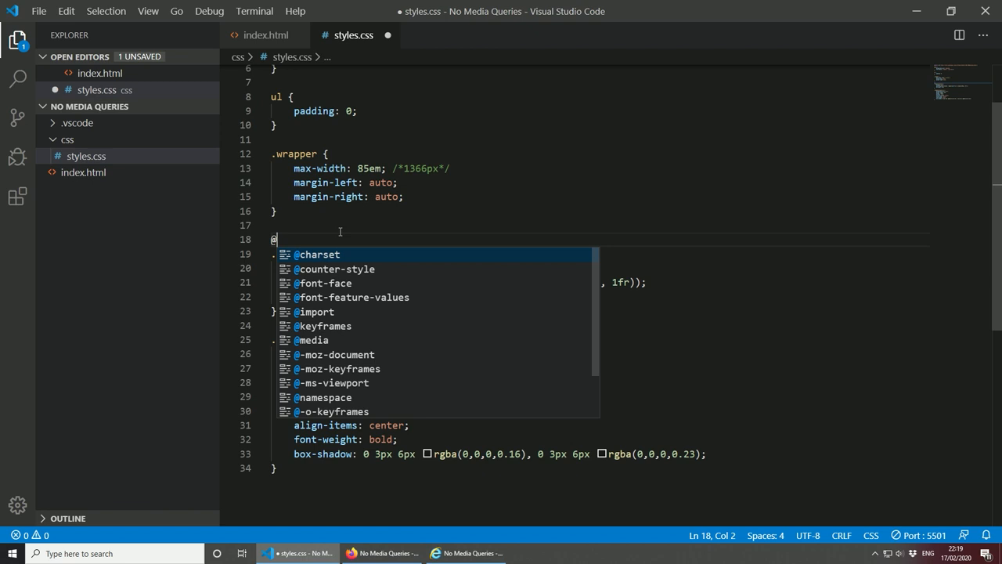
{"action": "type", "text": "supports"}
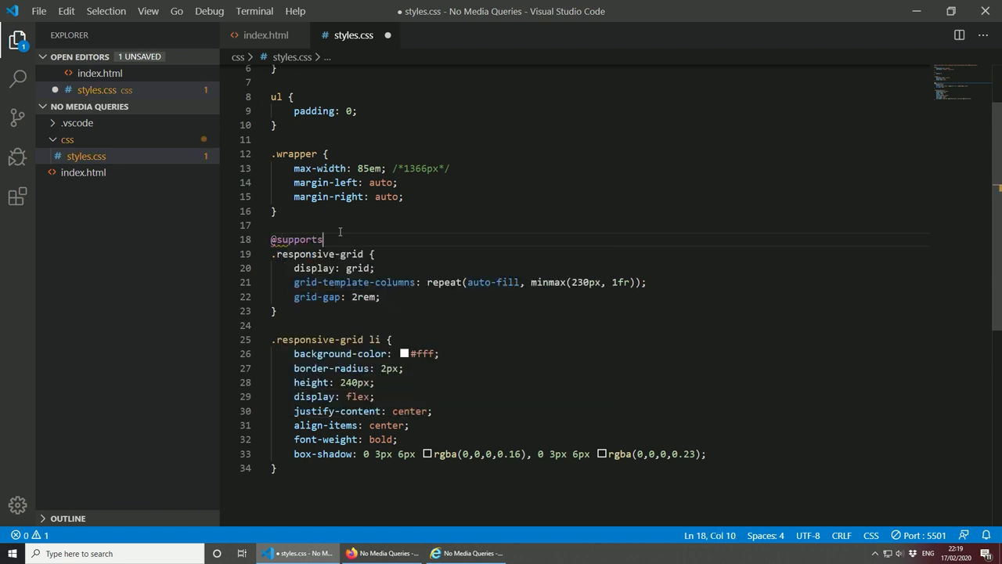
{"action": "type", "text": "(di"}
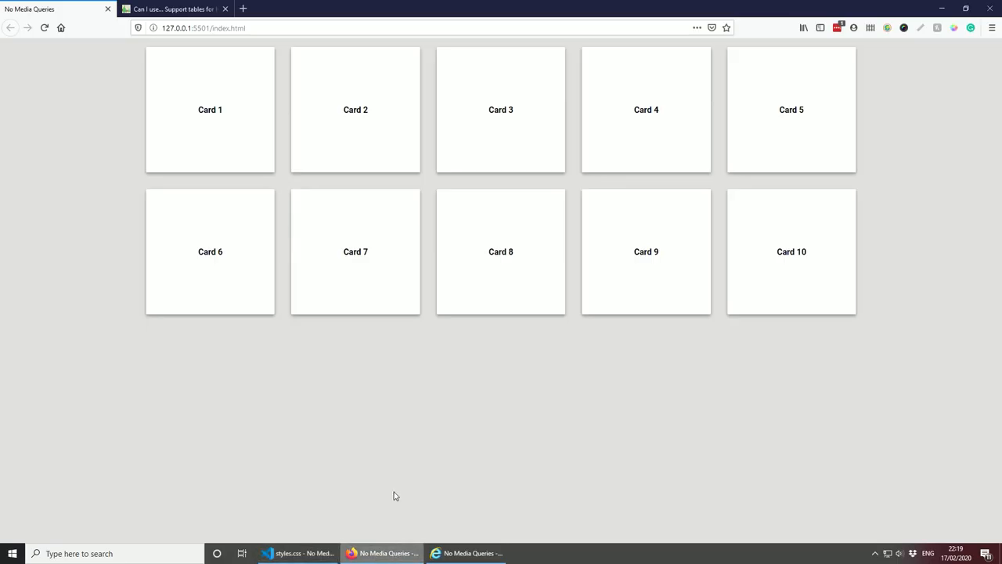
{"action": "mouse_move", "coordinate": [759, 177]}
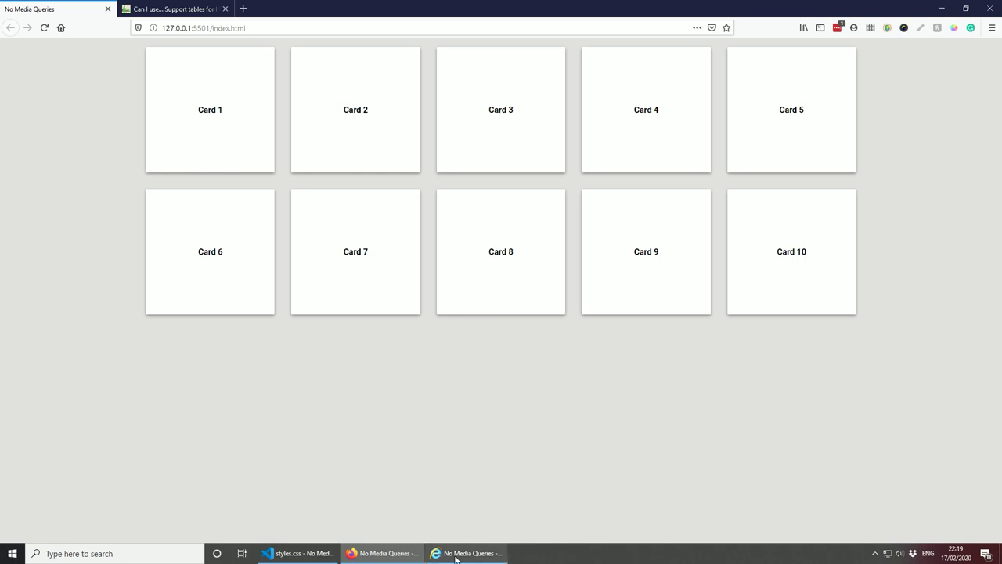
Highlight the plain bulleted Card 1–10 list in Internet Explorer 11, then leave the browser
{"action": "left_click", "coordinate": [467, 553]}
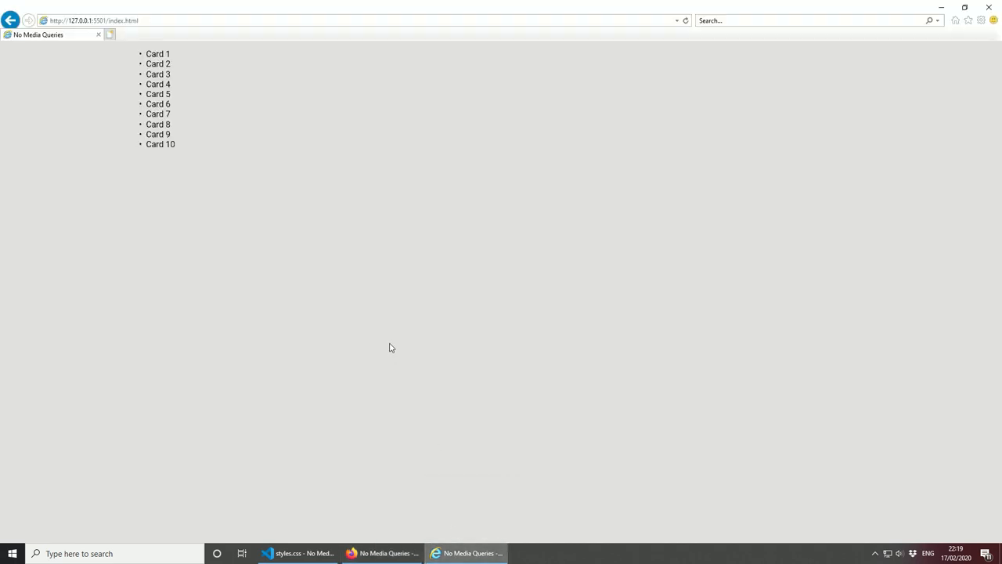
{"action": "left_click_drag", "start_coordinate": [156, 53], "coordinate": [199, 147]}
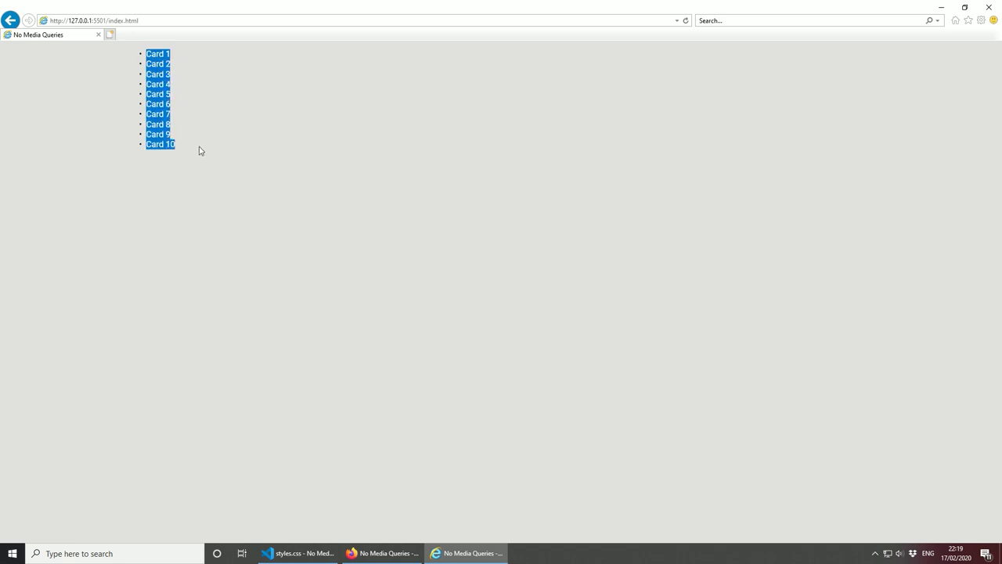
{"action": "mouse_move", "coordinate": [383, 553]}
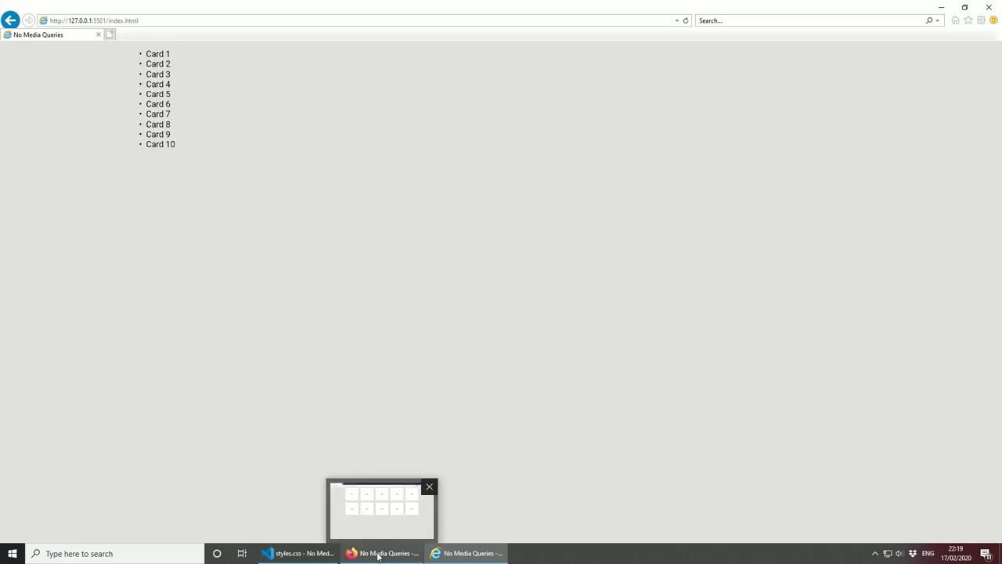
{"action": "left_click", "coordinate": [297, 553]}
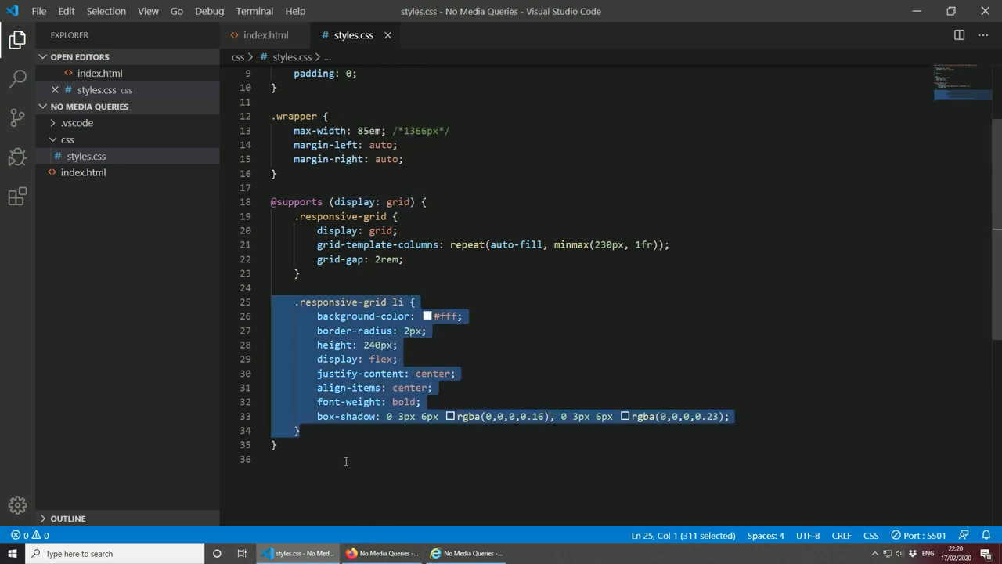
{"action": "left_click", "coordinate": [363, 429]}
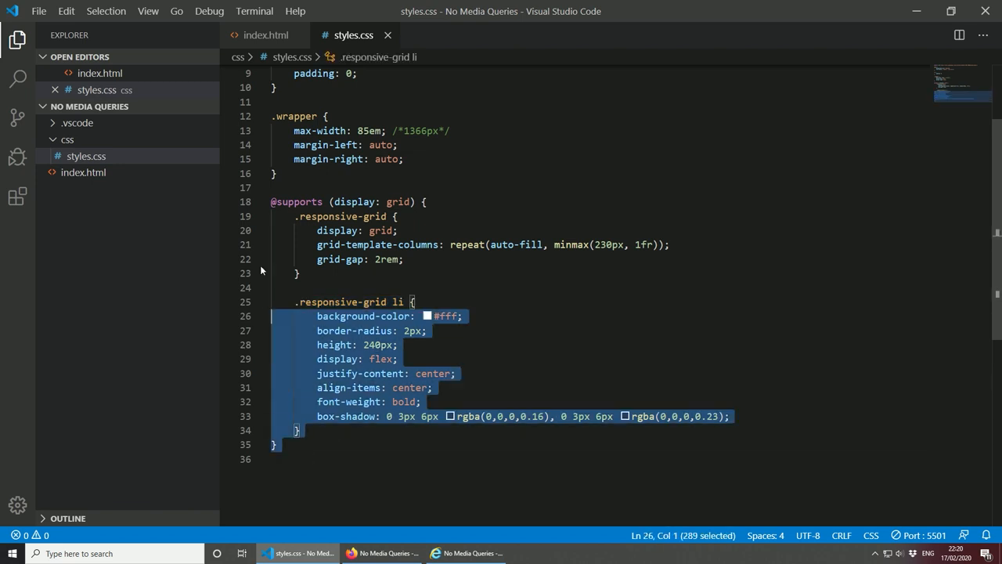
{"action": "left_click", "coordinate": [335, 188]}
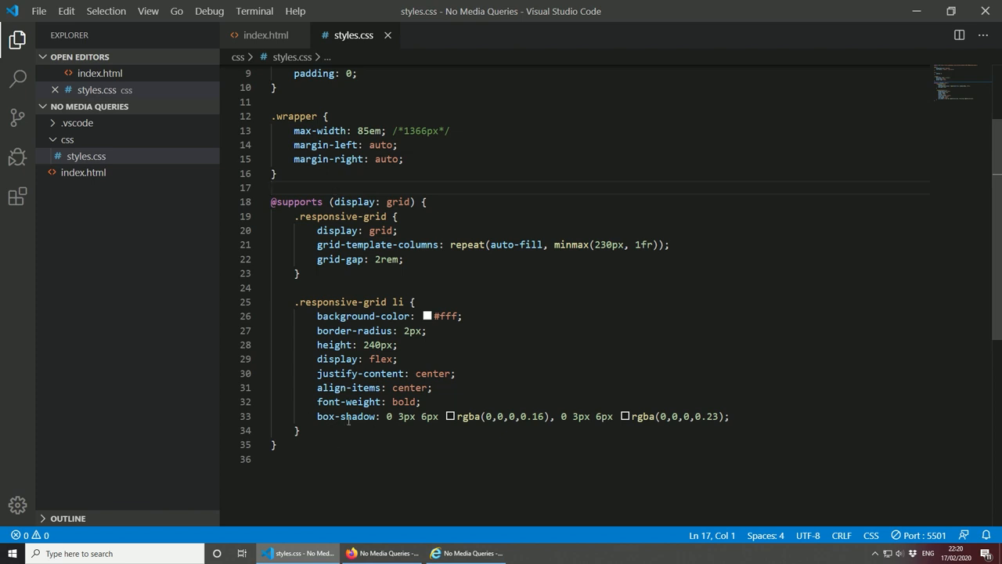
{"action": "scroll", "scroll_direction": "up", "scroll_amount": 3}
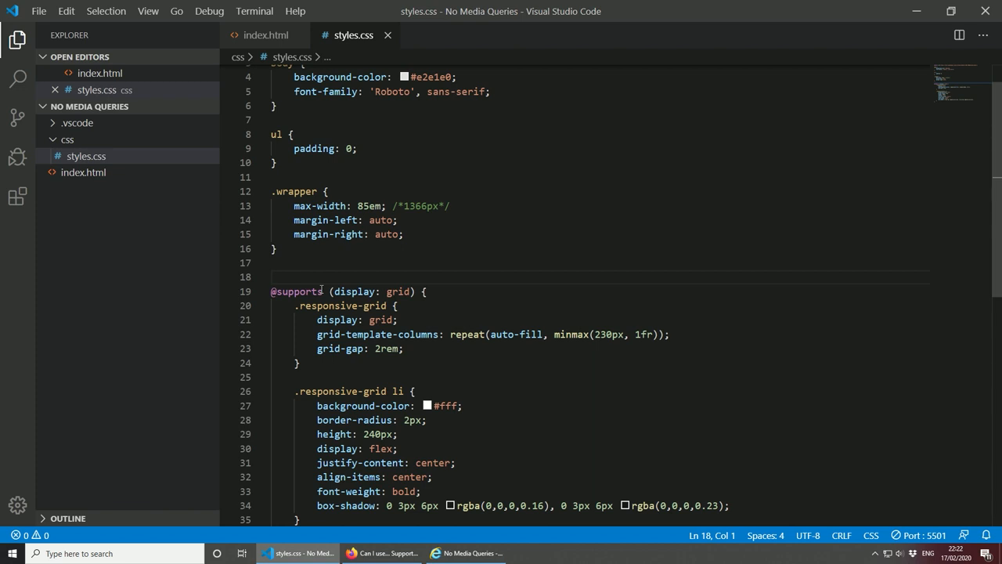
{"action": "left_click", "coordinate": [272, 276]}
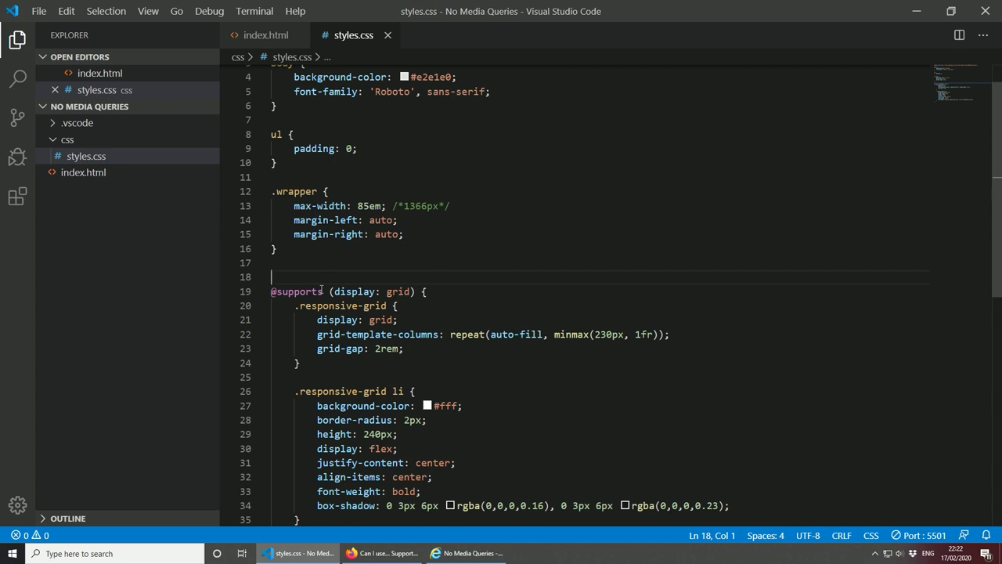